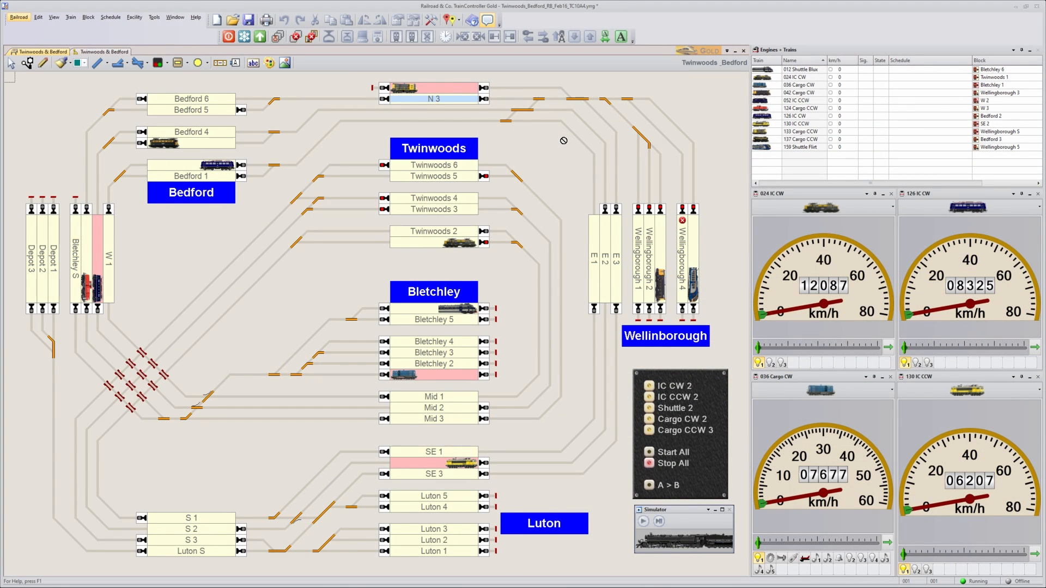
mouse_move(418, 143)
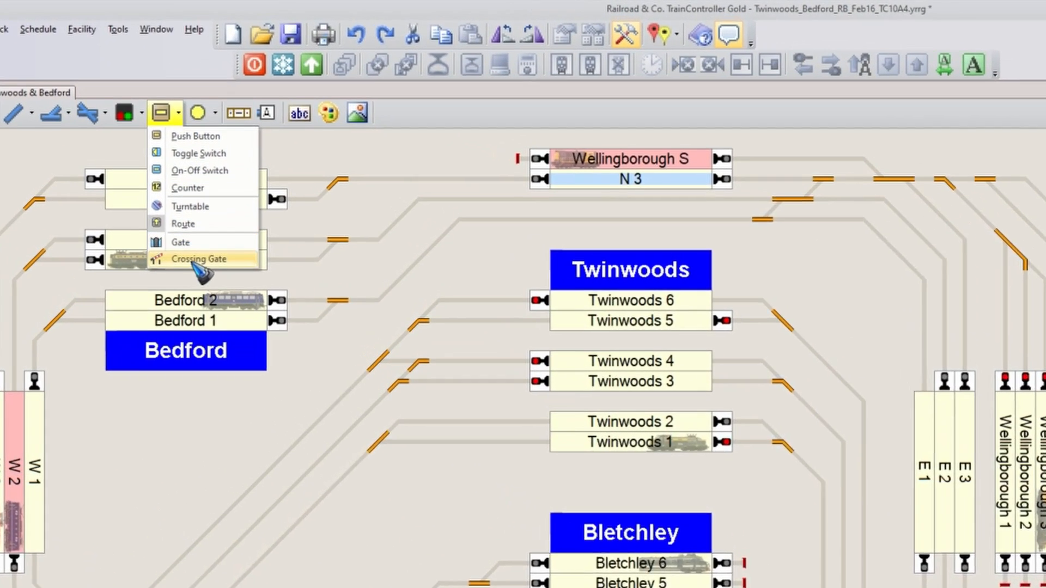
mouse_move(201, 281)
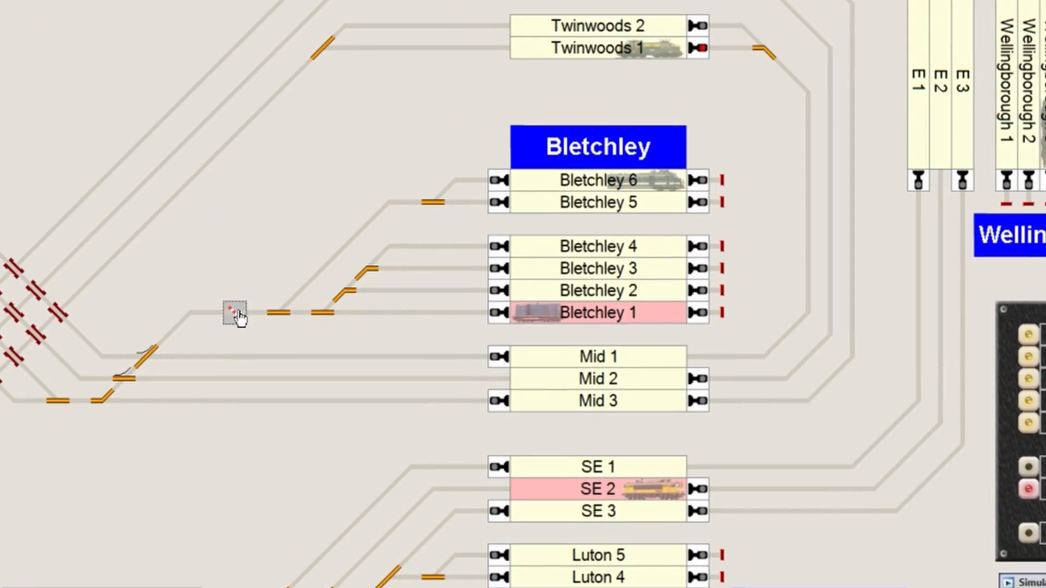
mouse_move(262, 238)
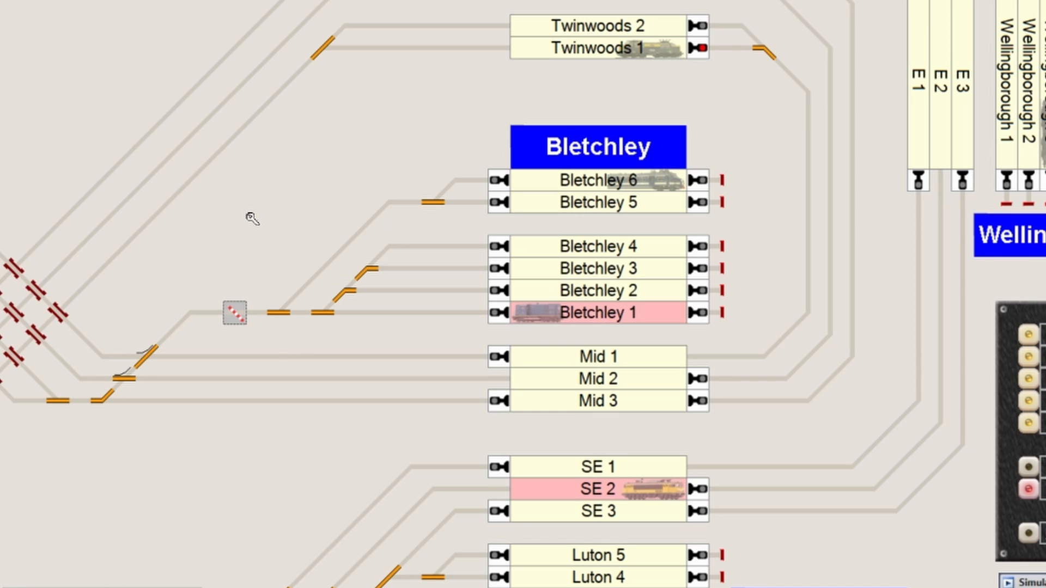
mouse_move(235, 326)
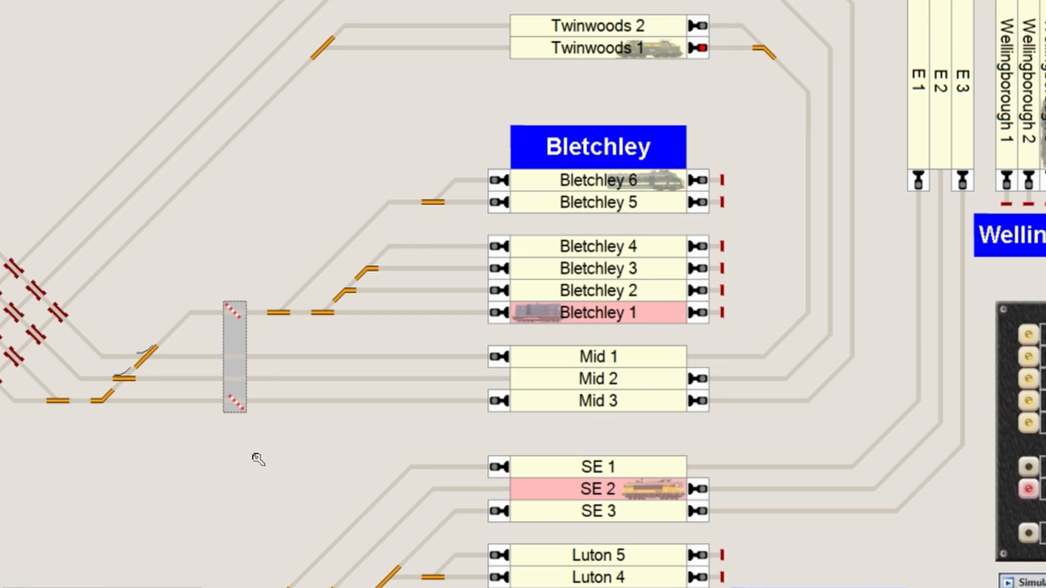
mouse_move(236, 361)
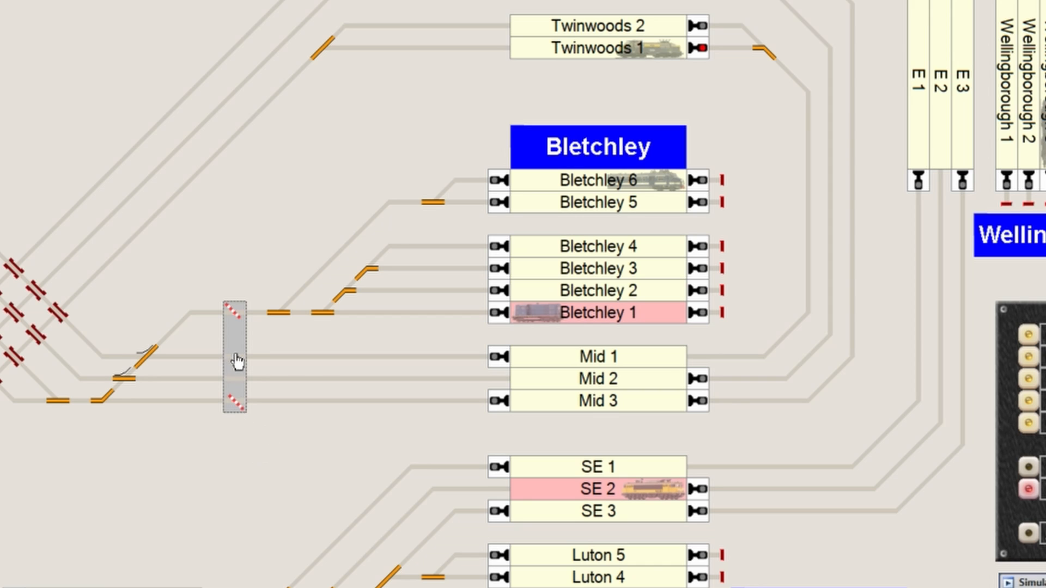
- Connect the crossing gate via LocoNet at address 88 and confirm its properties
right_click(233, 360)
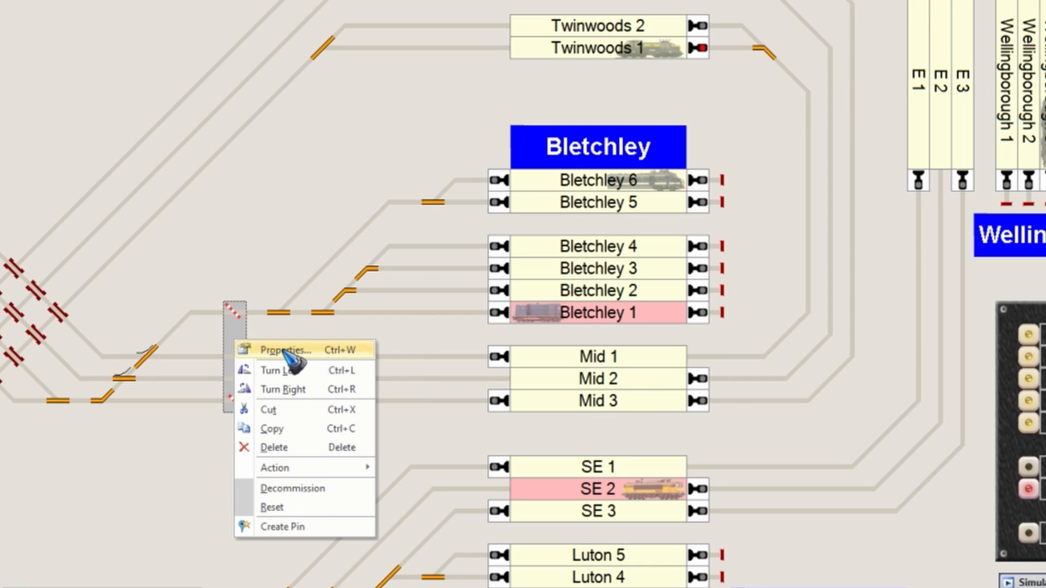
left_click(284, 350)
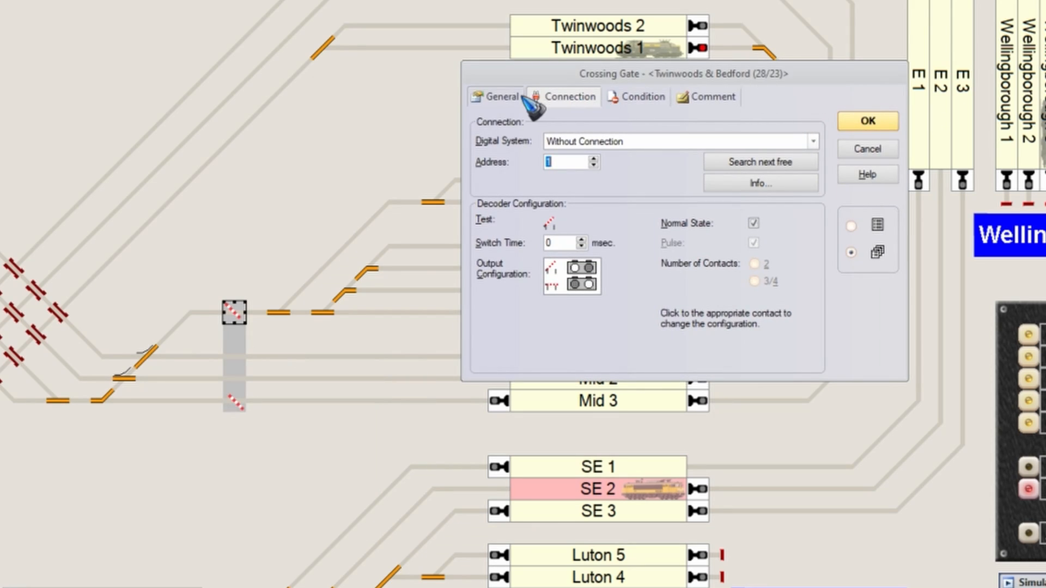
left_click(500, 97)
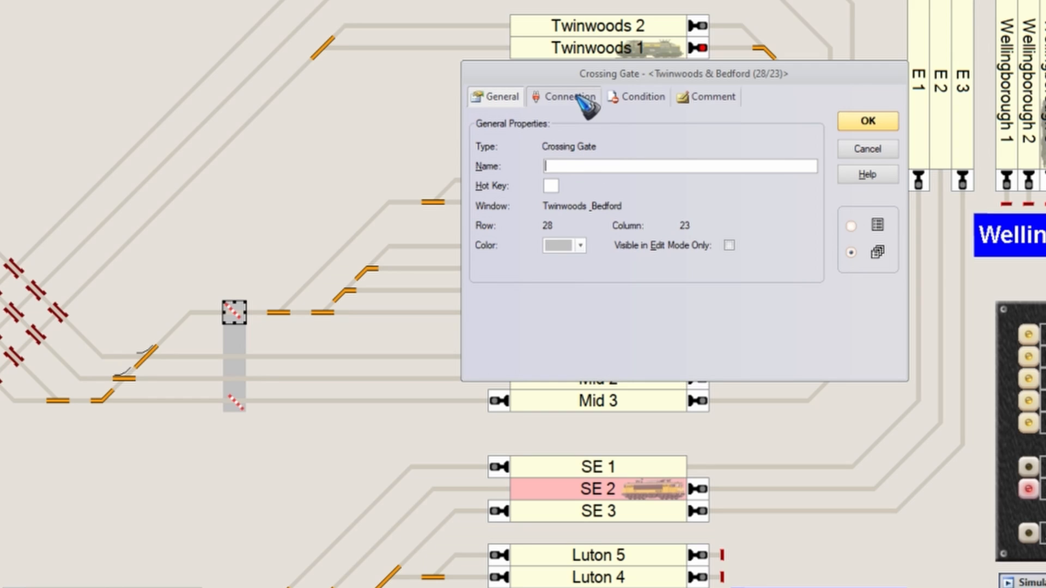
left_click(567, 97)
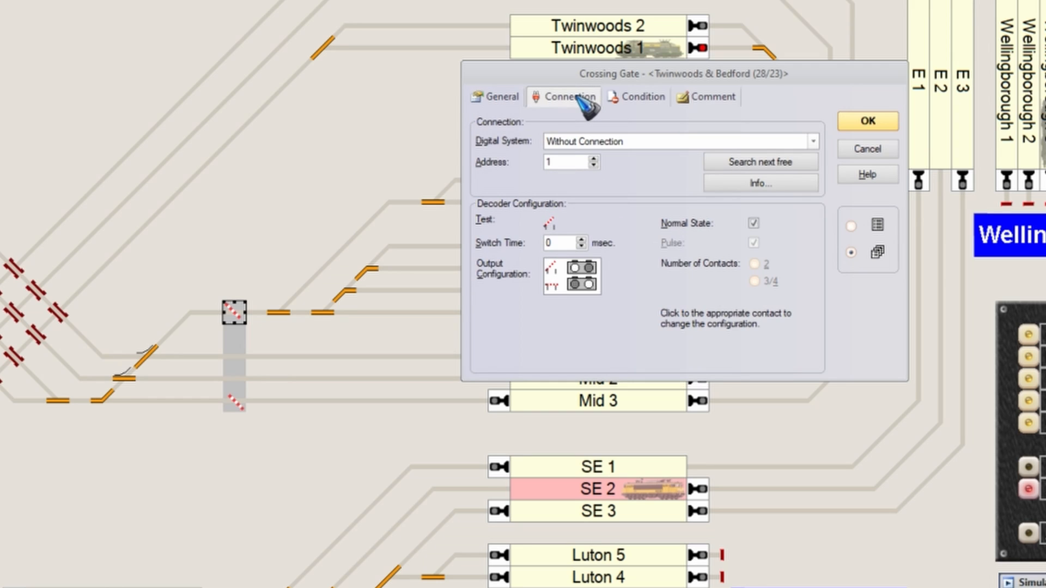
mouse_move(634, 149)
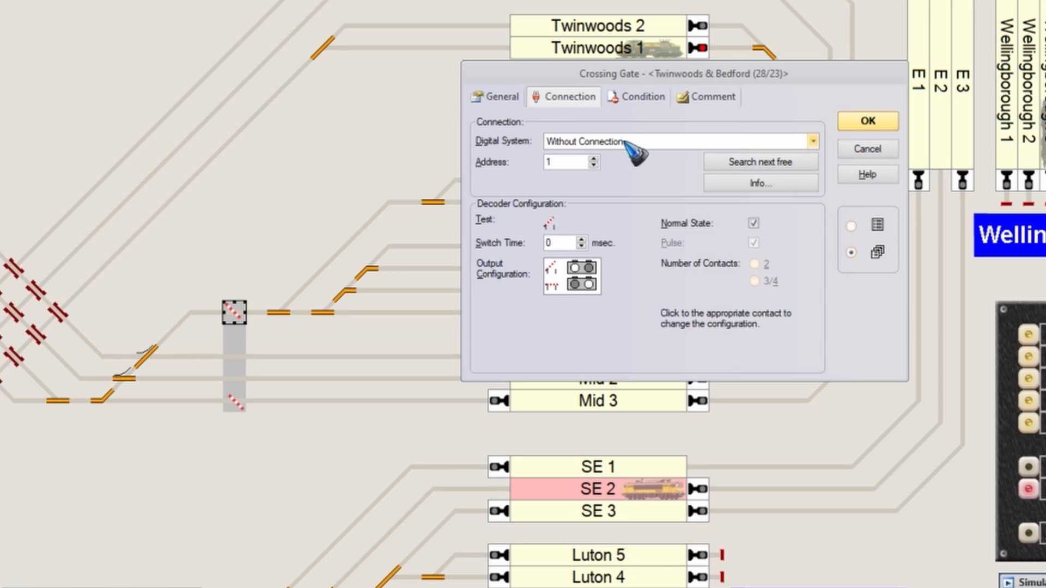
left_click(812, 140)
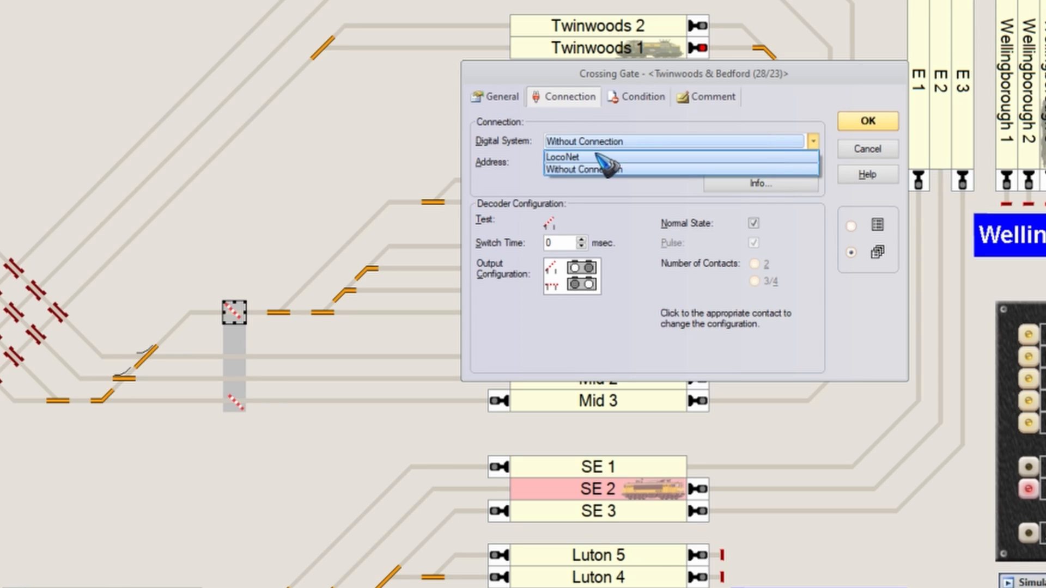
left_click(563, 156)
type("88")
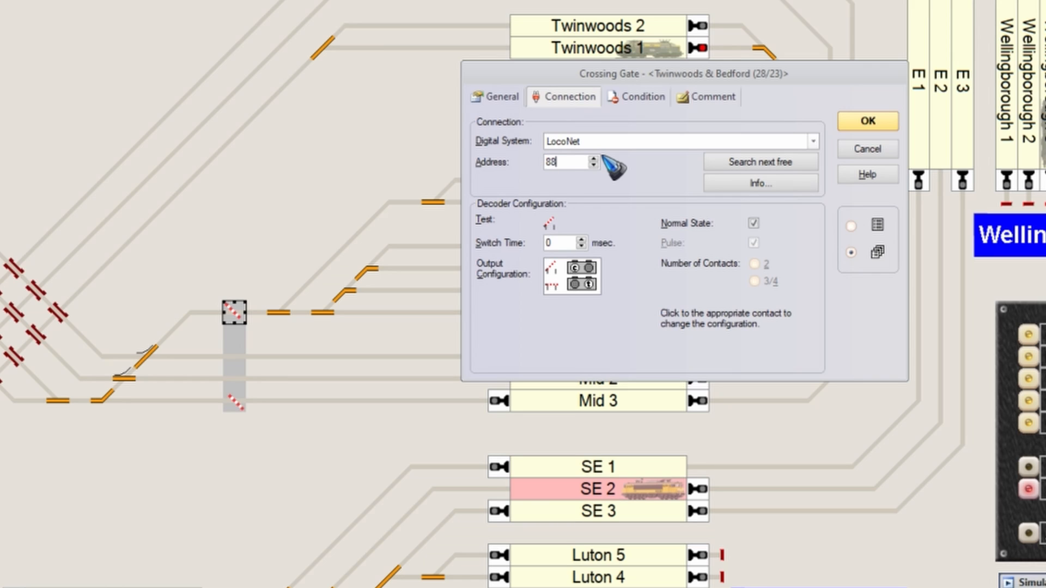
mouse_move(648, 201)
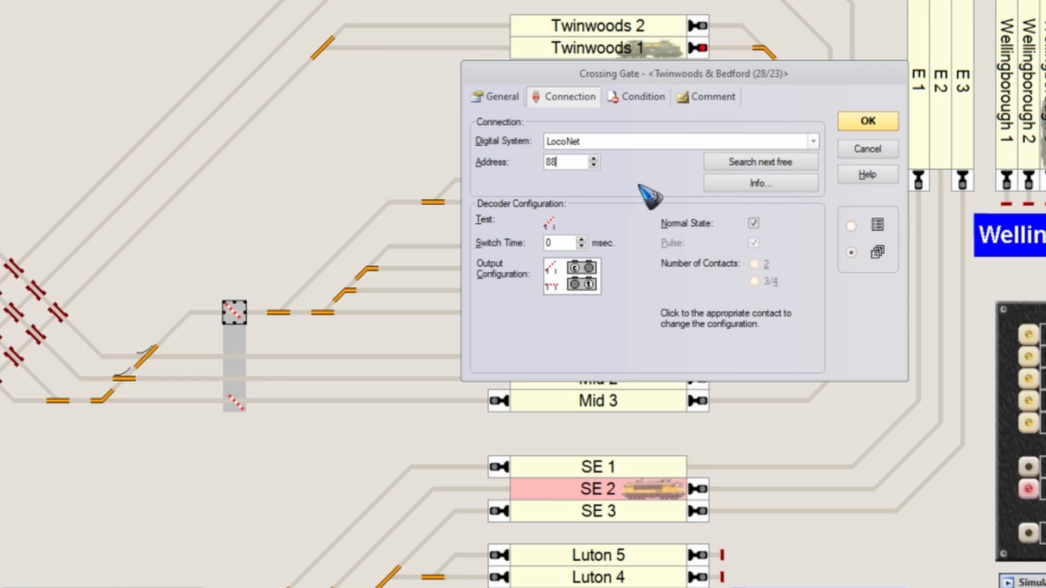
mouse_move(640, 186)
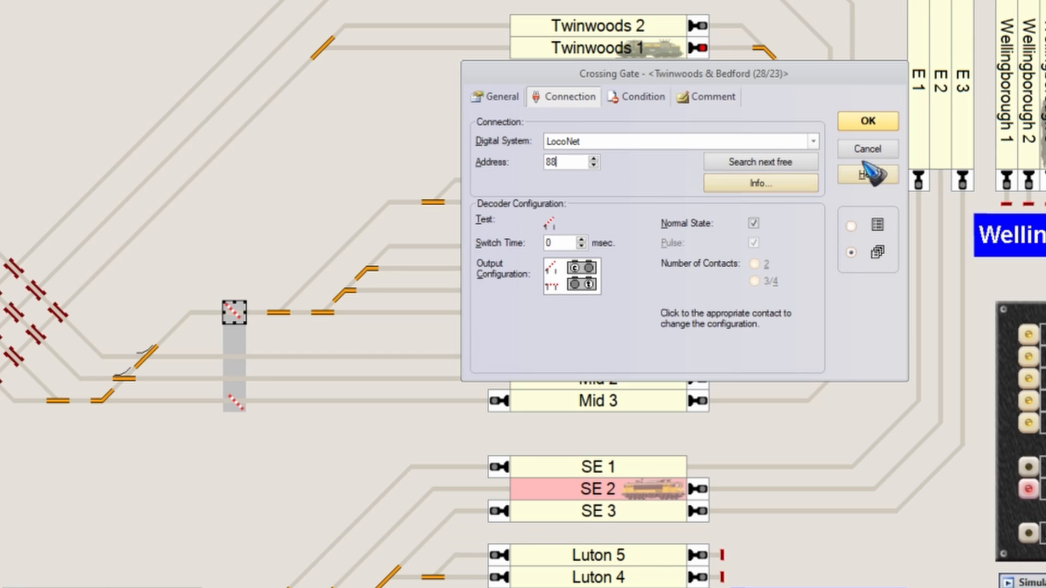
left_click(866, 121)
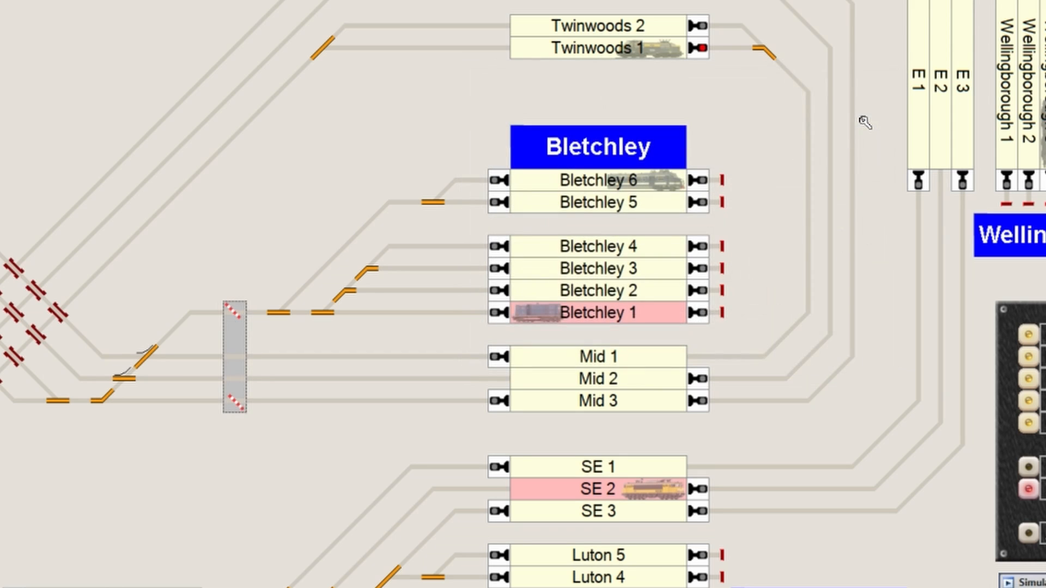
mouse_move(867, 110)
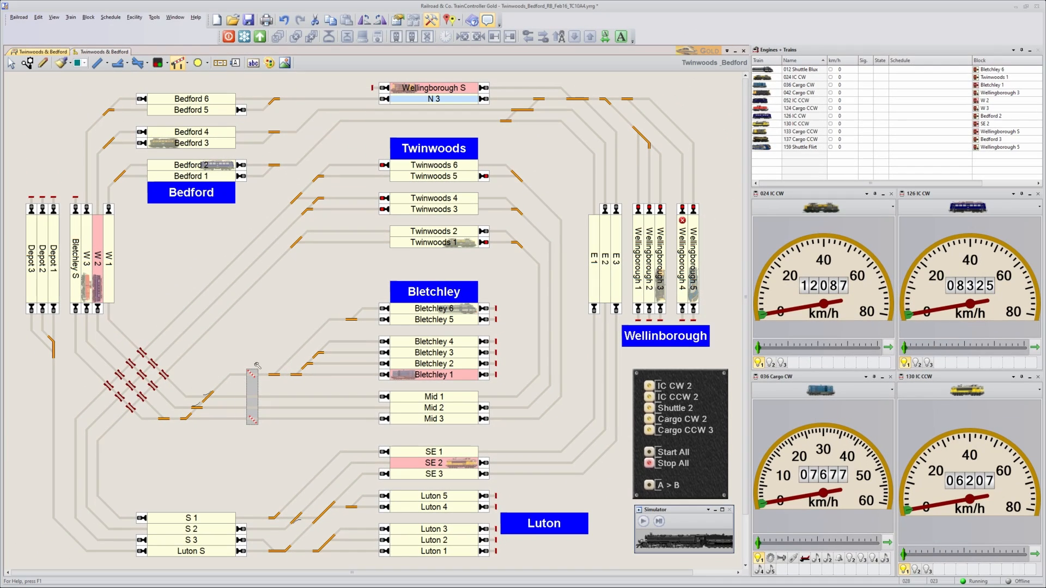
mouse_move(255, 348)
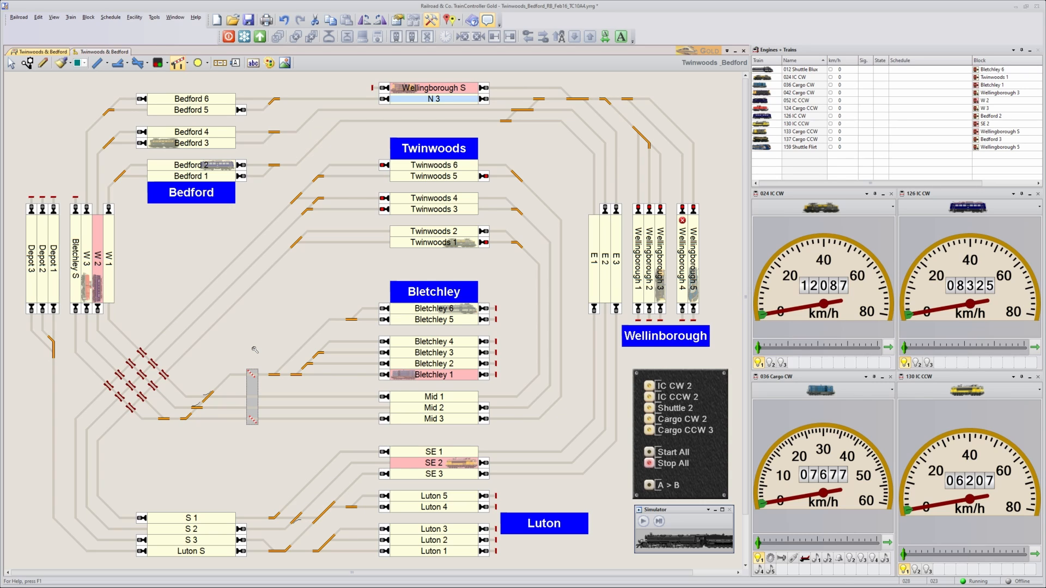
mouse_move(283, 325)
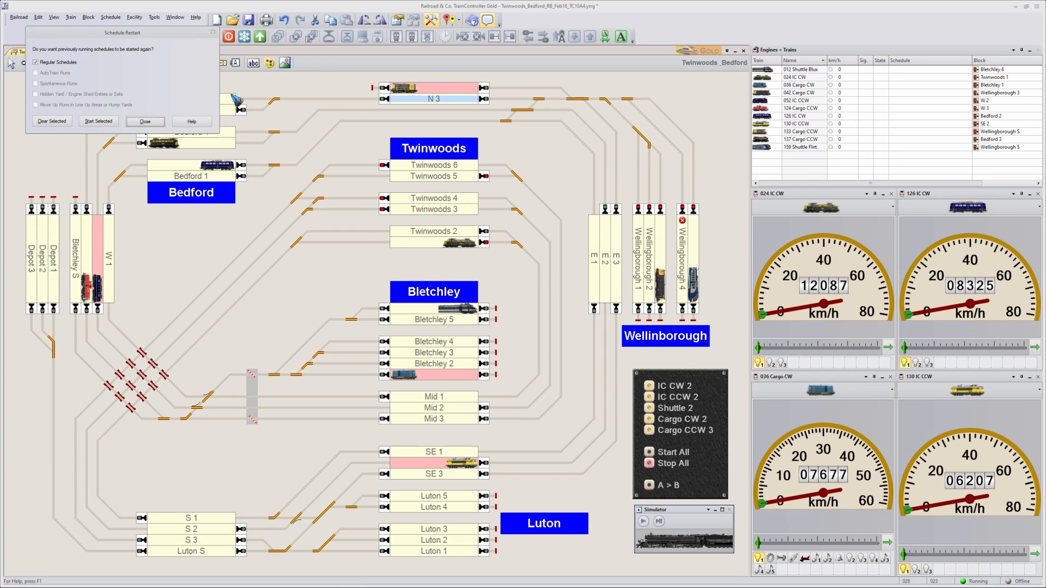
- Dismiss the Schedule Restart prompt so the IC CCW trains can run past the crossing
left_click(144, 121)
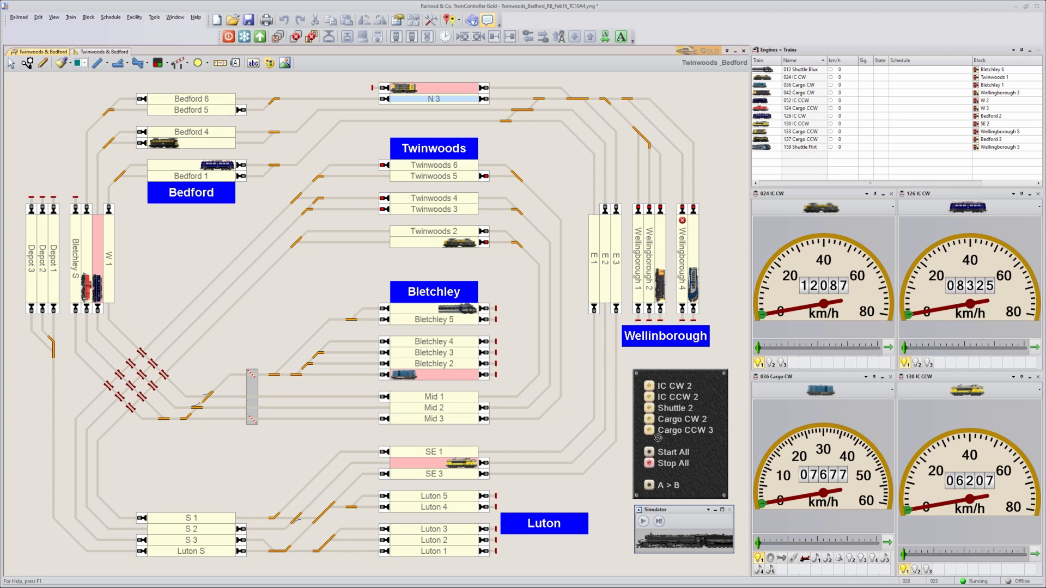
mouse_move(676, 397)
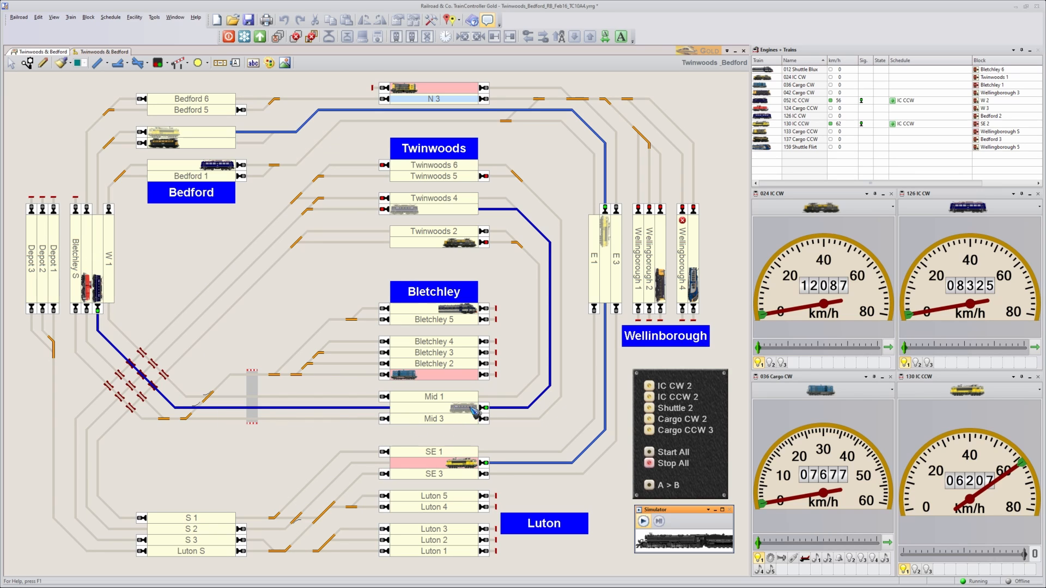
mouse_move(474, 414)
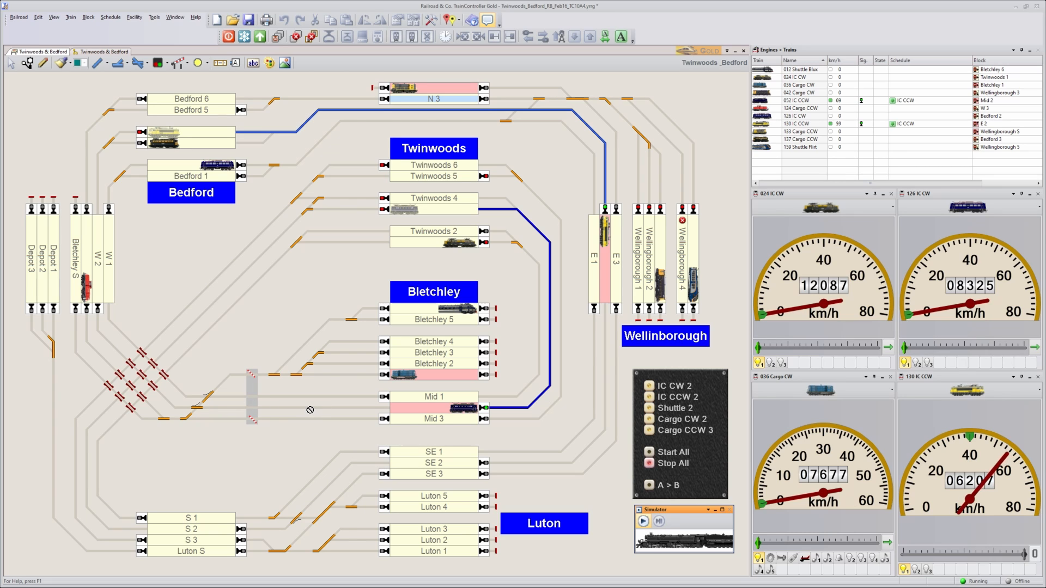
mouse_move(242, 440)
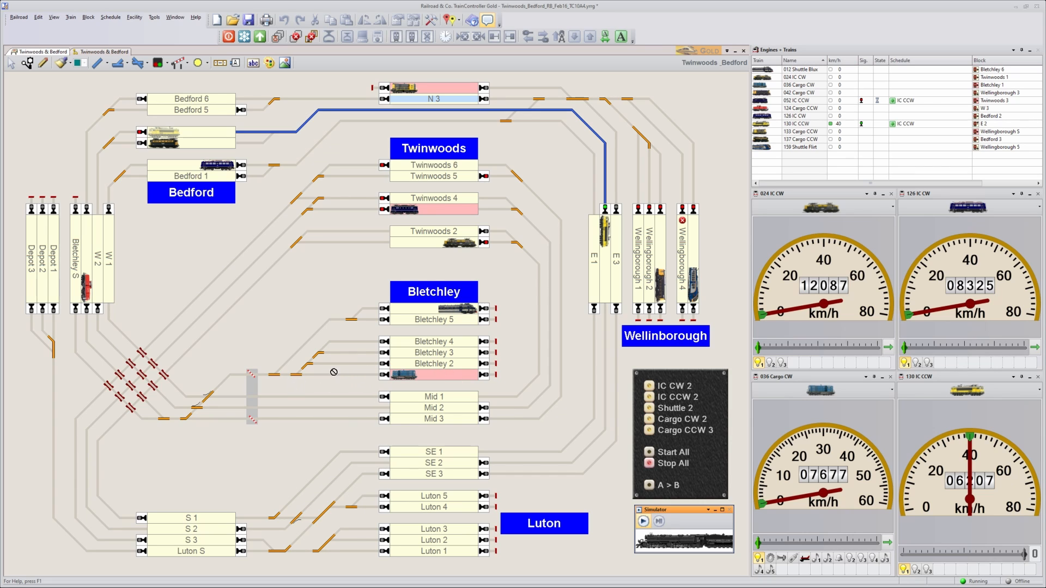
mouse_move(411, 380)
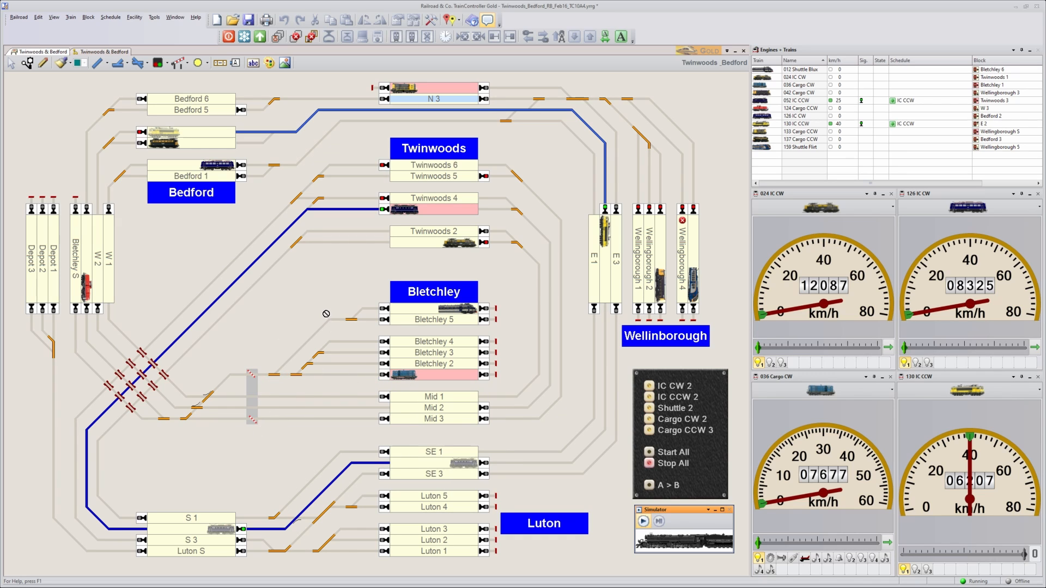
mouse_move(273, 371)
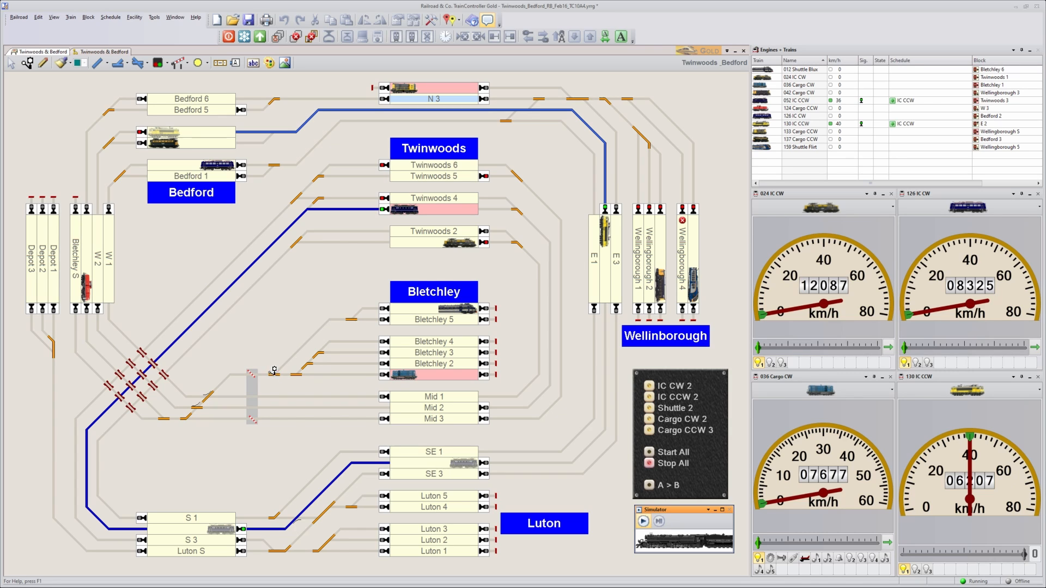
mouse_move(290, 318)
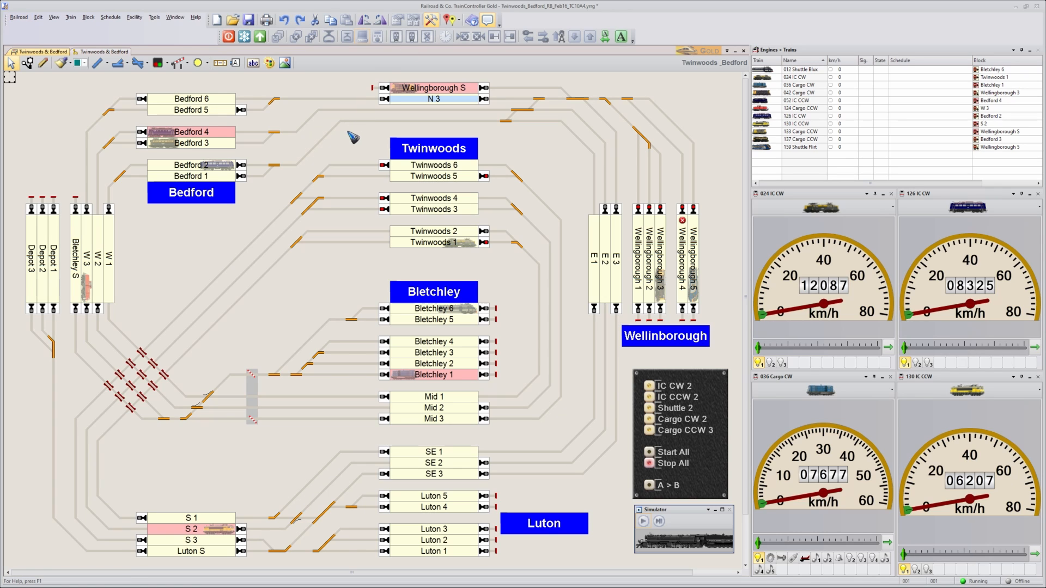
mouse_move(345, 140)
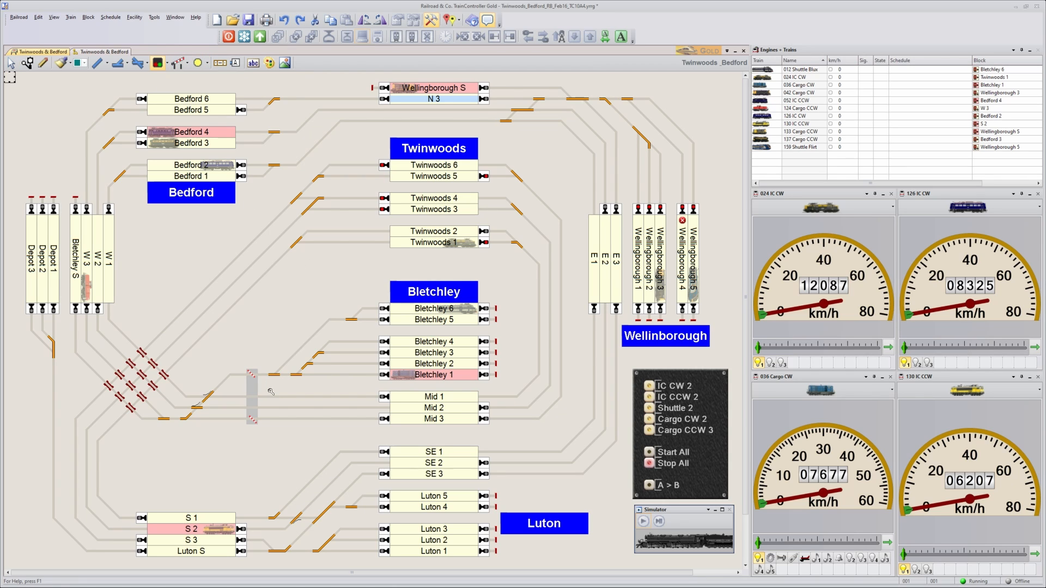
mouse_move(265, 390)
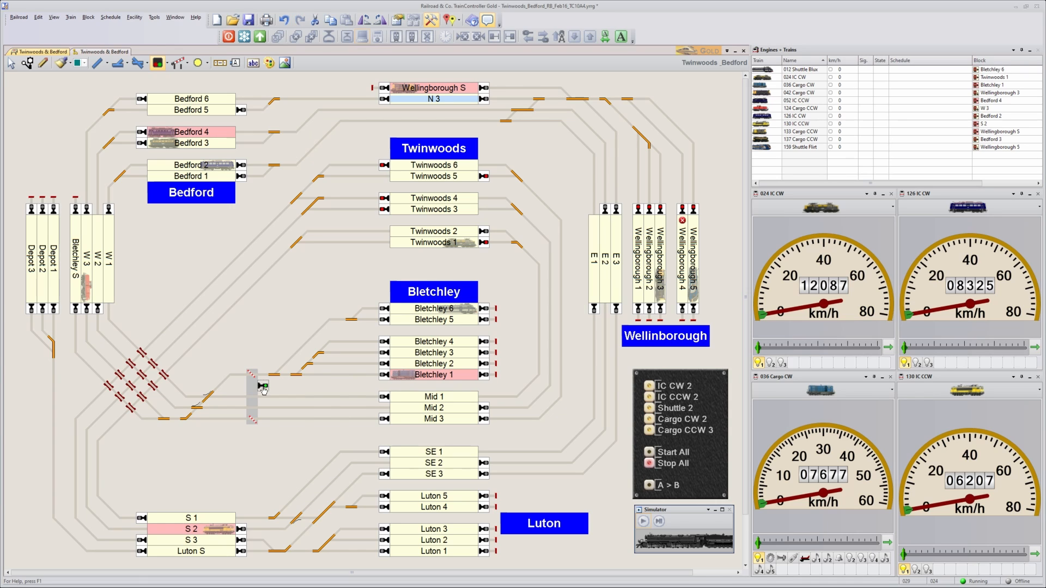
mouse_move(263, 389)
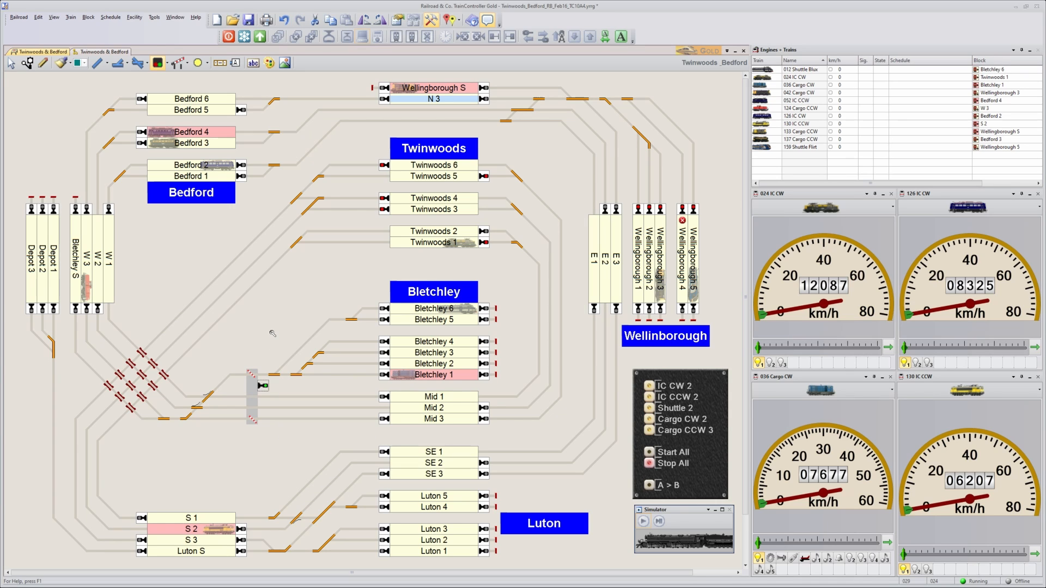
mouse_move(286, 389)
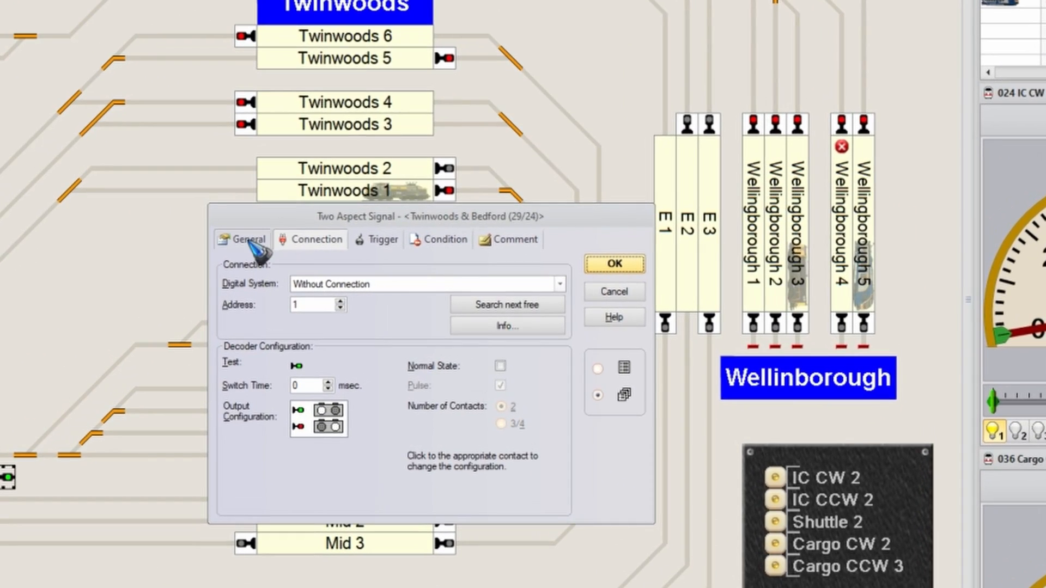
- Name the two-aspect signal 'Crossing', connect it to LocoNet address 88 and confirm
left_click(248, 239)
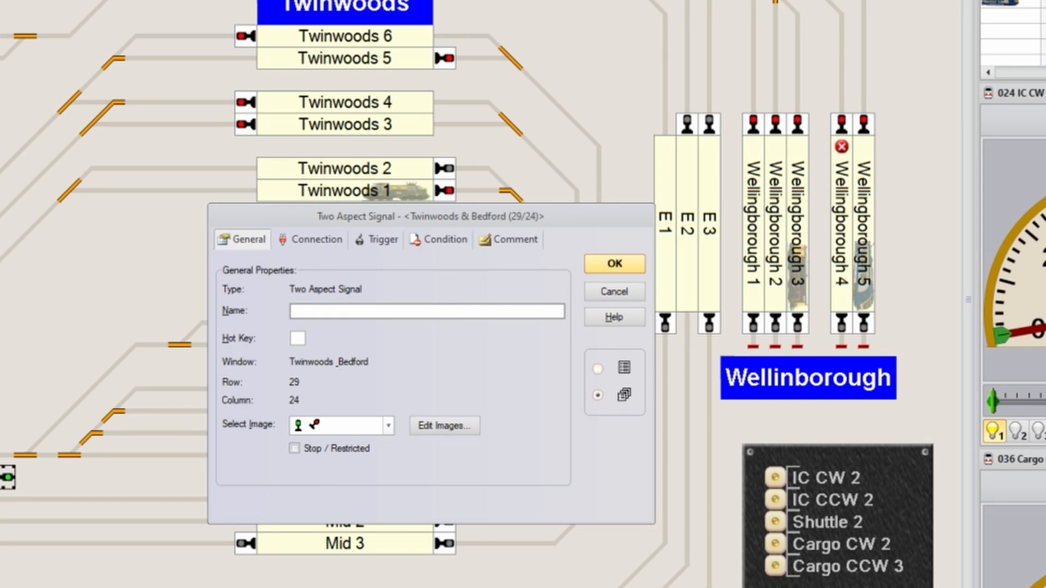
type("Cro")
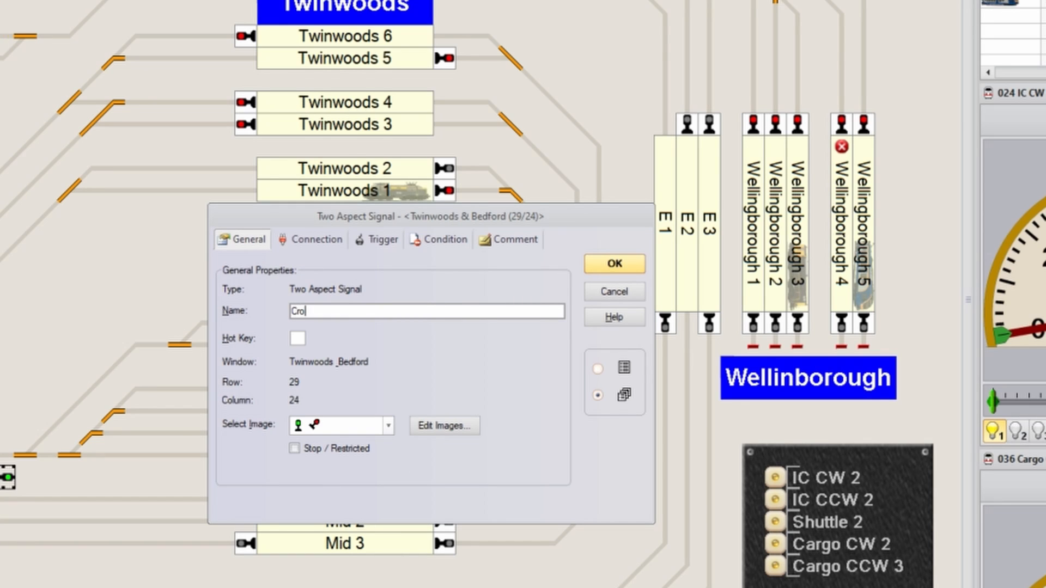
type("ssing")
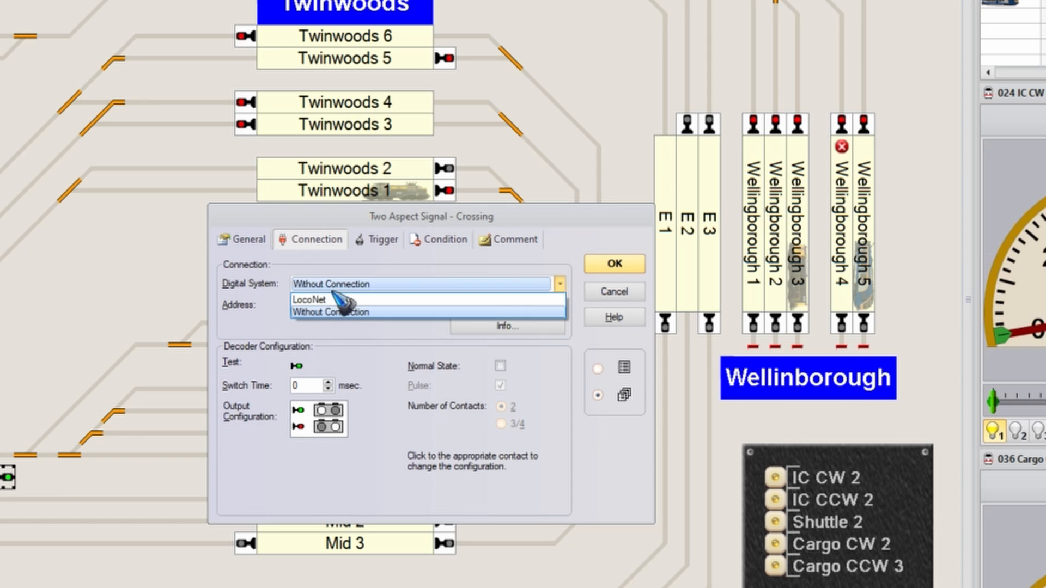
left_click(307, 298)
type("88")
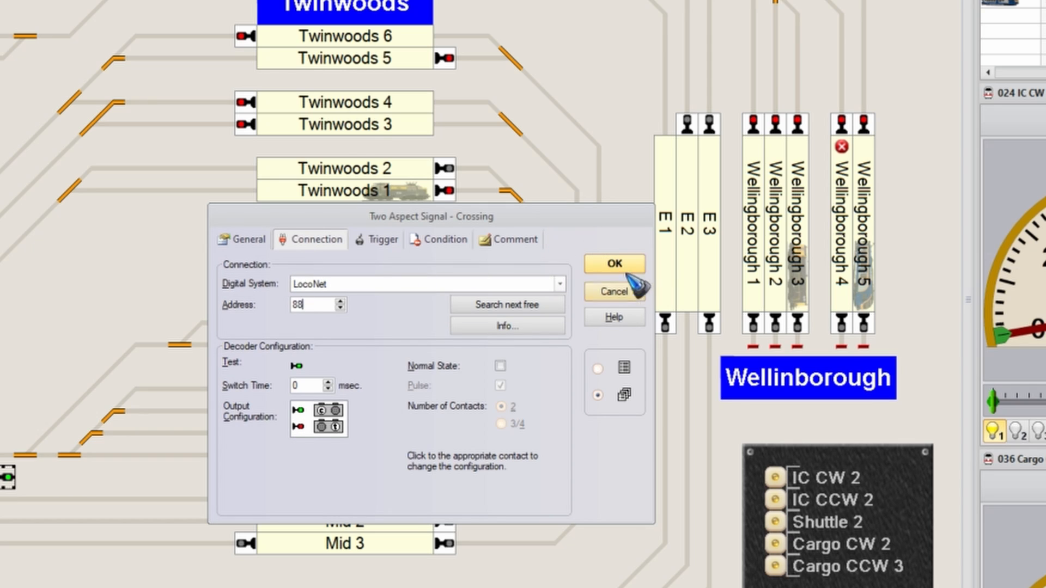
left_click(613, 263)
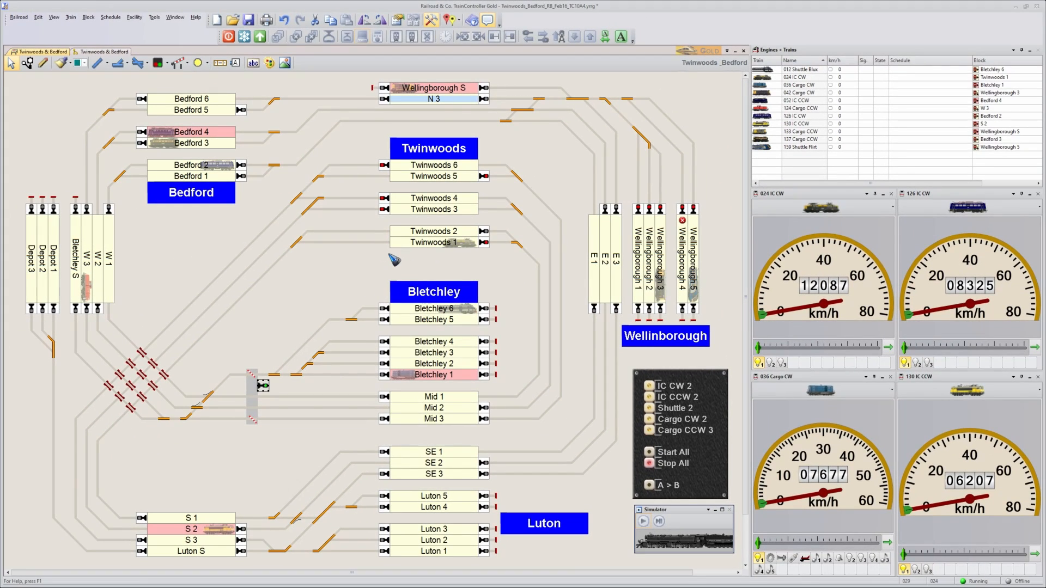
mouse_move(312, 322)
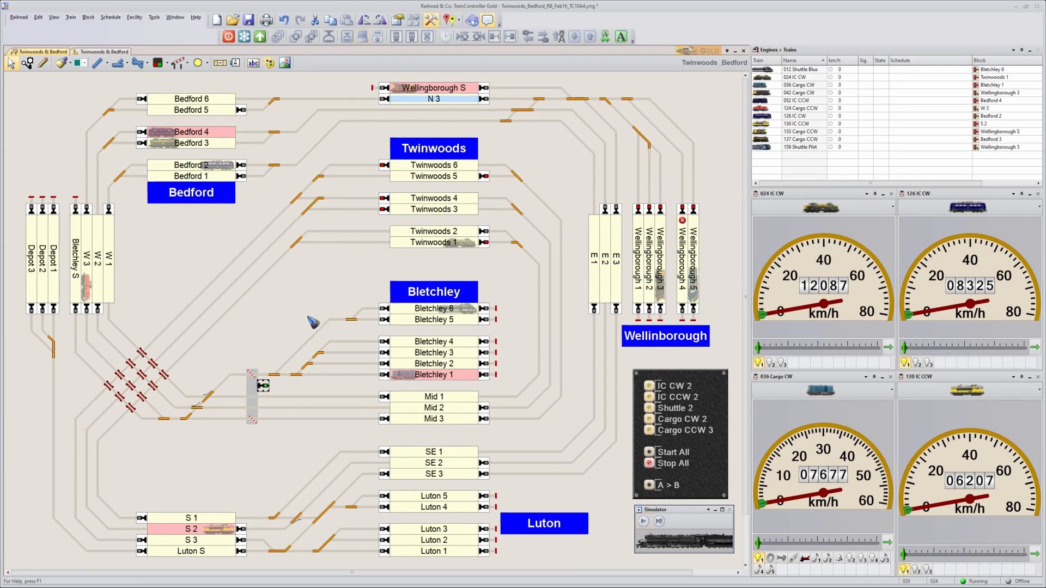
mouse_move(286, 318)
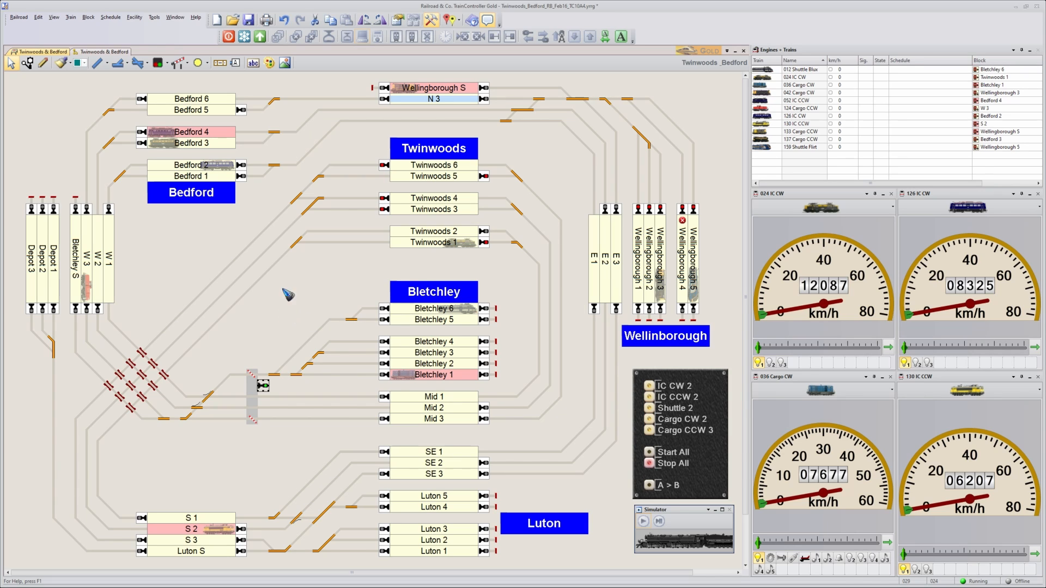
- Switch the insert tool to Counter to place a counter below the Crossing signal
left_click(179, 64)
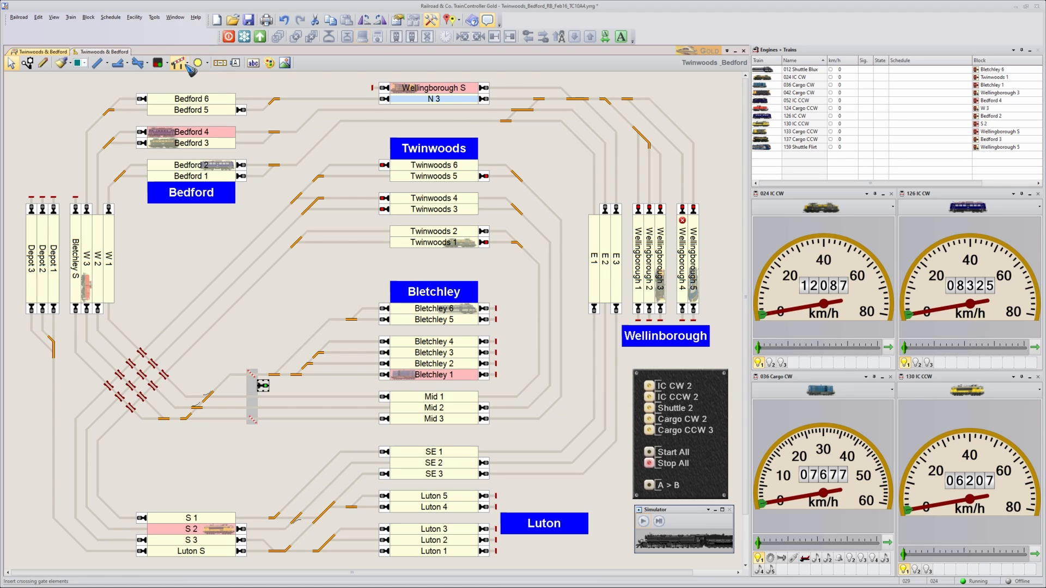
left_click(177, 63)
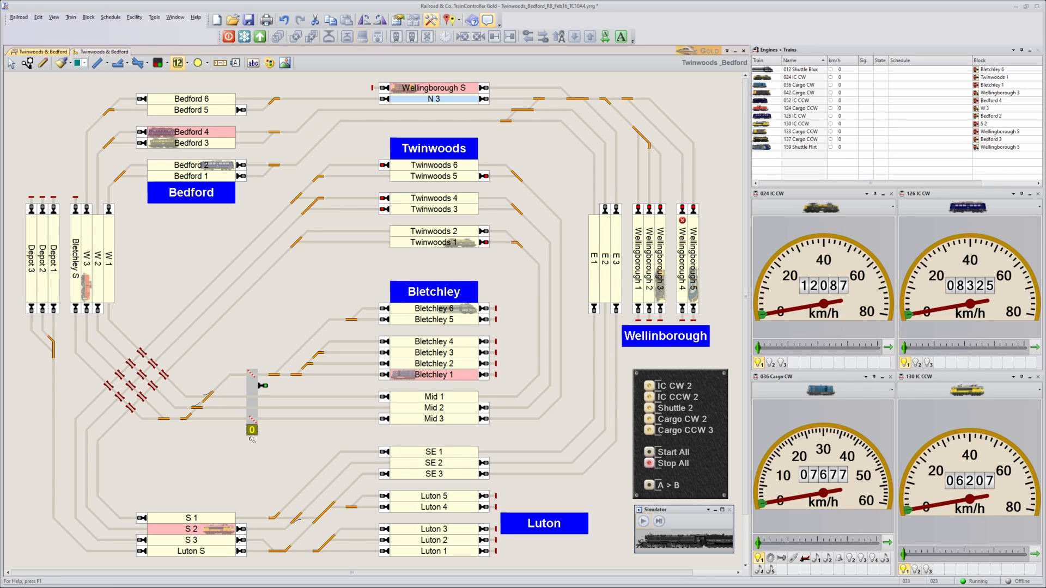
mouse_move(273, 445)
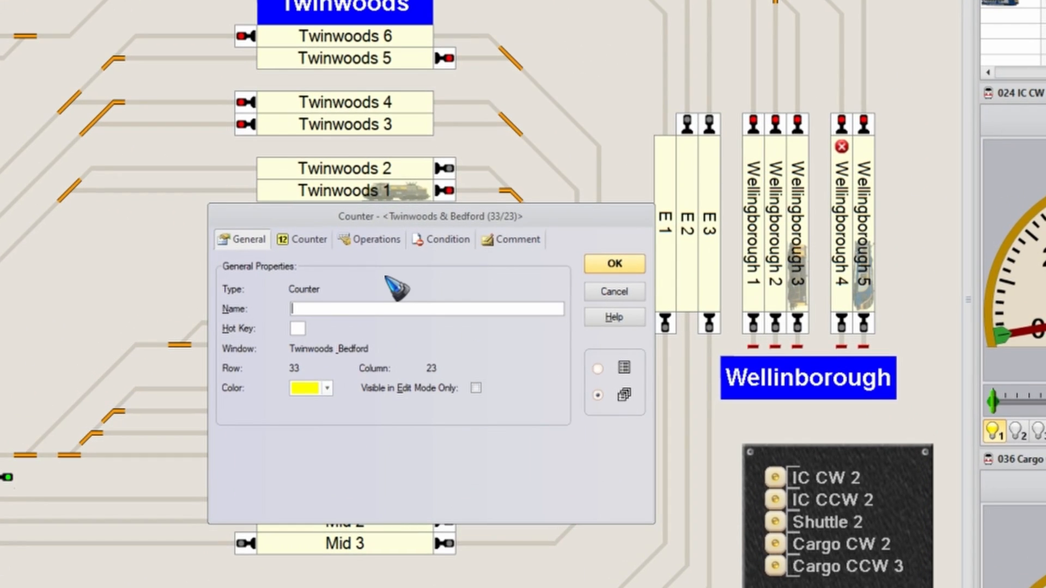
- Enter the counter name 'Crossing', correcting the mistyped letters
type("Crossibn")
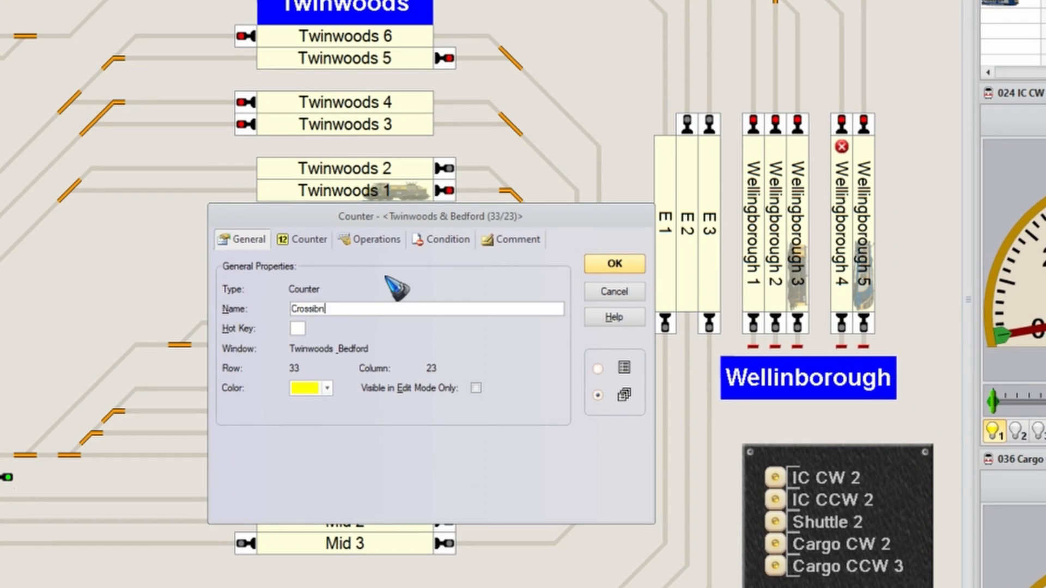
key("Backspace")
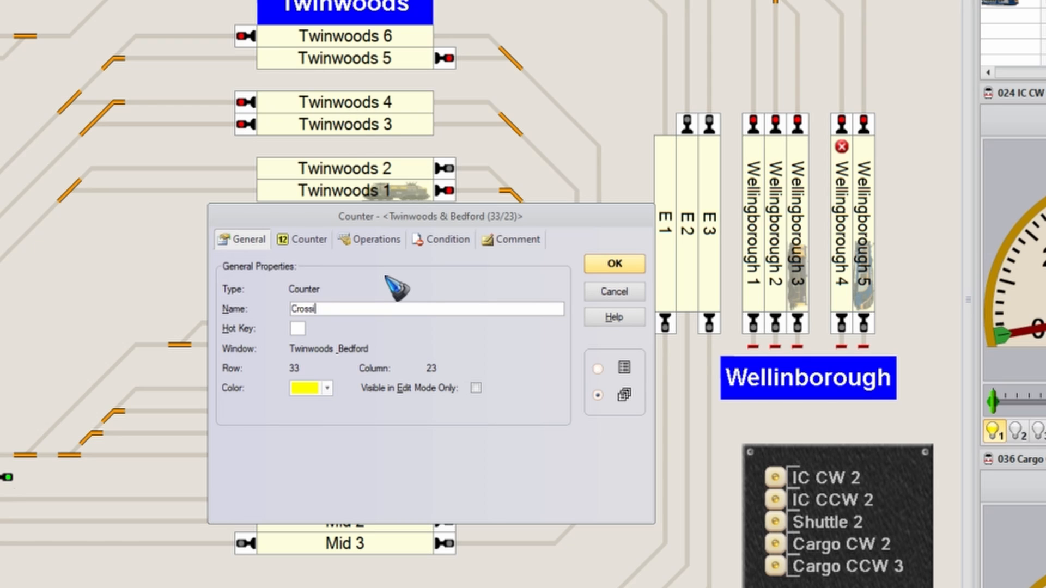
type("ng")
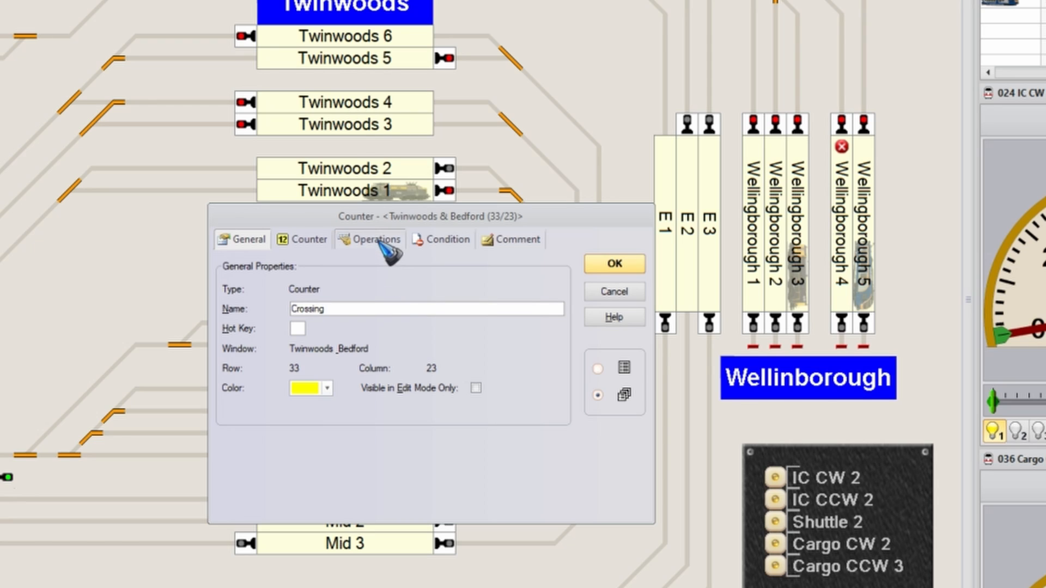
- Under Operations, browse Accessories and Signals, add the Crossing signal then remove it again
left_click(371, 239)
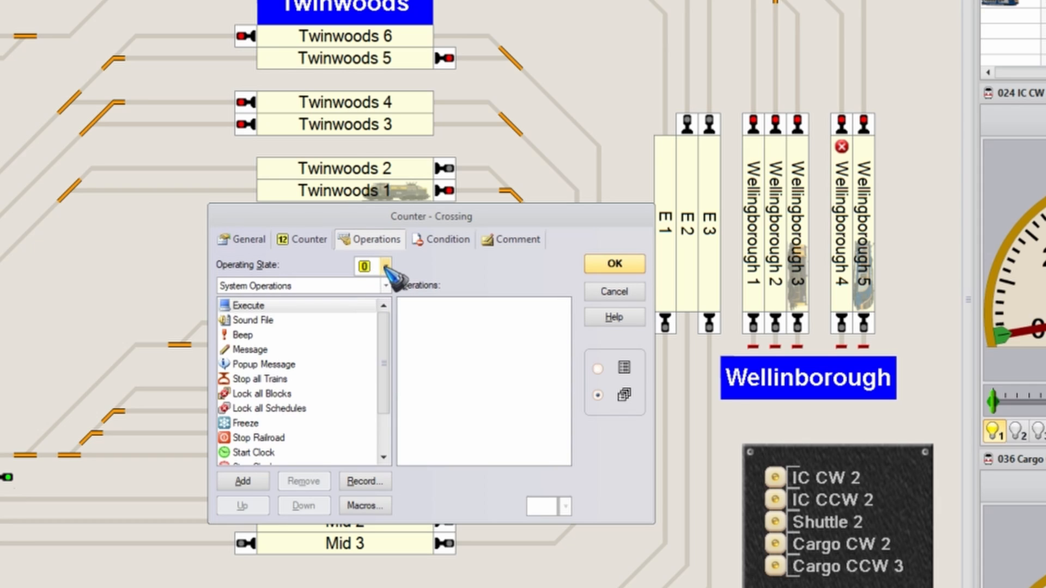
left_click(386, 266)
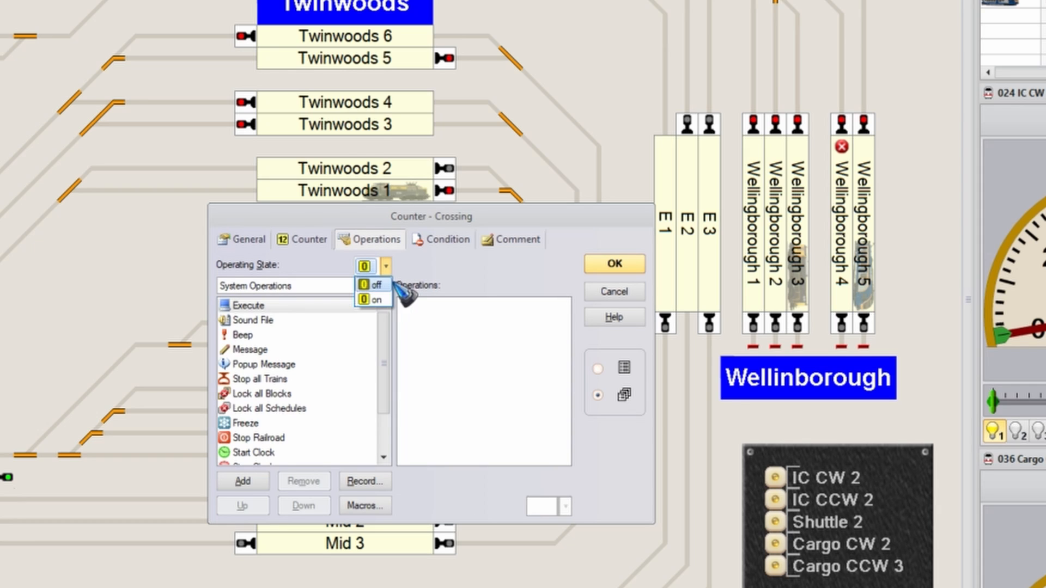
mouse_move(418, 274)
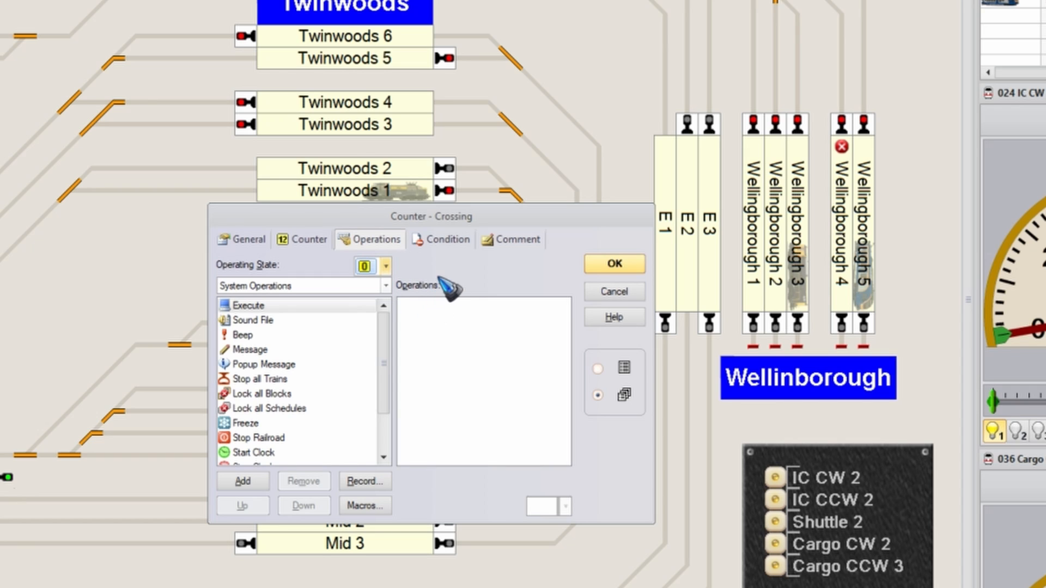
left_click(386, 286)
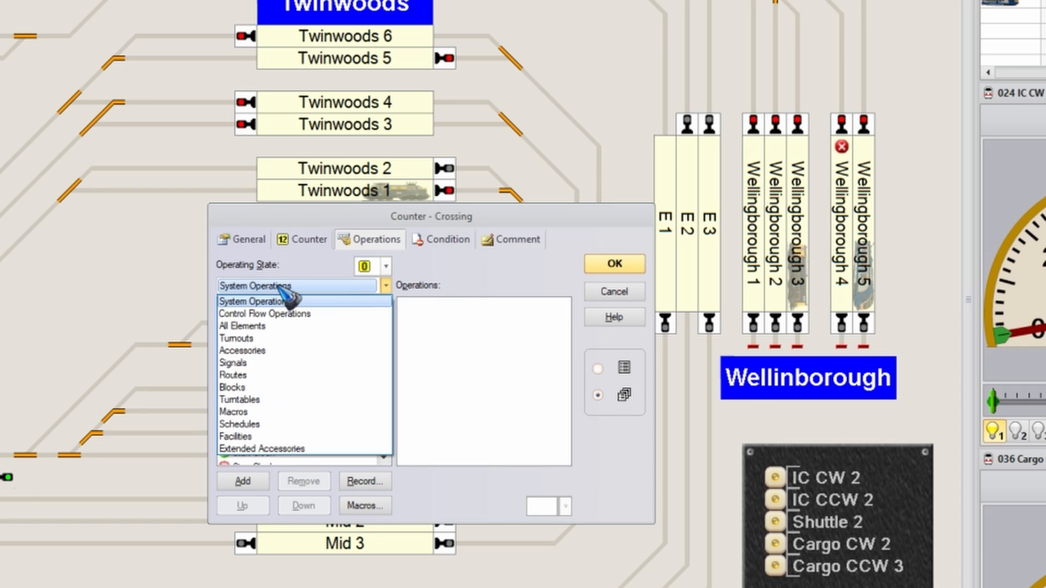
left_click(242, 350)
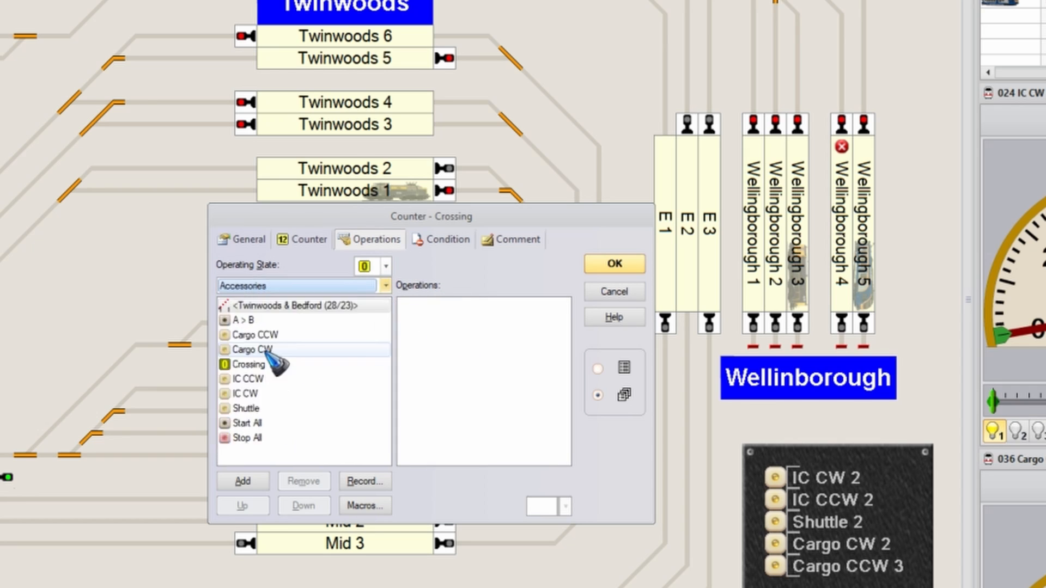
left_click(386, 286)
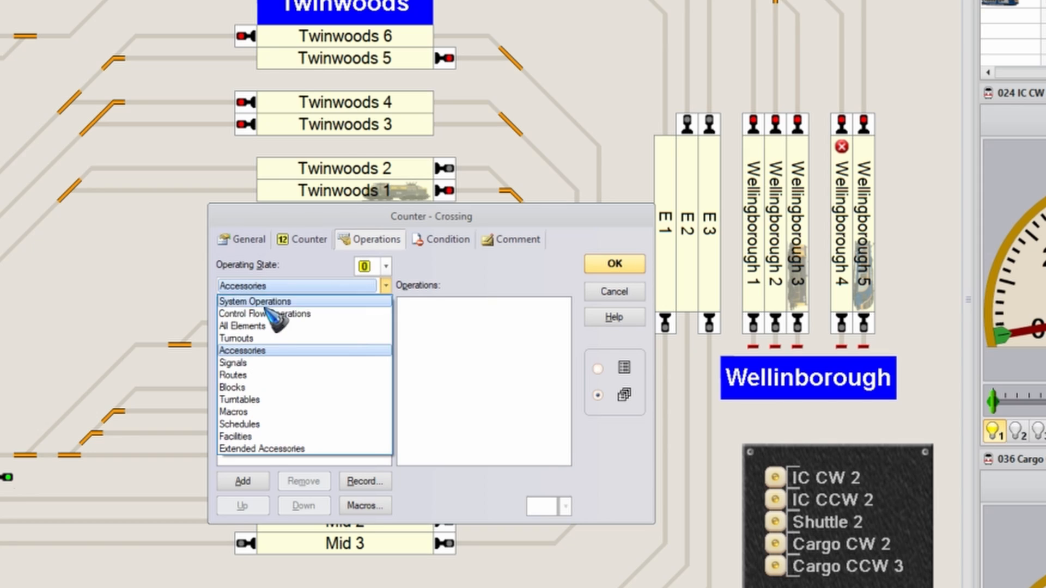
left_click(233, 362)
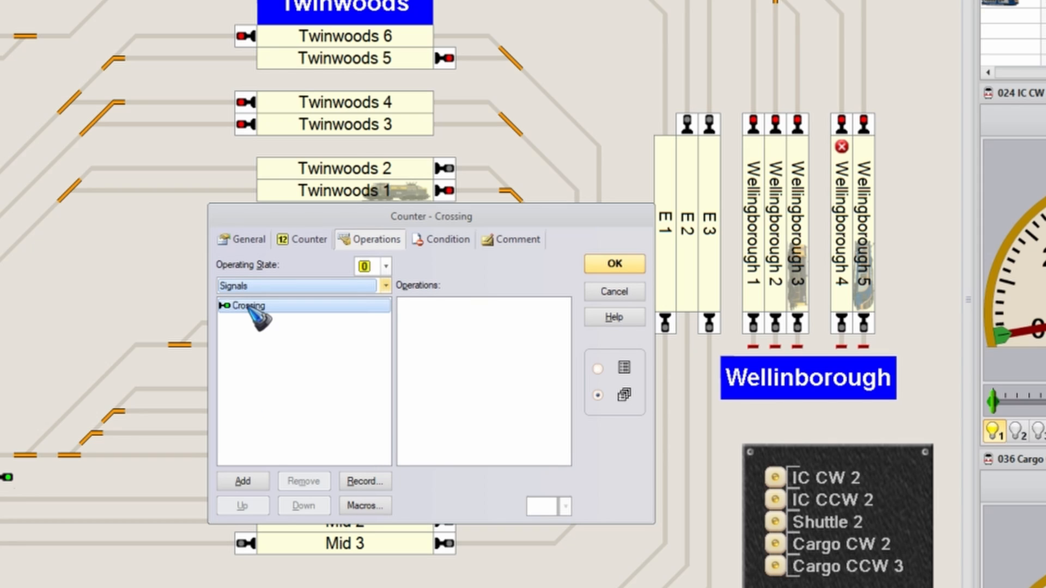
left_click(242, 480)
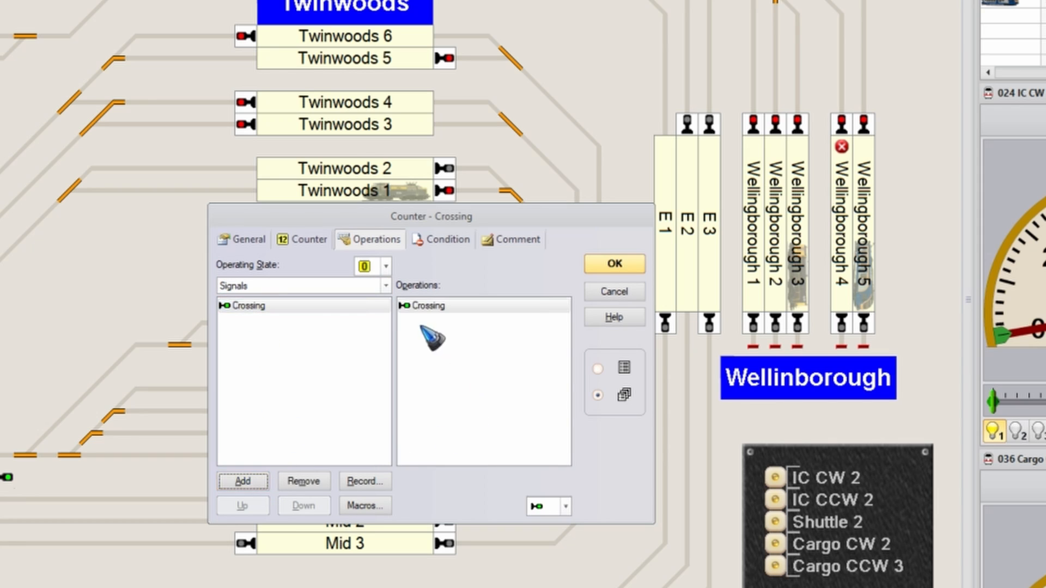
left_click(427, 305)
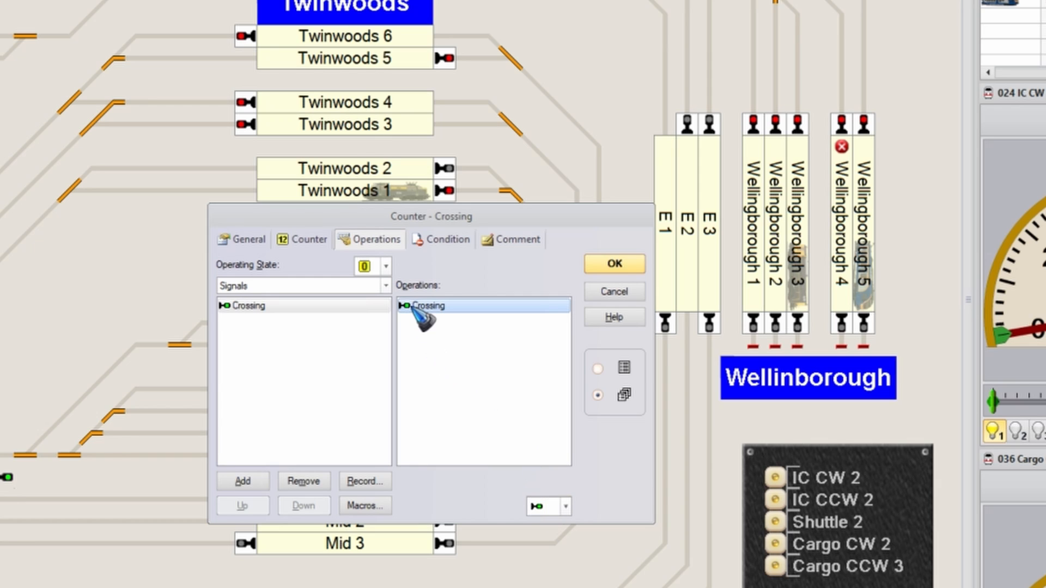
left_click(386, 265)
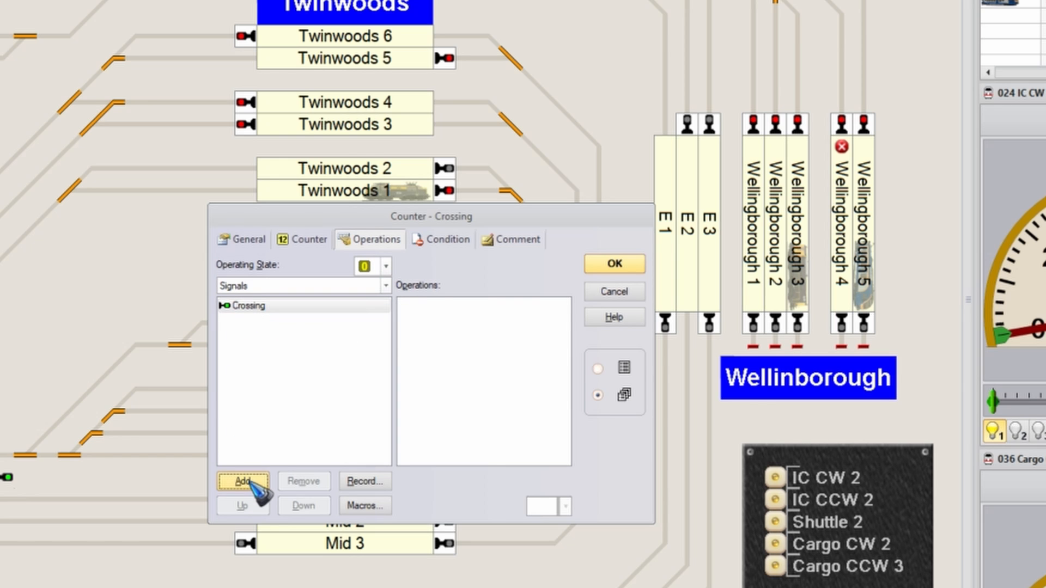
- Re-add the Crossing signal as the counter's operation and confirm the settings
left_click(243, 480)
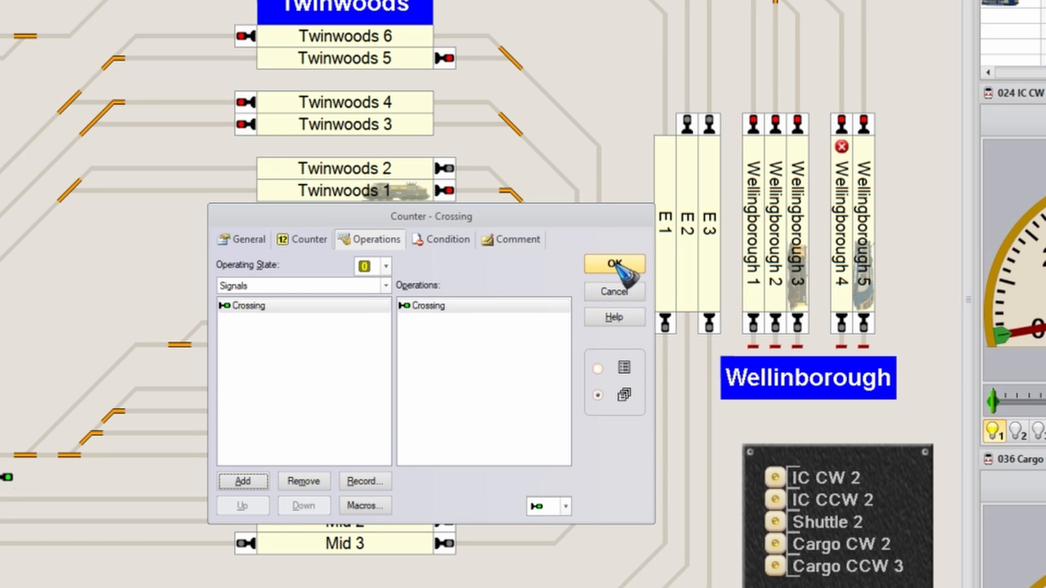
left_click(612, 264)
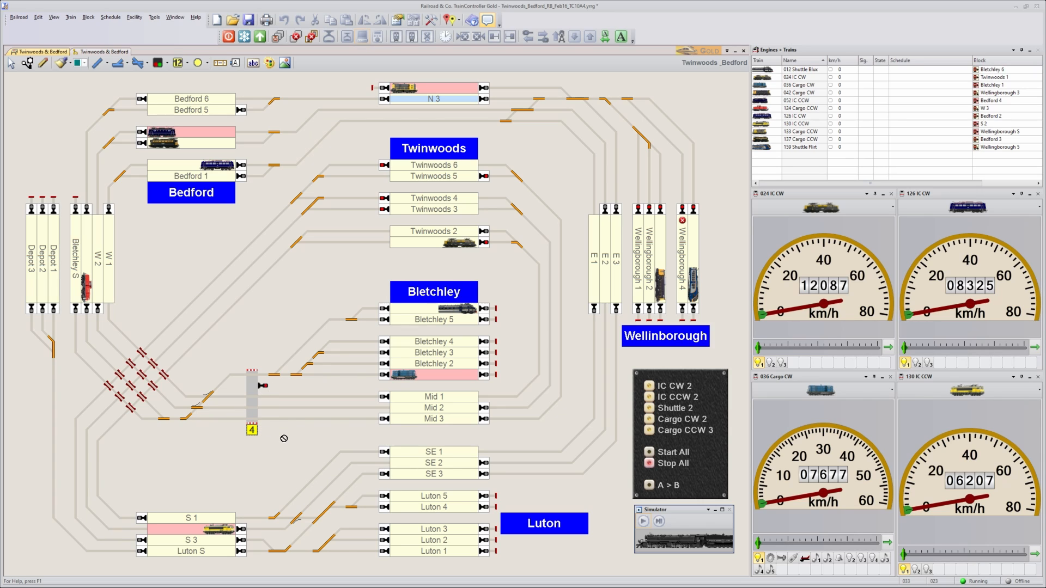
mouse_move(270, 381)
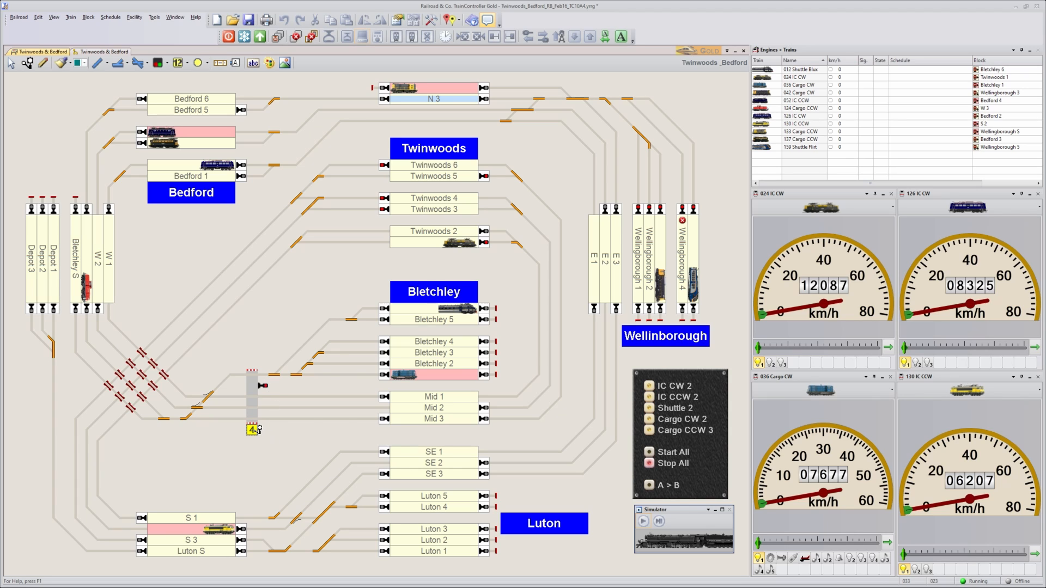
- Reset the Crossing counter from 4 back to 0 via Action > Reset
right_click(252, 429)
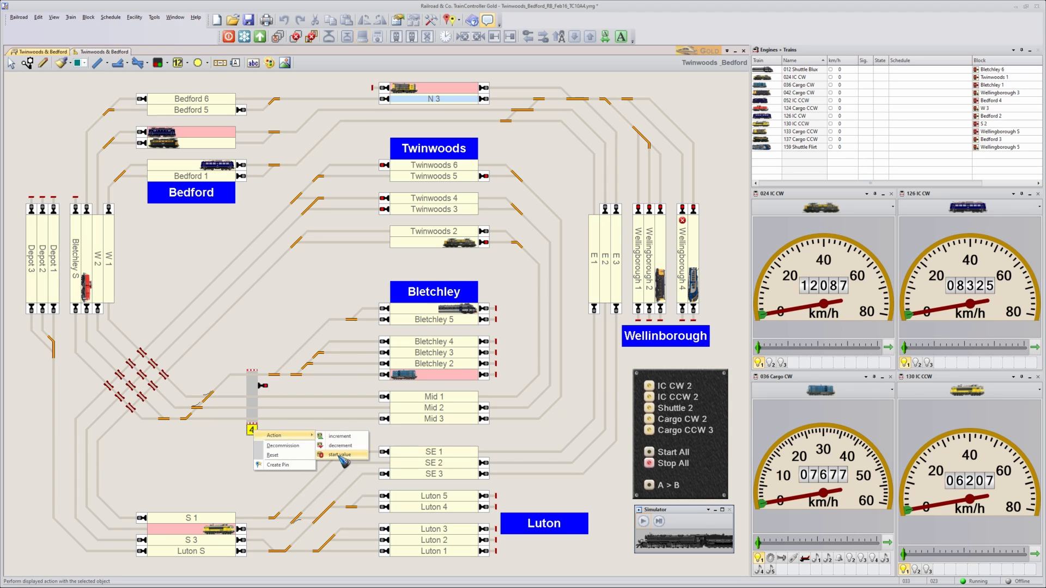
left_click(341, 455)
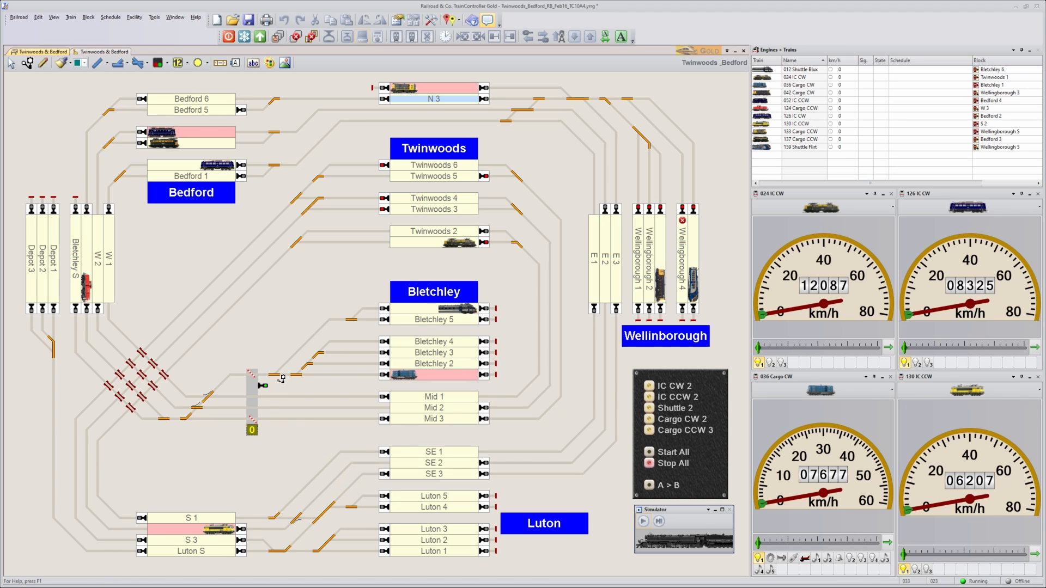
mouse_move(281, 332)
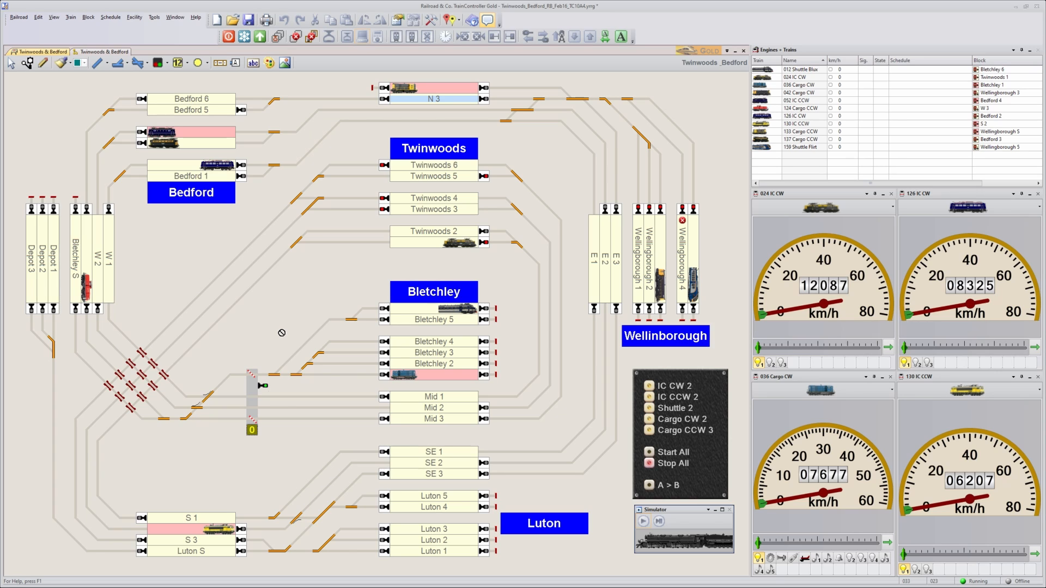
mouse_move(476, 248)
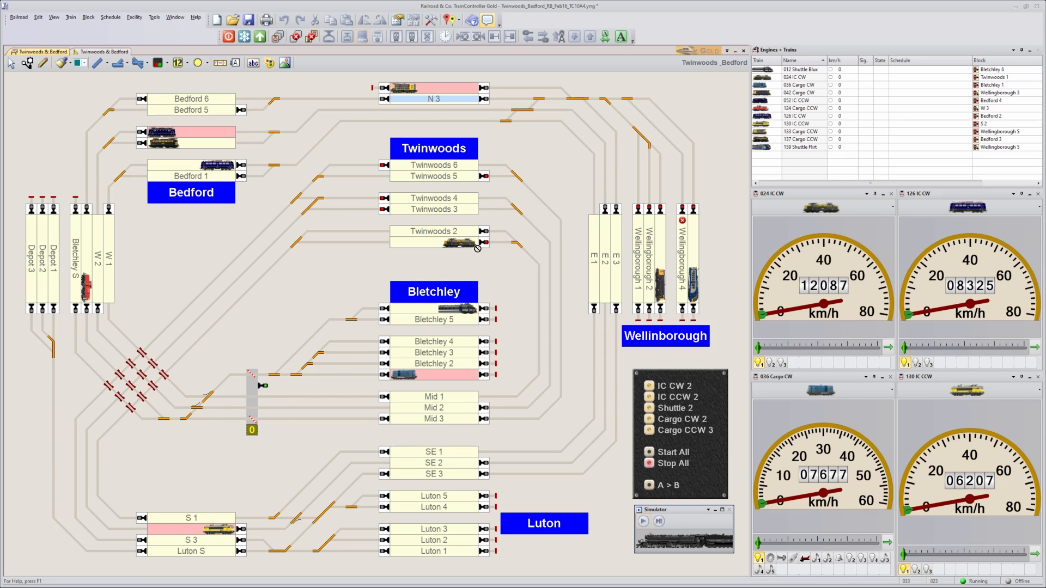
mouse_move(433, 245)
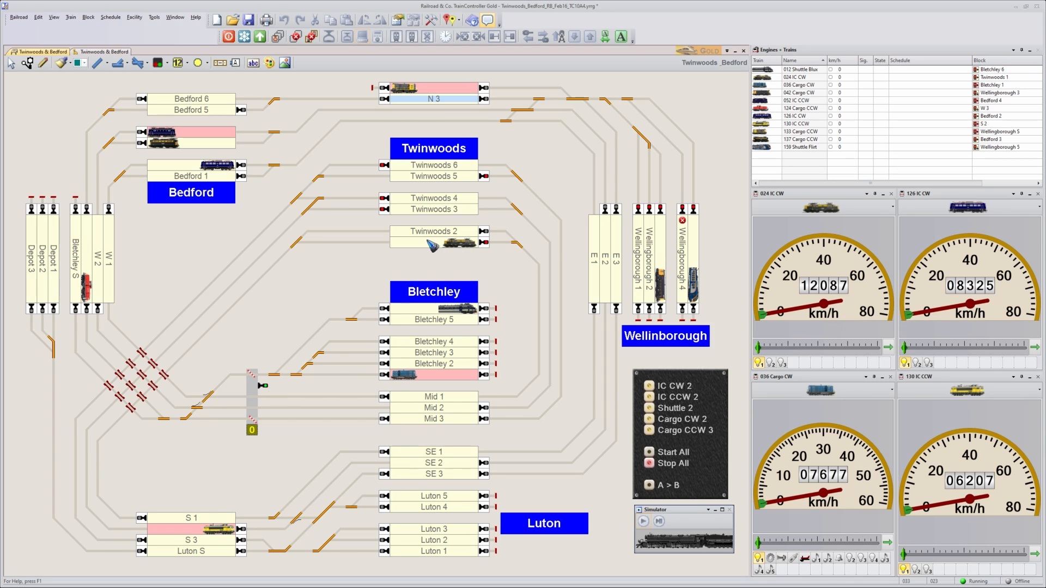
mouse_move(449, 248)
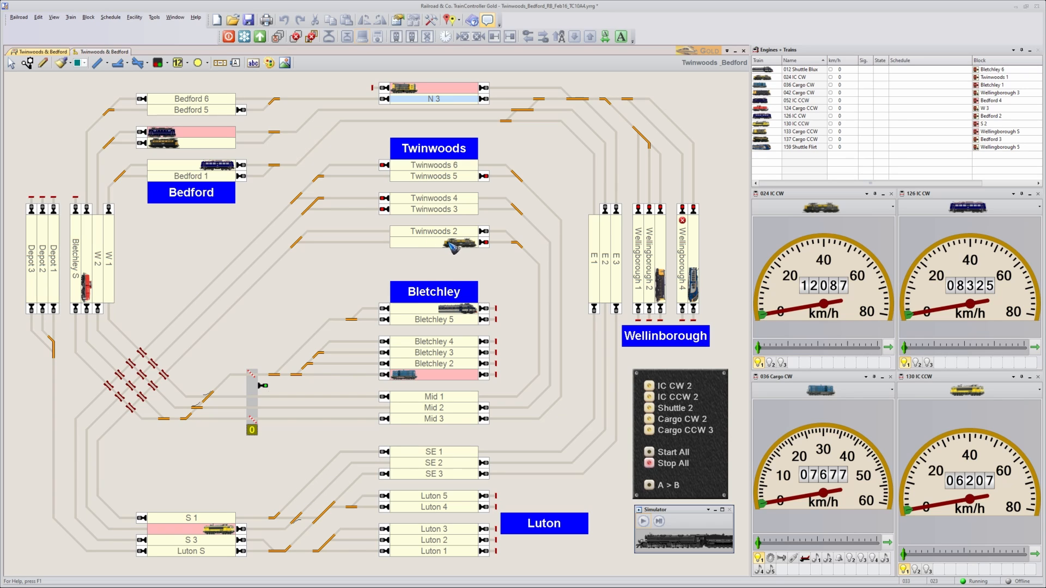
mouse_move(539, 309)
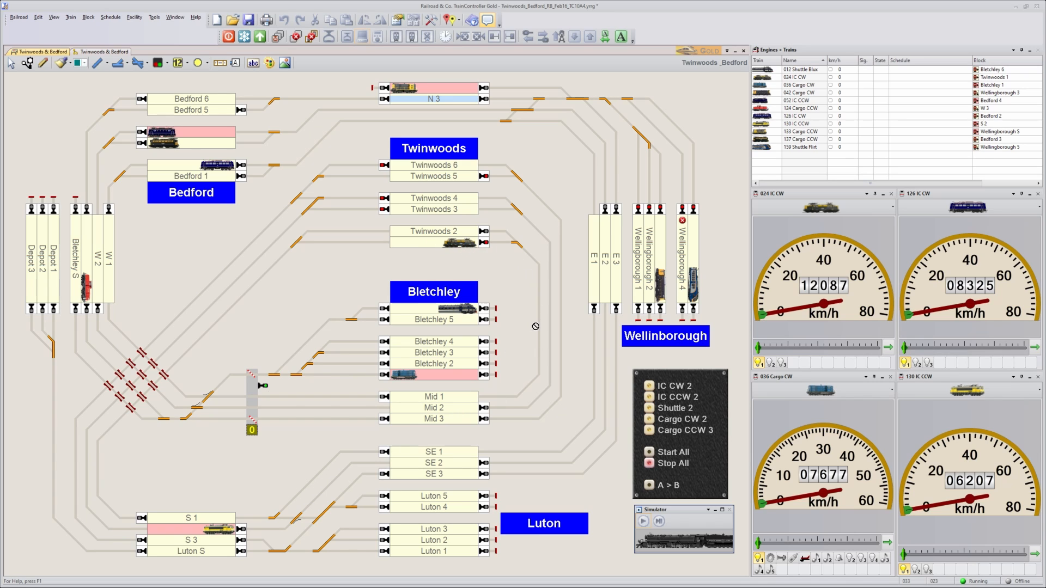
mouse_move(537, 316)
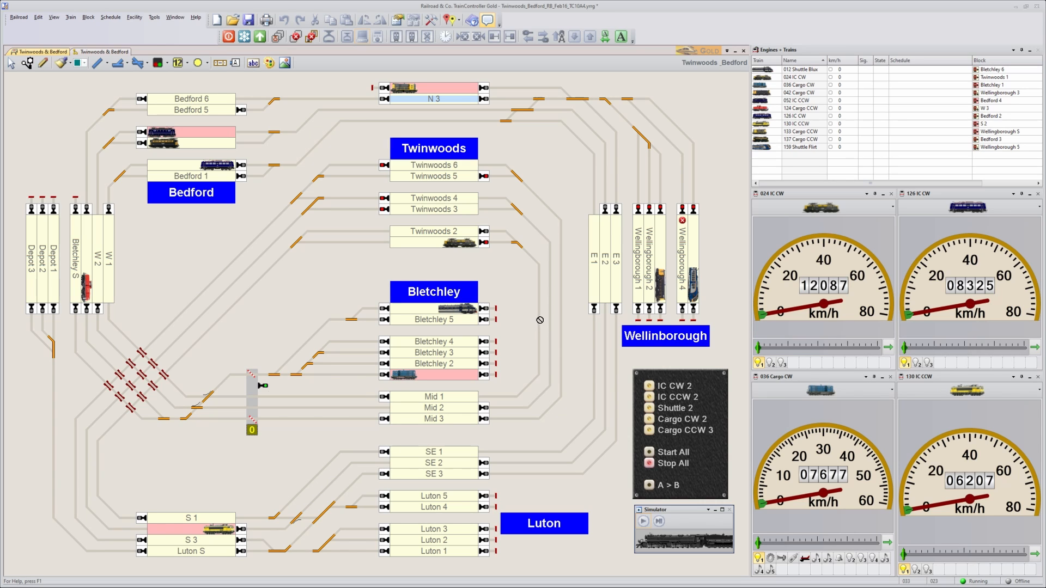
mouse_move(539, 319)
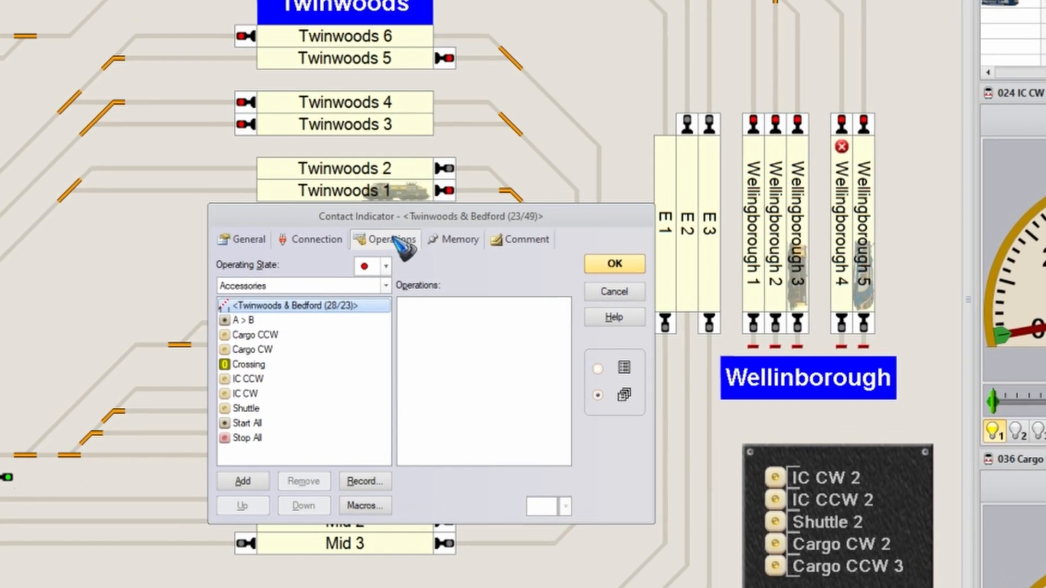
- Set the contact indicator's connection to LocoNet - General Input at address 66
left_click(316, 239)
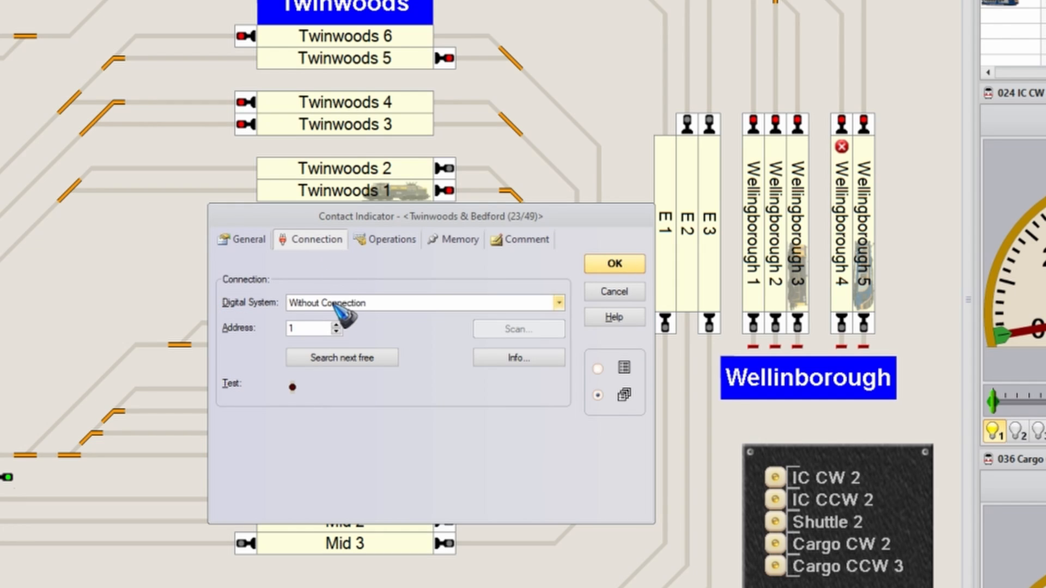
left_click(557, 302)
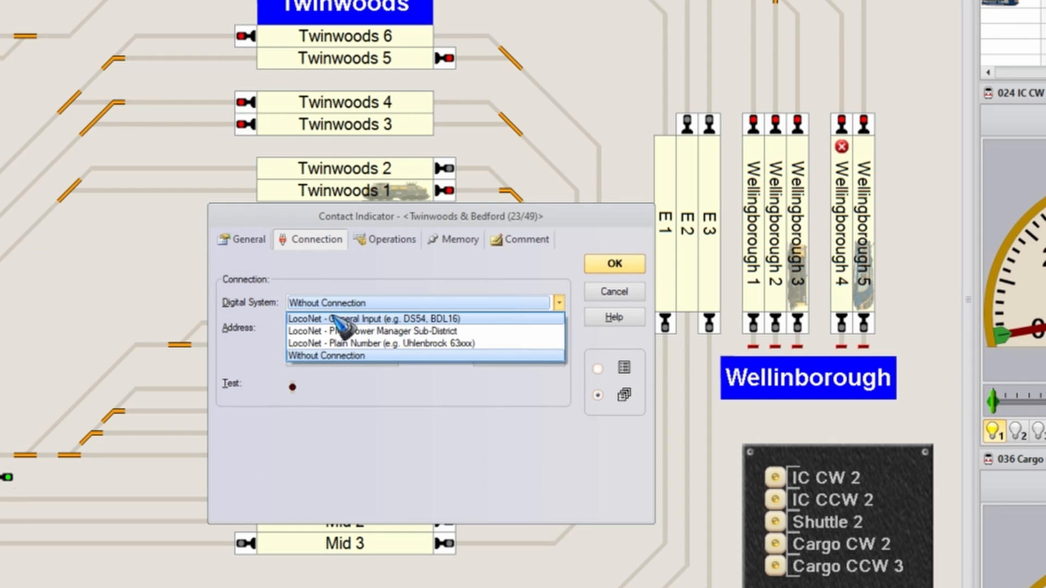
left_click(360, 318)
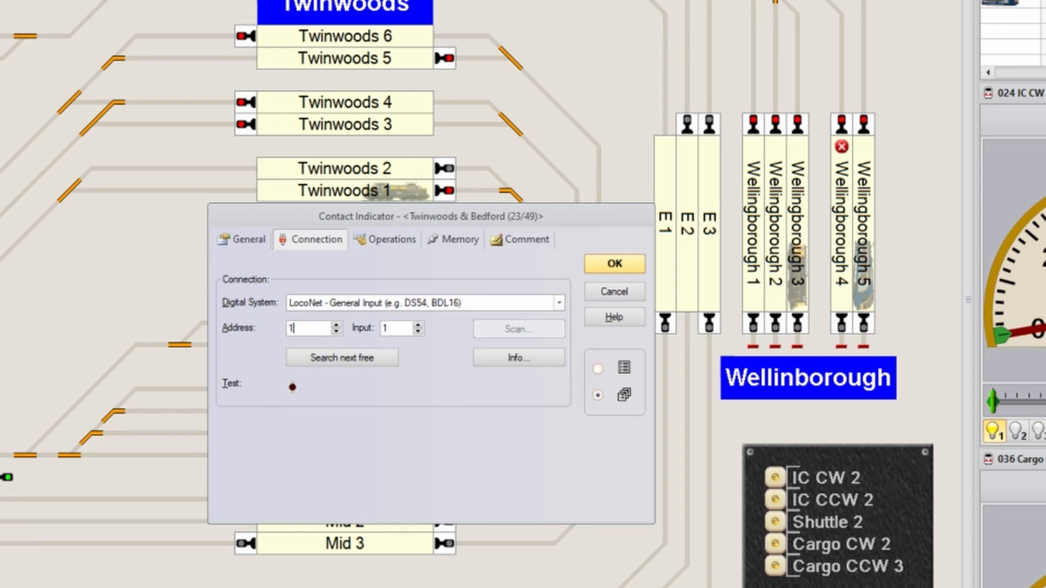
triple_click(311, 328)
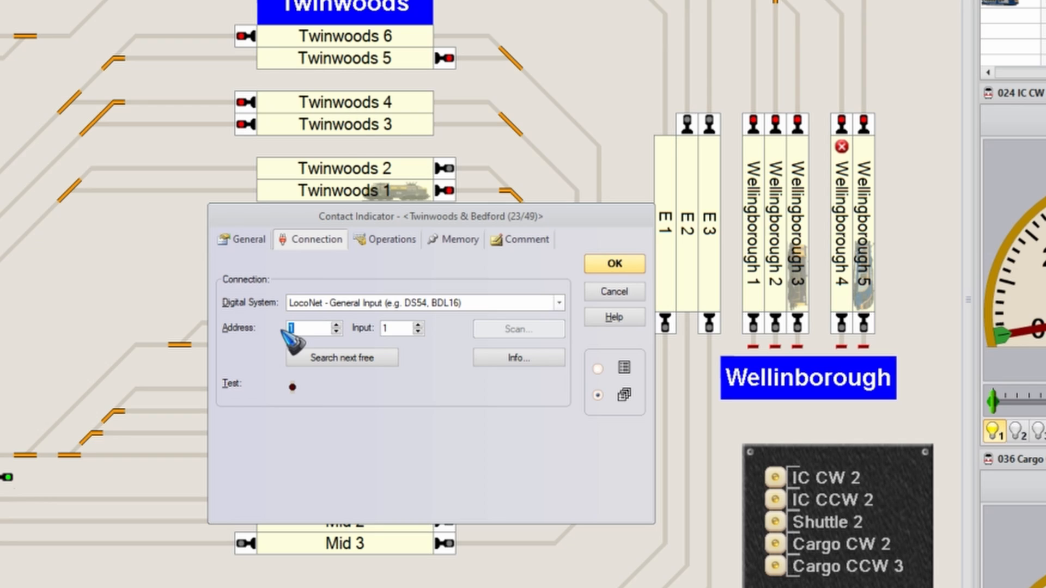
type("66")
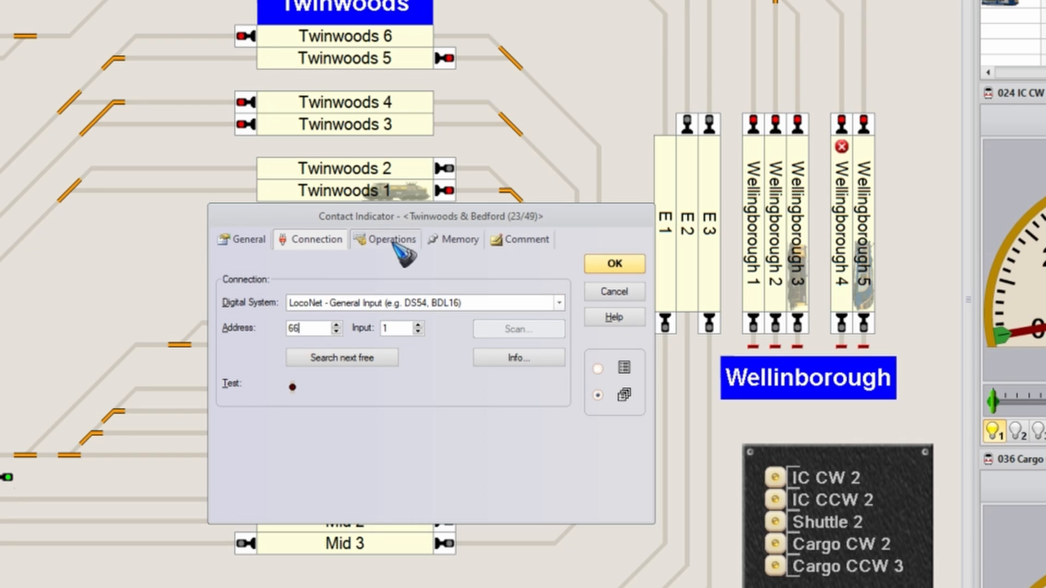
- Add the Crossing counter as an increment operation of the contact indicator and confirm
left_click(391, 239)
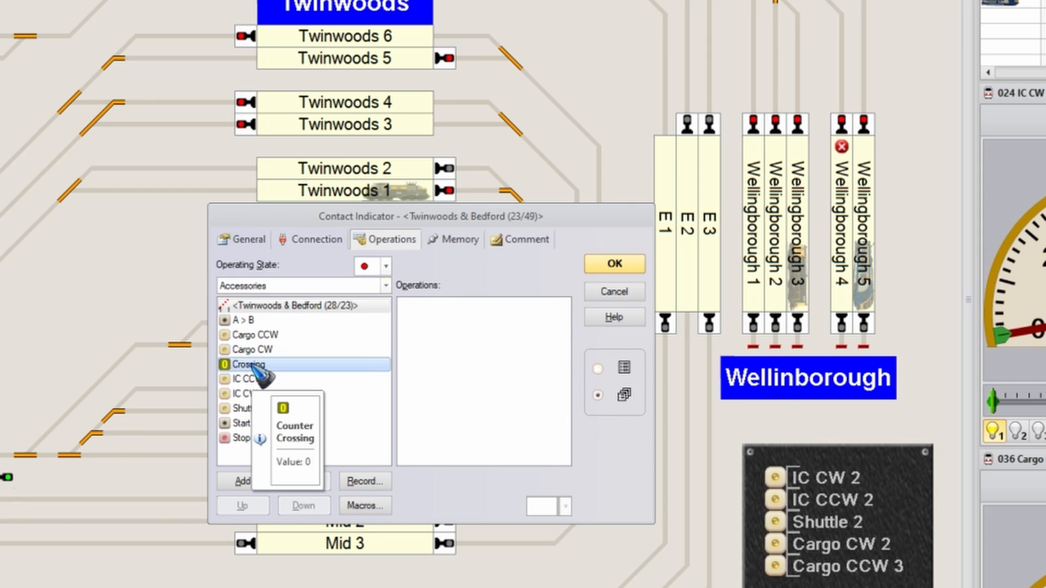
left_click(242, 480)
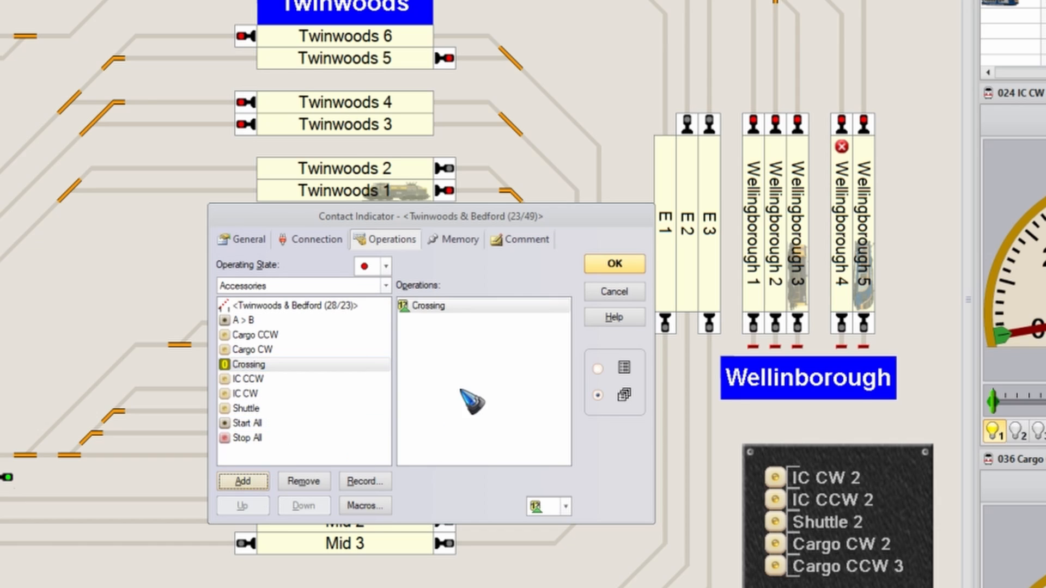
mouse_move(514, 482)
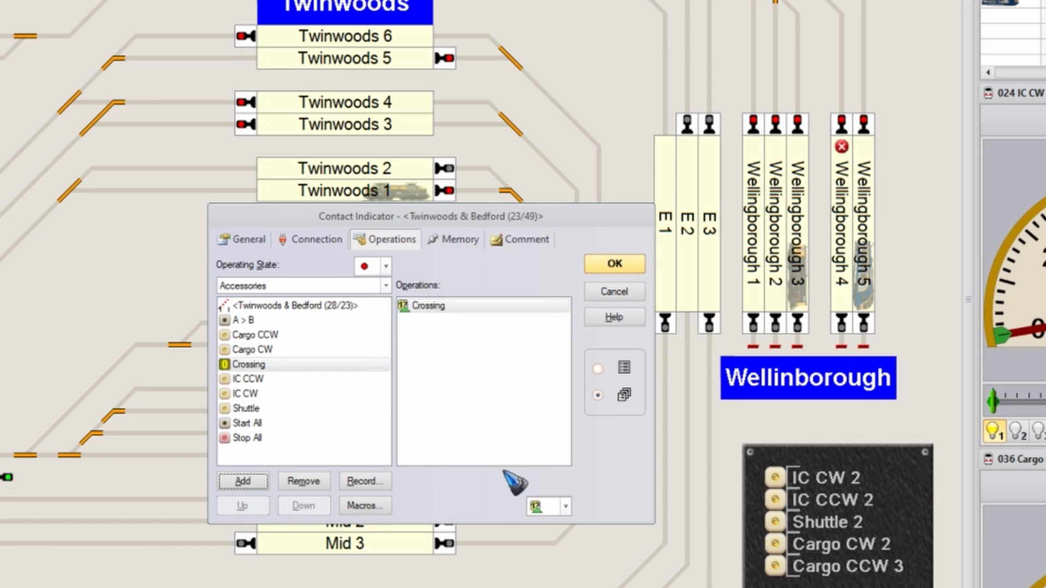
left_click(565, 507)
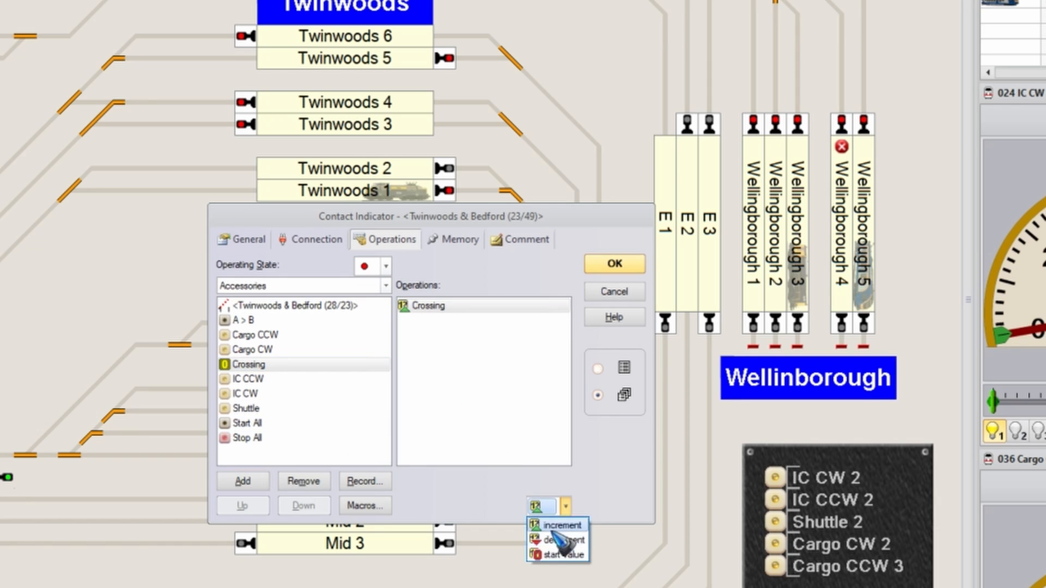
mouse_move(604, 324)
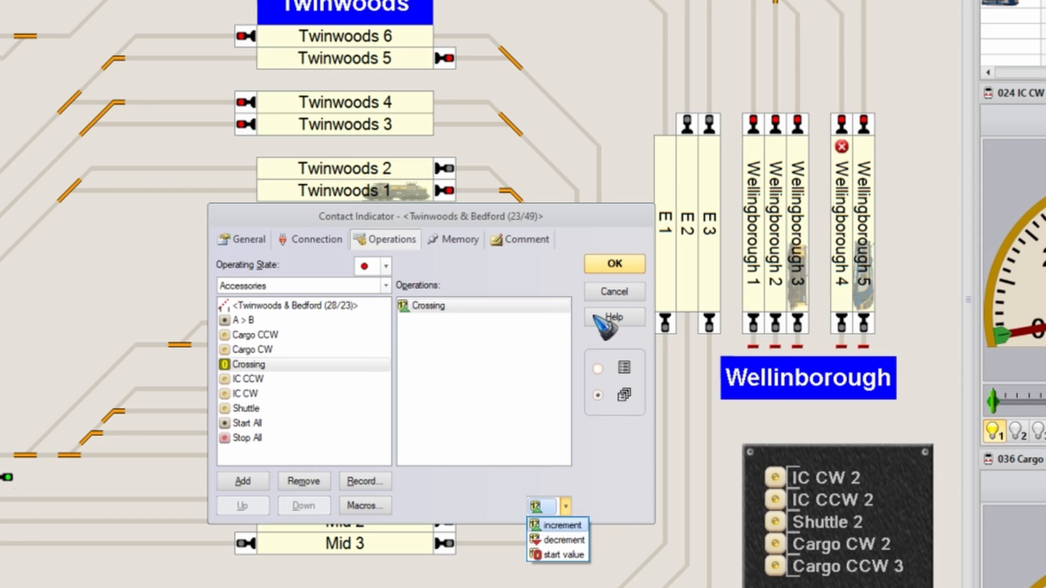
left_click(611, 263)
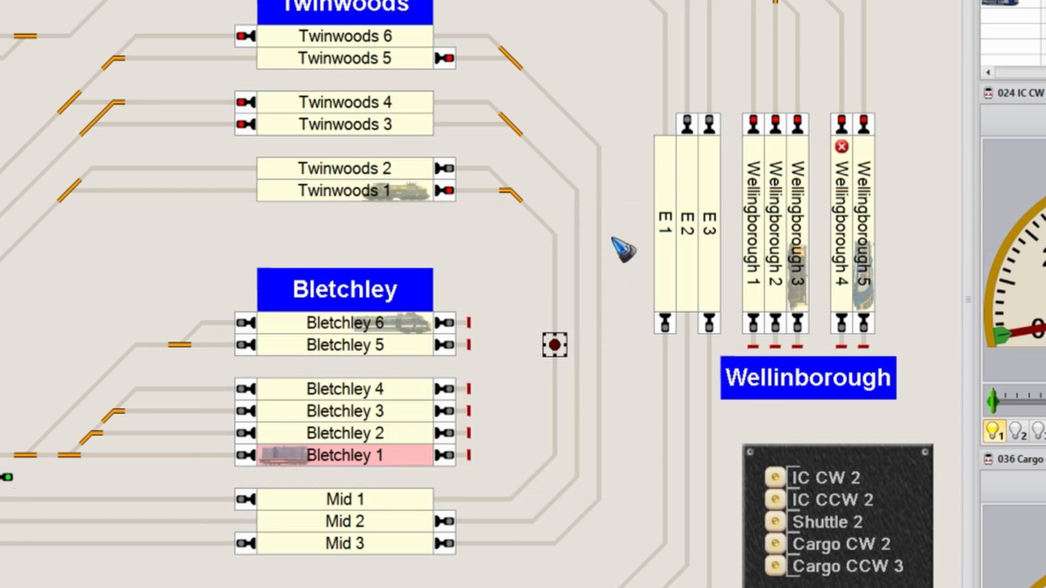
mouse_move(567, 374)
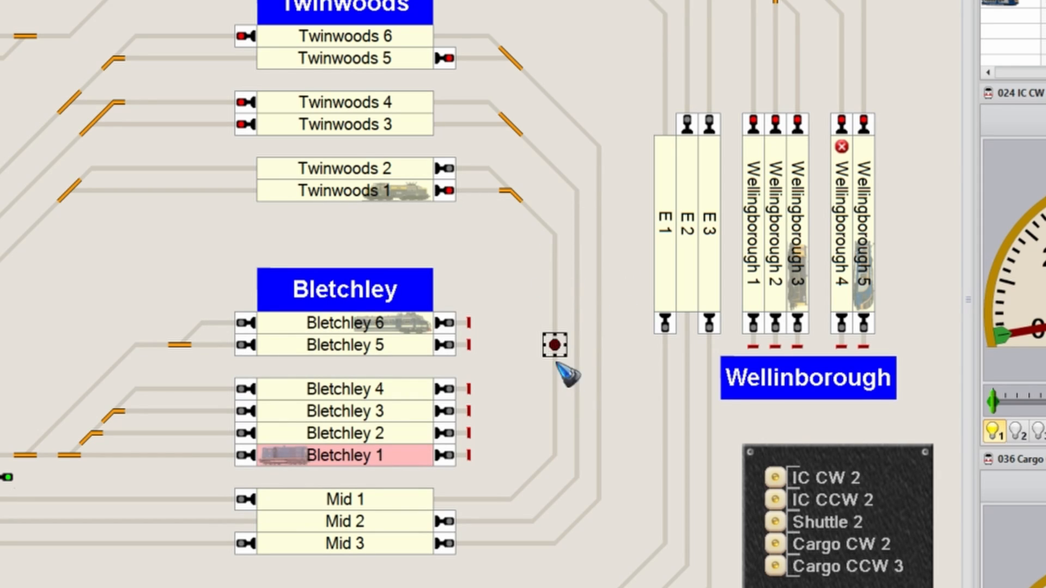
mouse_move(373, 185)
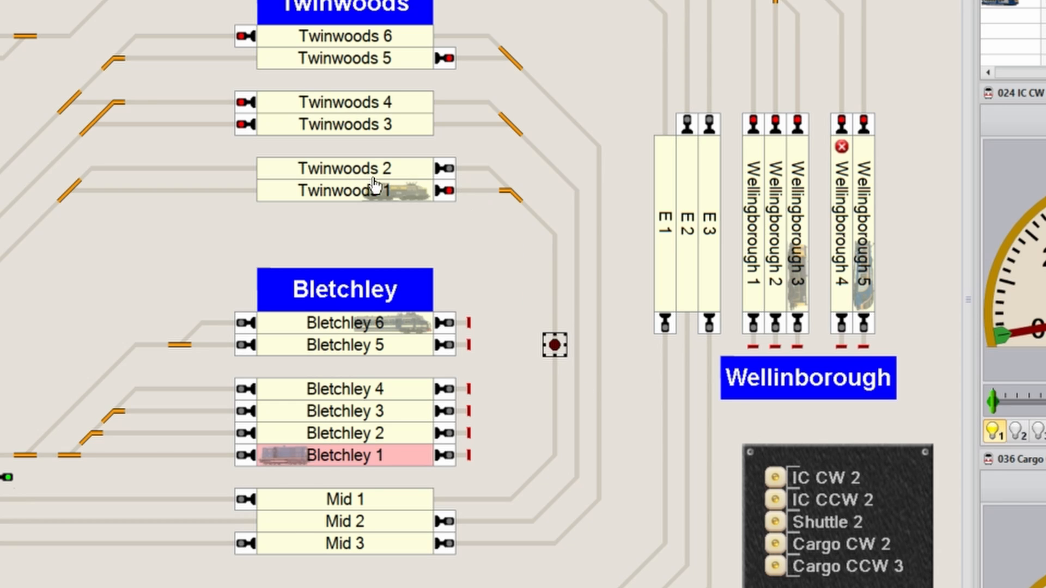
mouse_move(560, 373)
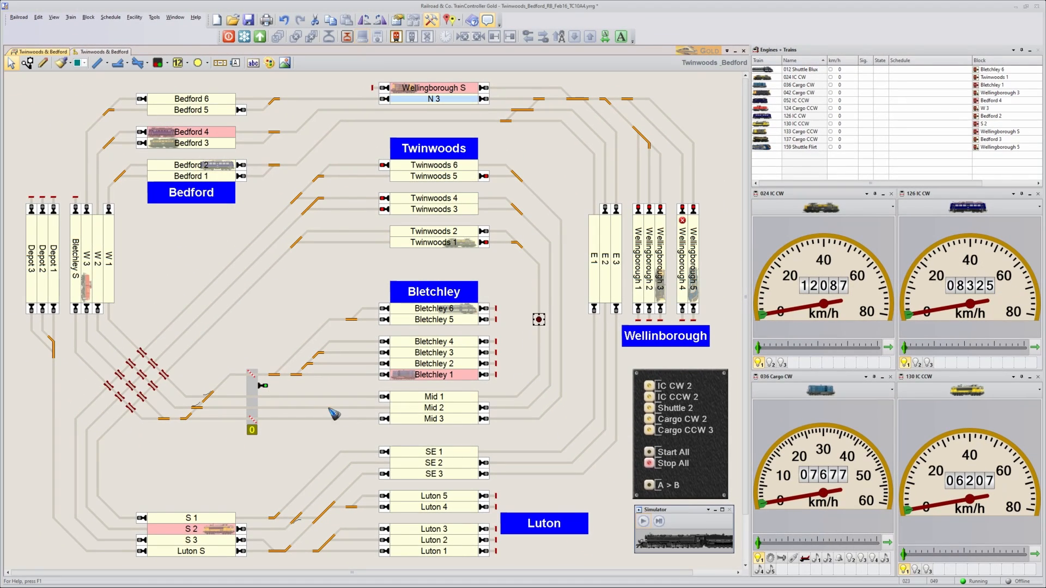
mouse_move(263, 417)
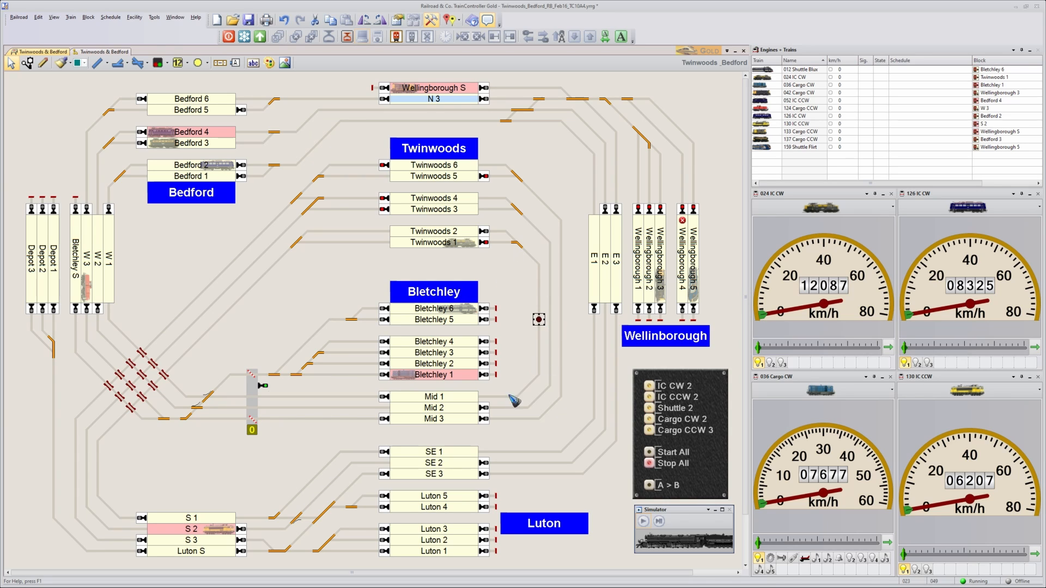
mouse_move(540, 348)
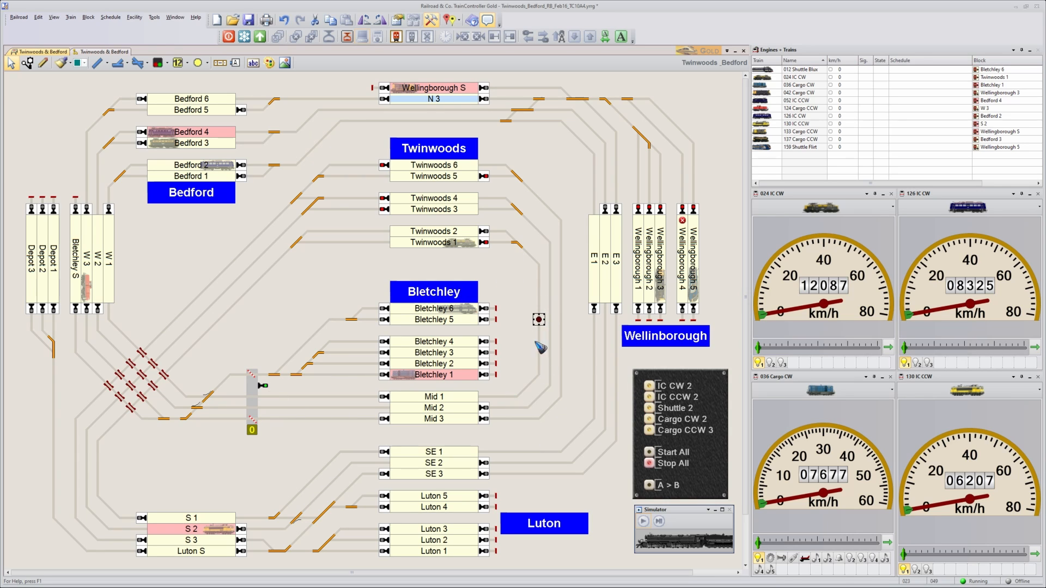
mouse_move(529, 301)
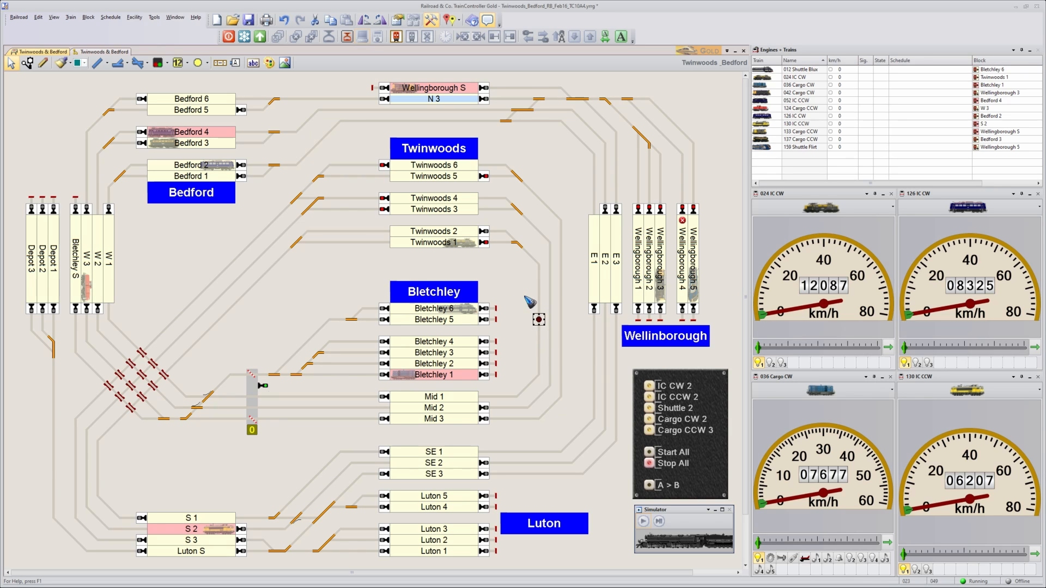
mouse_move(541, 270)
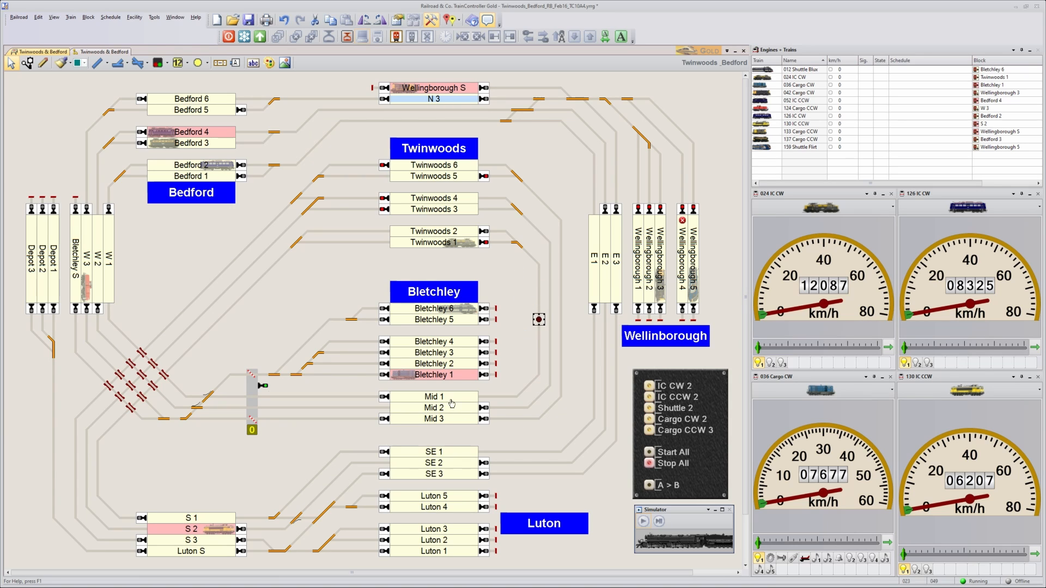
mouse_move(517, 296)
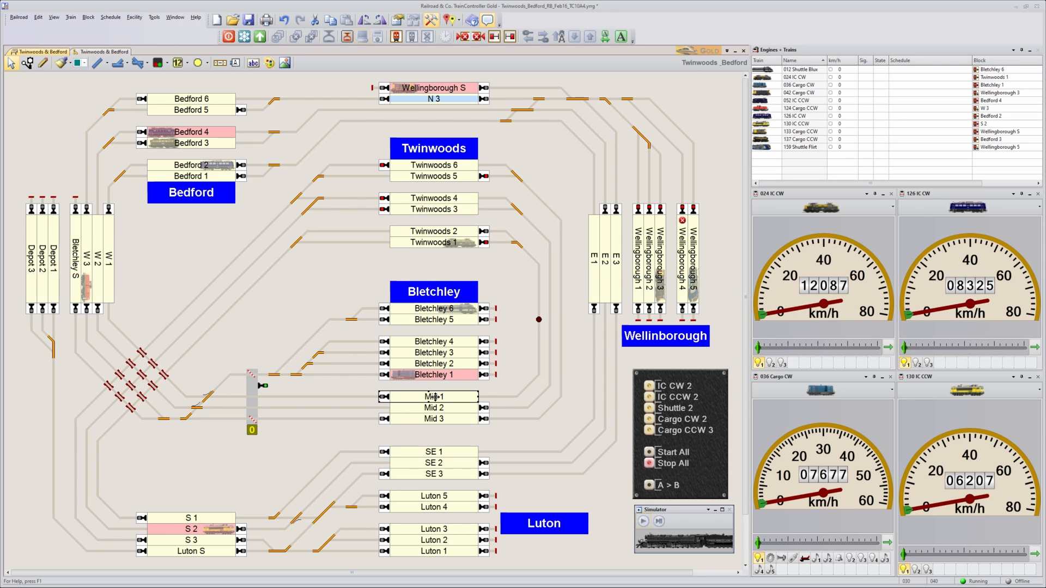
double_click(432, 397)
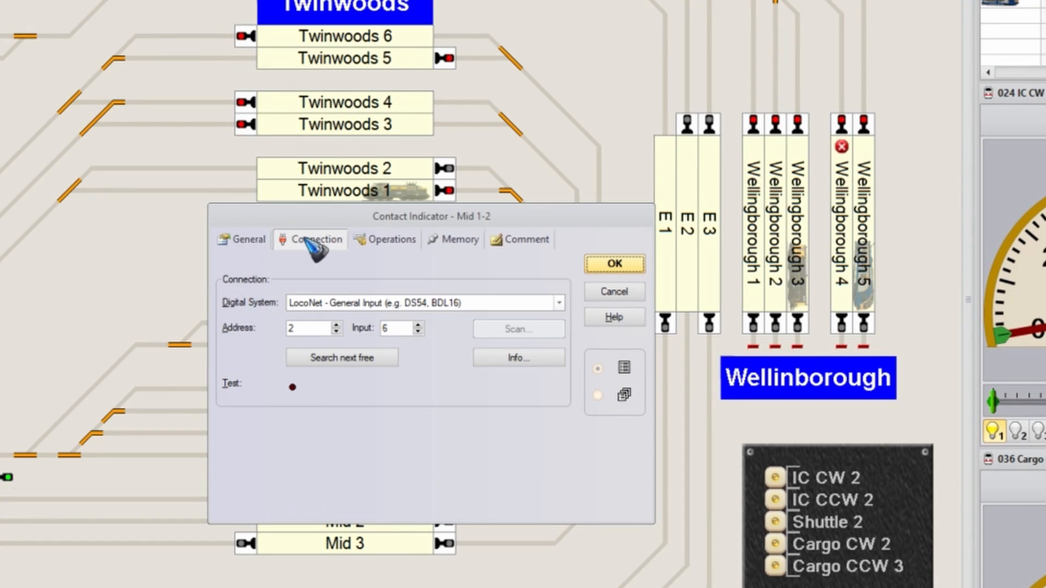
mouse_move(613, 292)
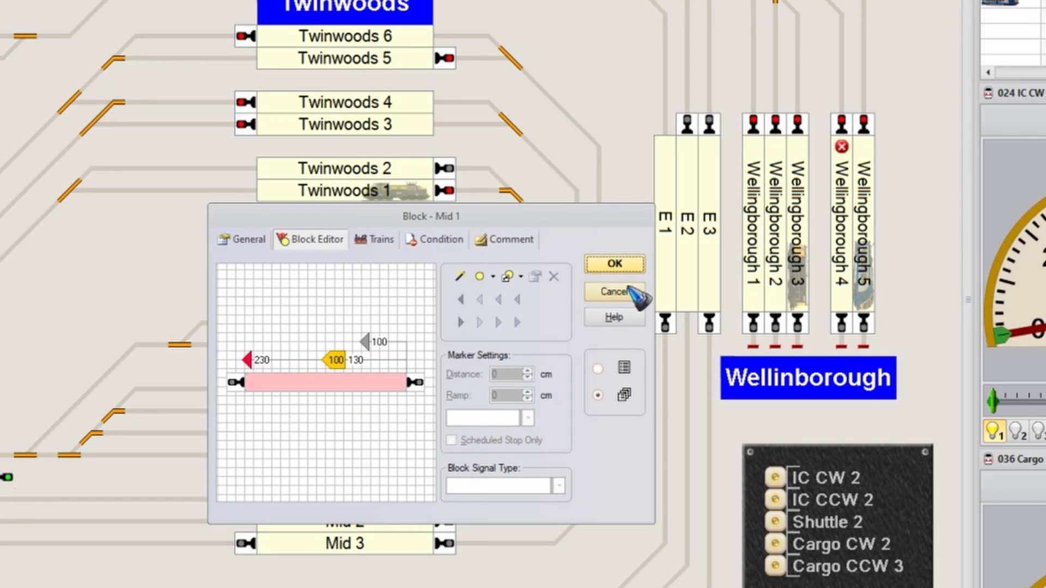
left_click(613, 292)
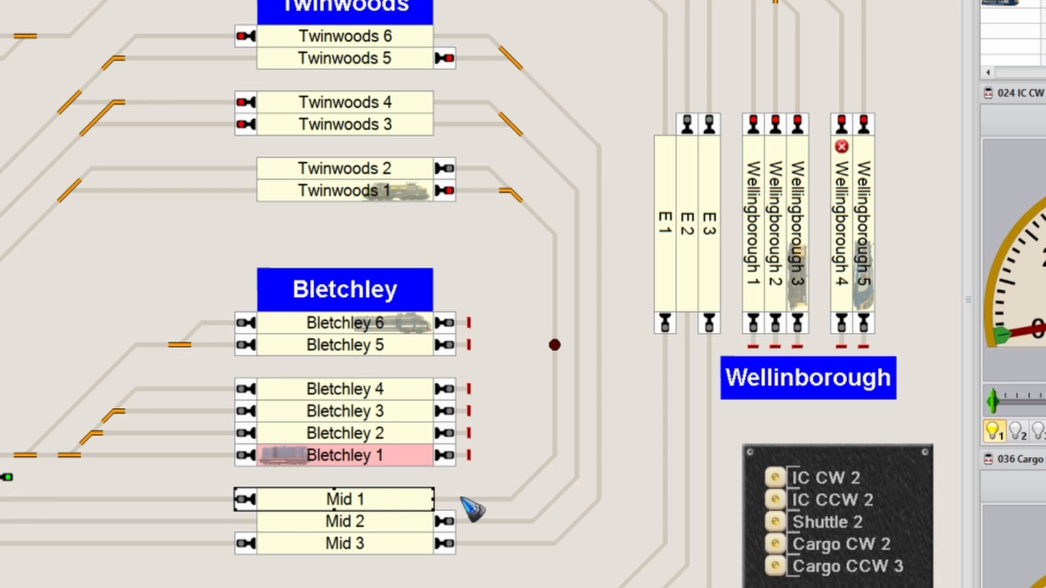
mouse_move(541, 220)
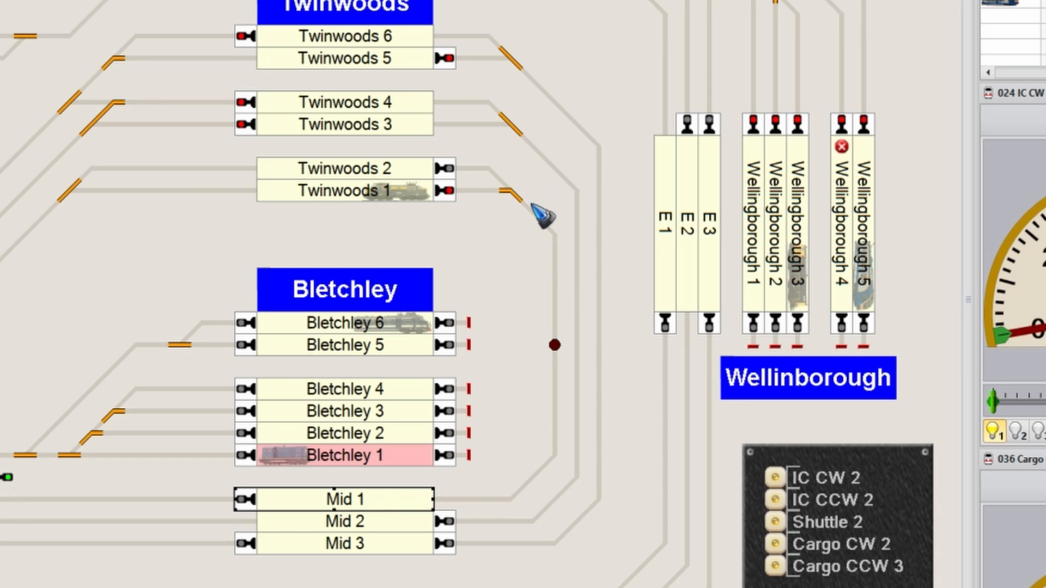
mouse_move(392, 506)
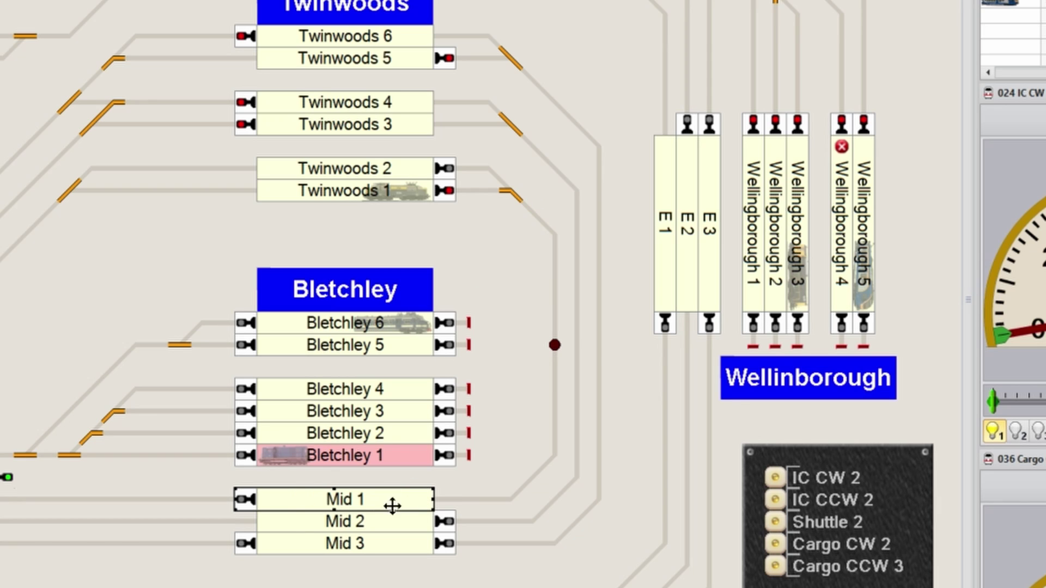
mouse_move(540, 212)
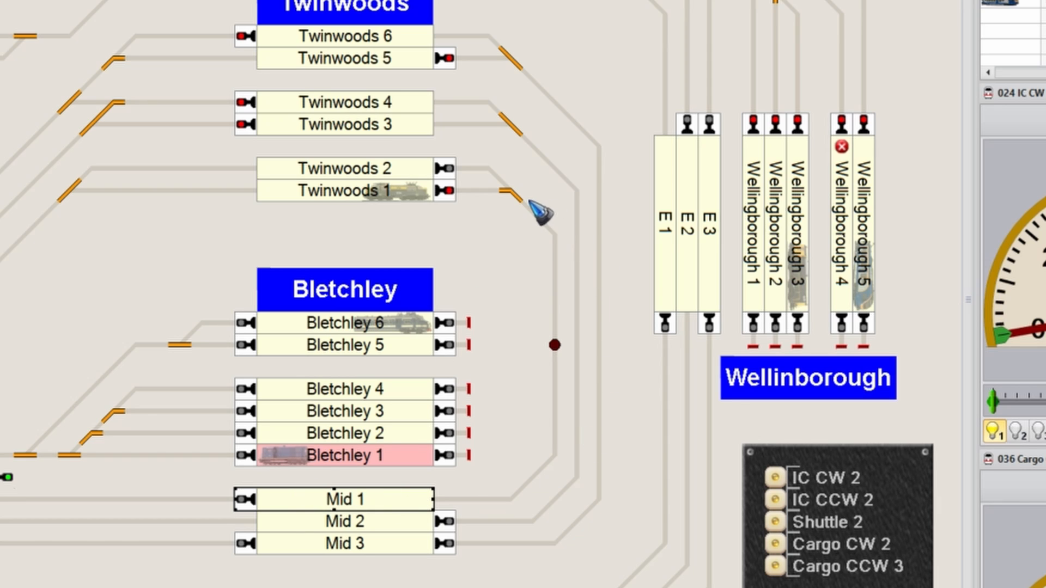
mouse_move(534, 224)
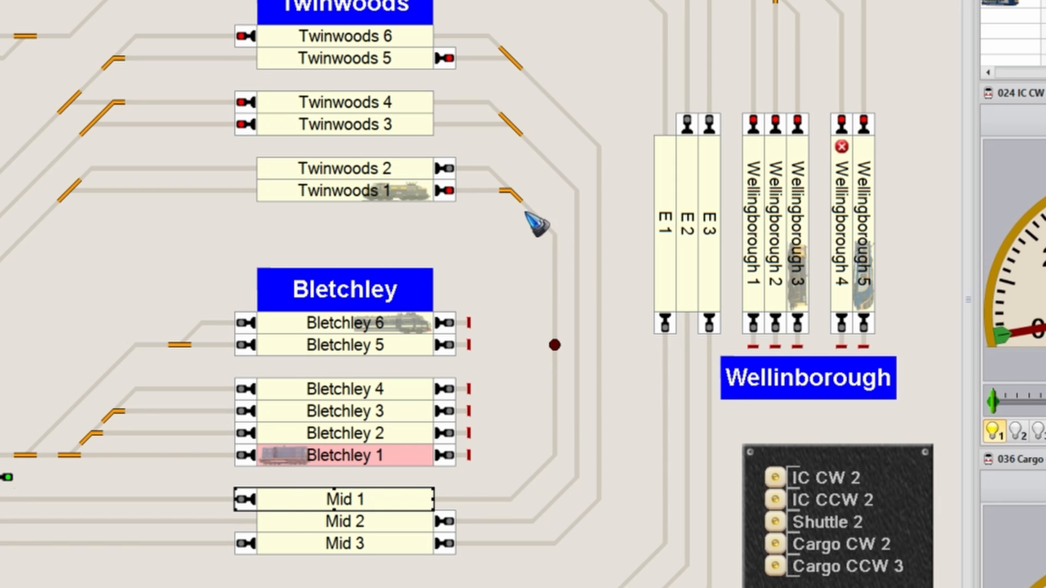
mouse_move(533, 220)
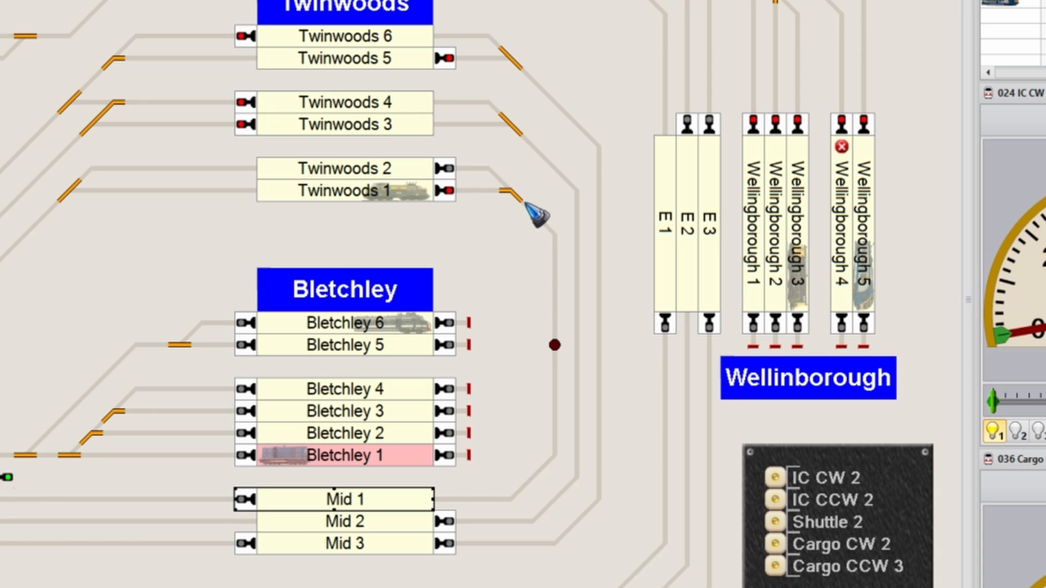
mouse_move(533, 213)
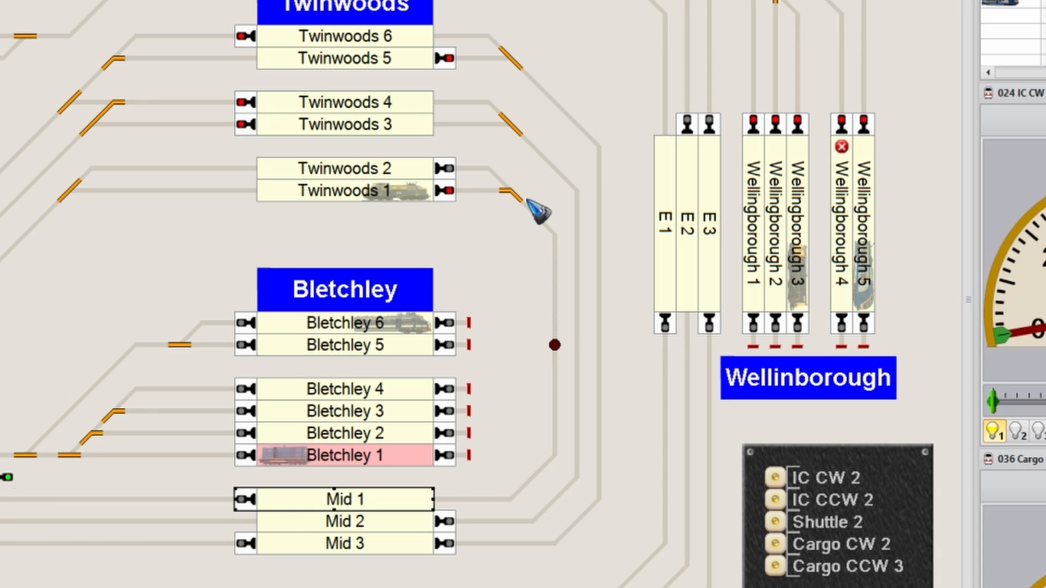
mouse_move(614, 354)
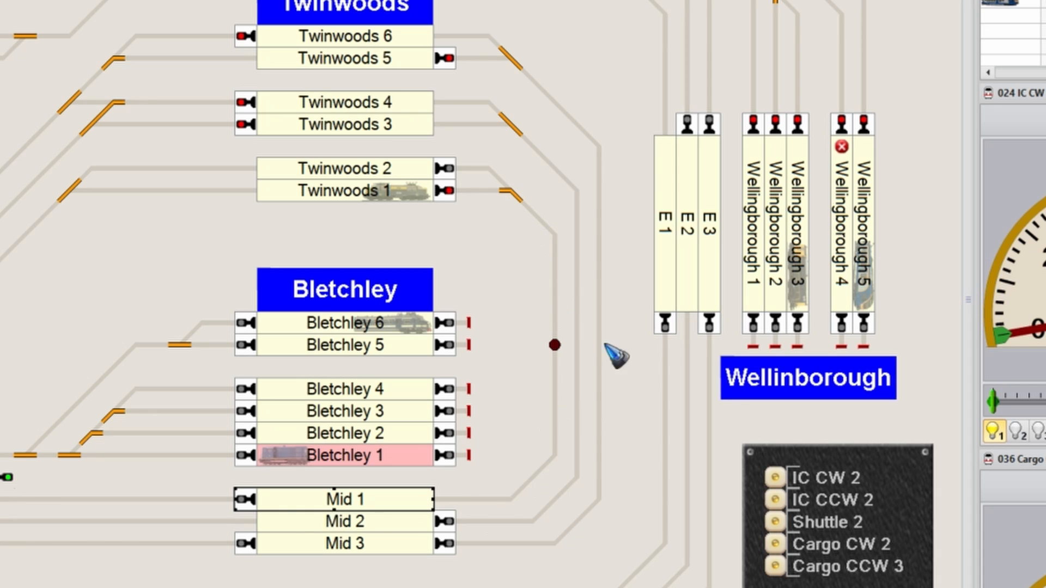
mouse_move(544, 213)
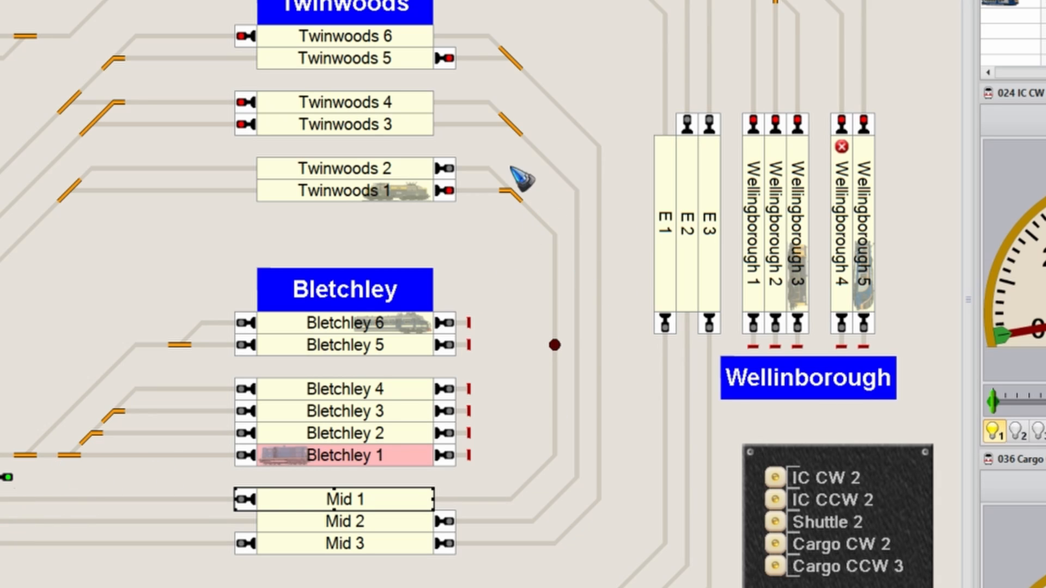
mouse_move(541, 247)
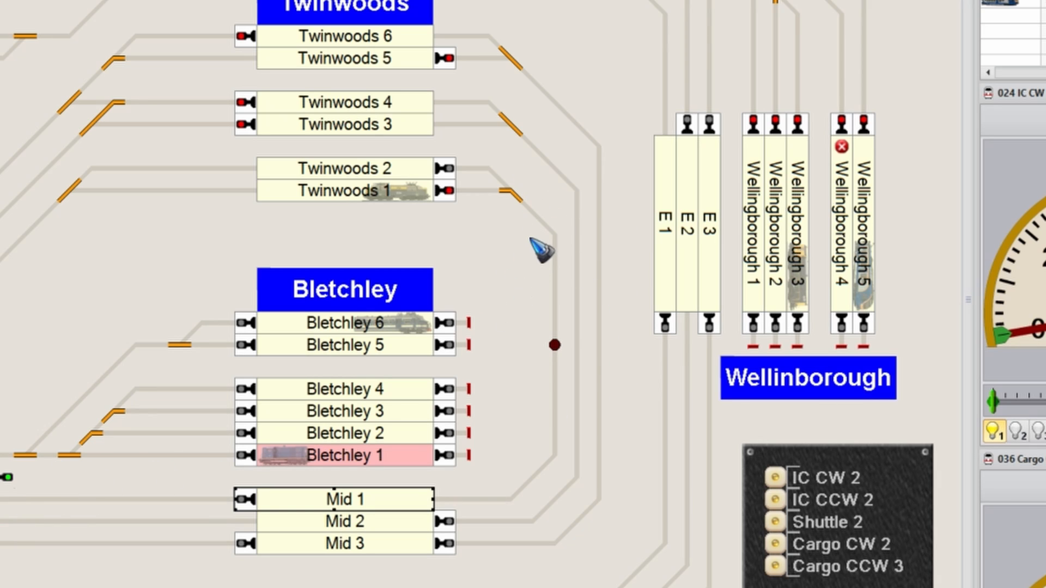
mouse_move(22, 424)
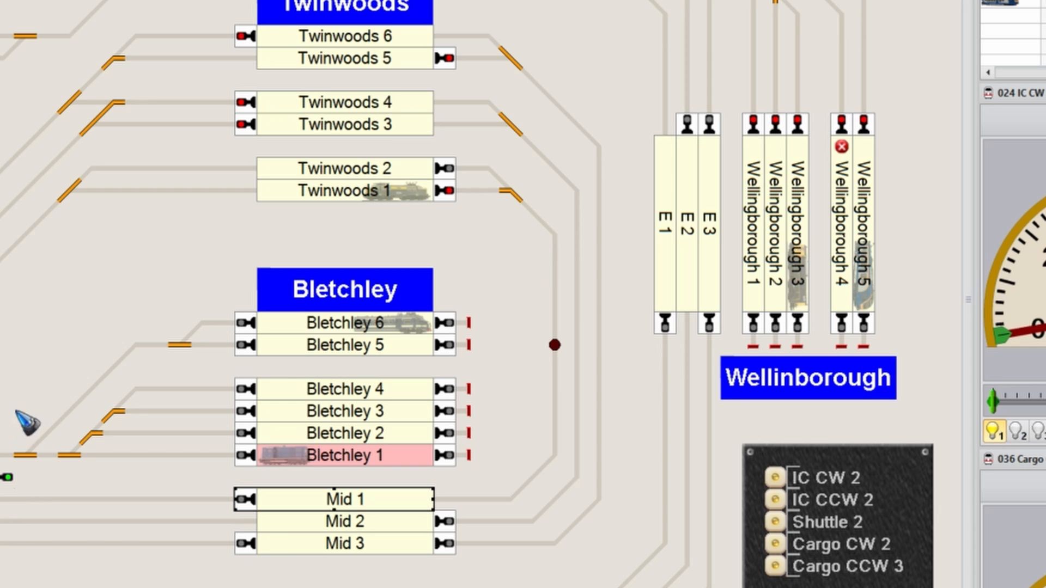
mouse_move(562, 347)
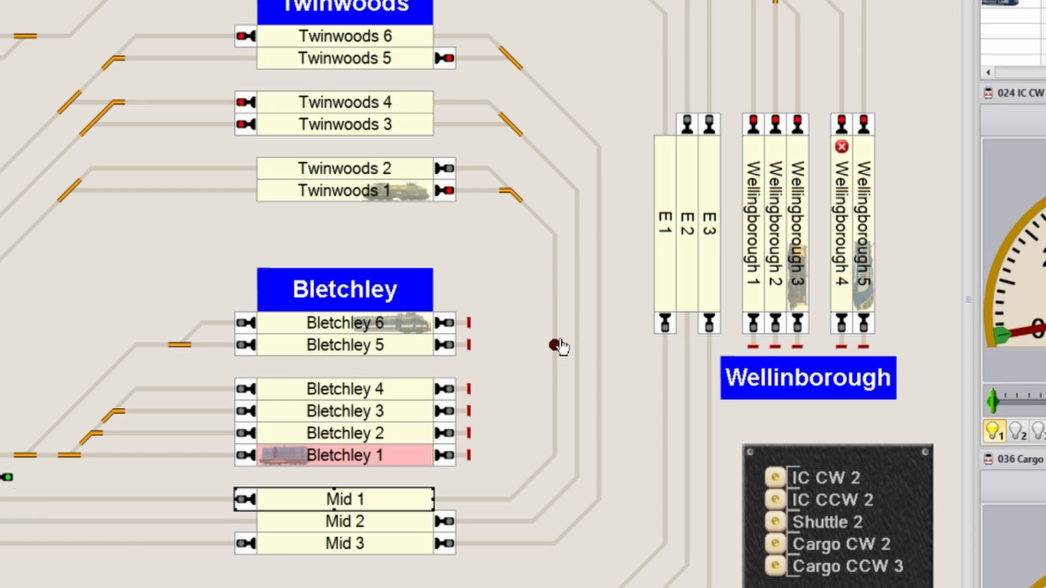
mouse_move(567, 327)
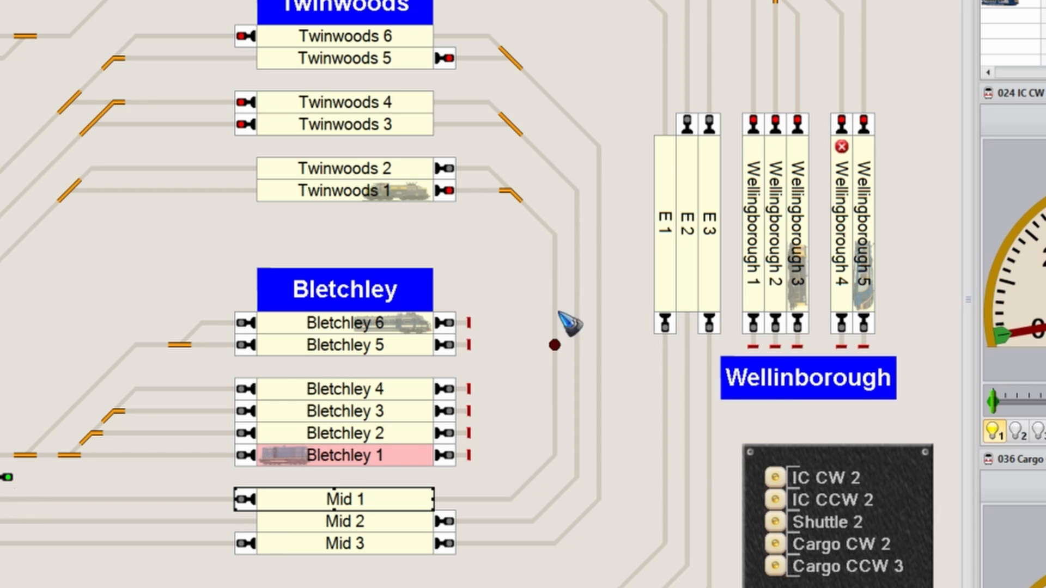
mouse_move(552, 360)
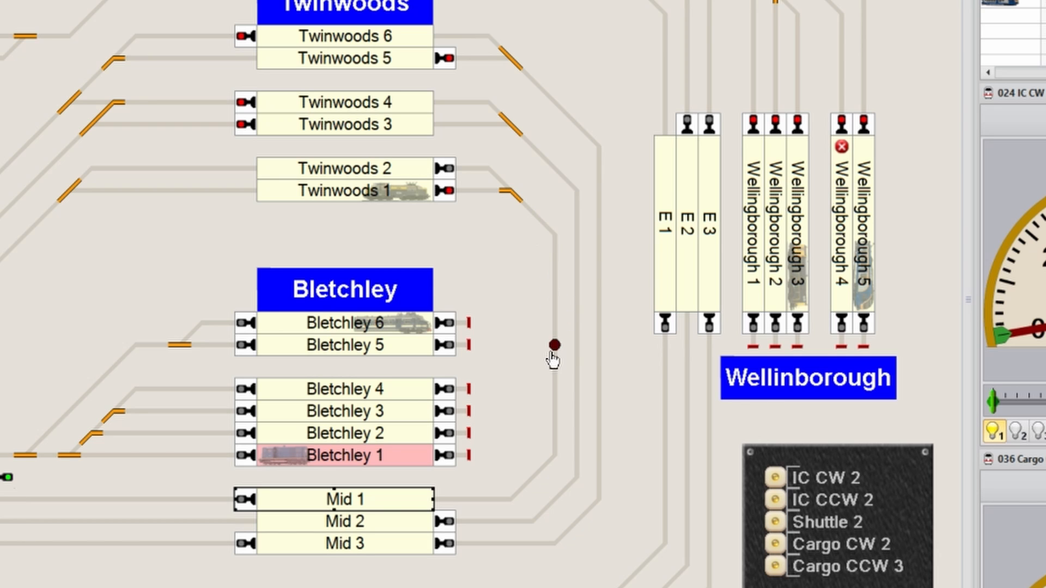
mouse_move(373, 499)
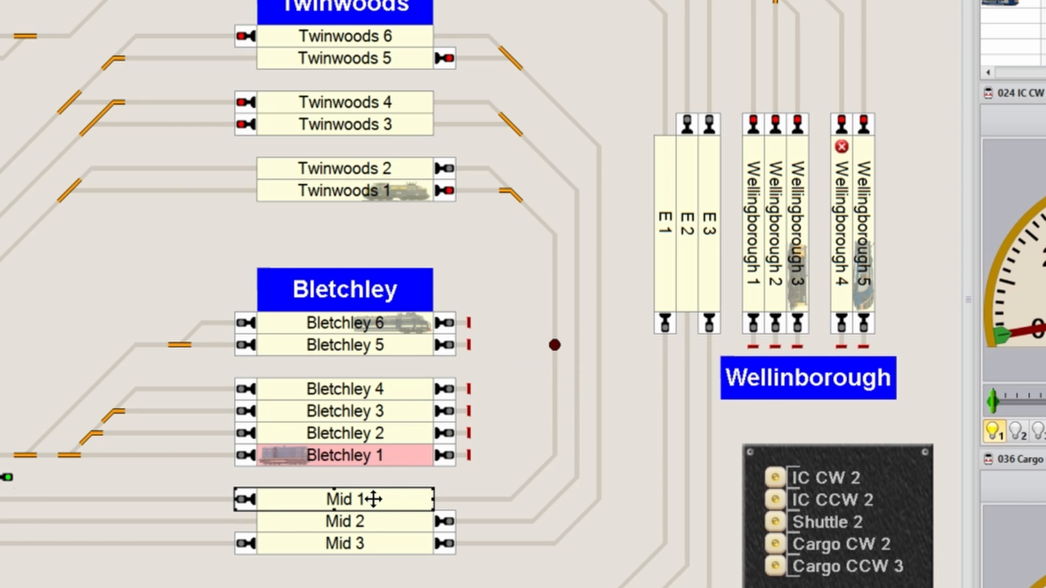
- In block Mid 1's editor, insert an action marker at 100 cm and bring up its properties
double_click(345, 498)
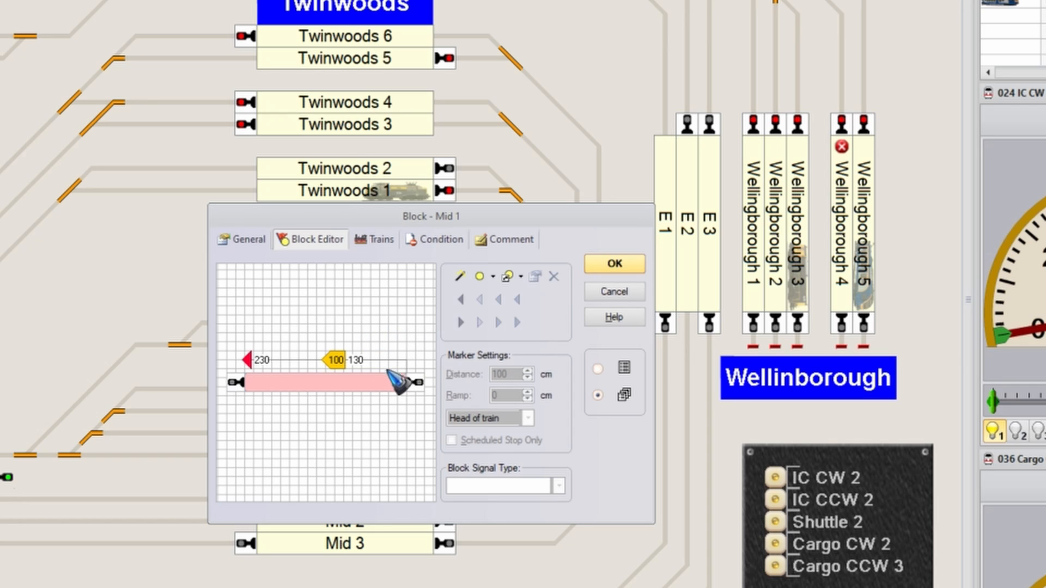
left_click(515, 323)
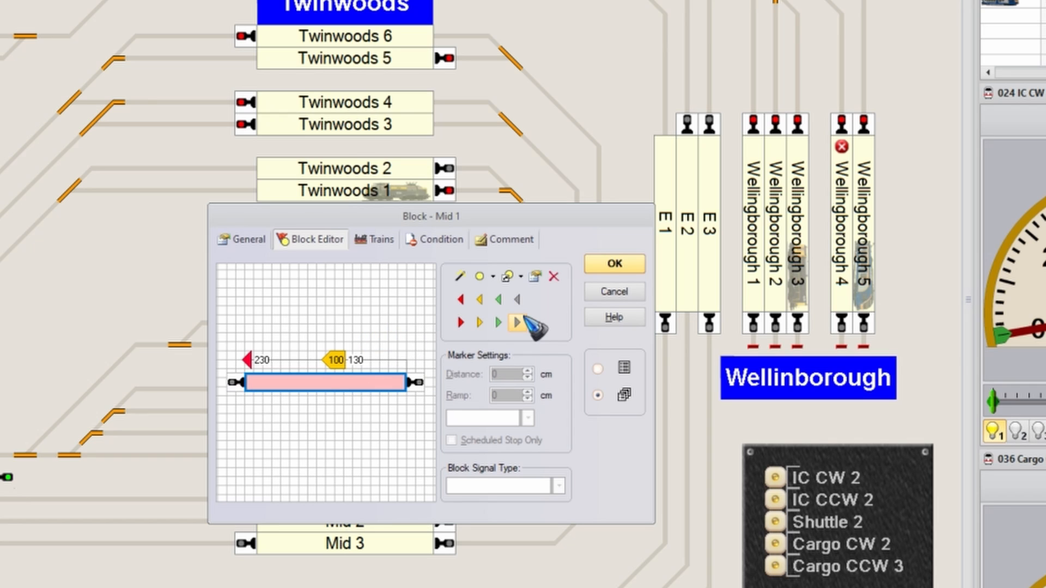
left_click(516, 298)
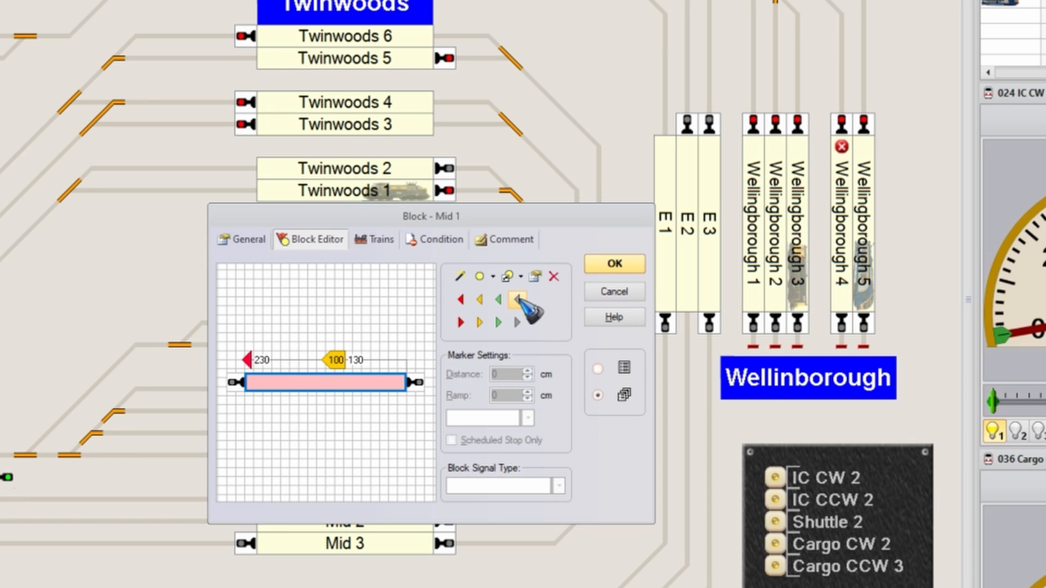
left_click(517, 301)
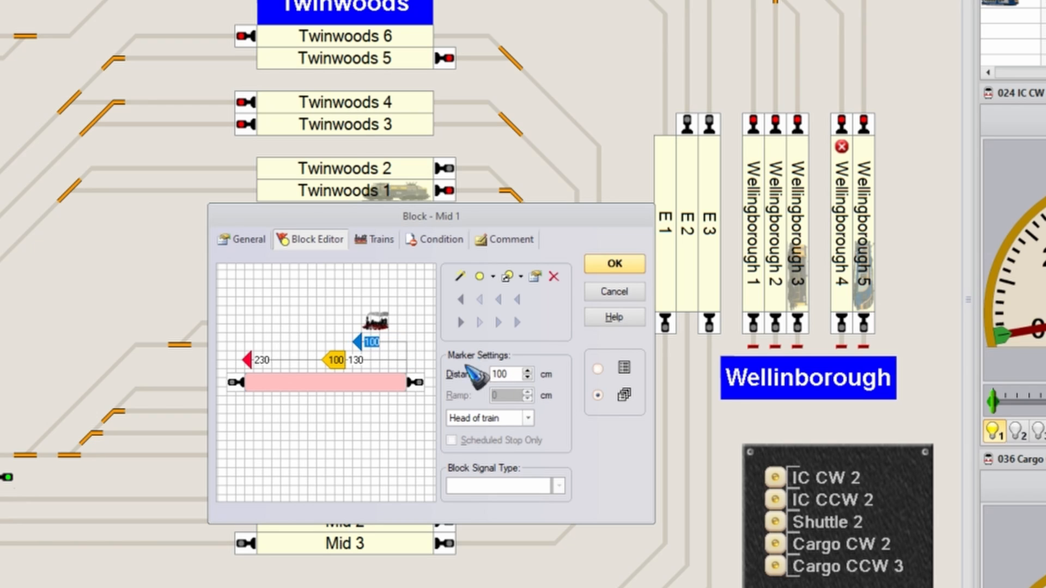
mouse_move(418, 382)
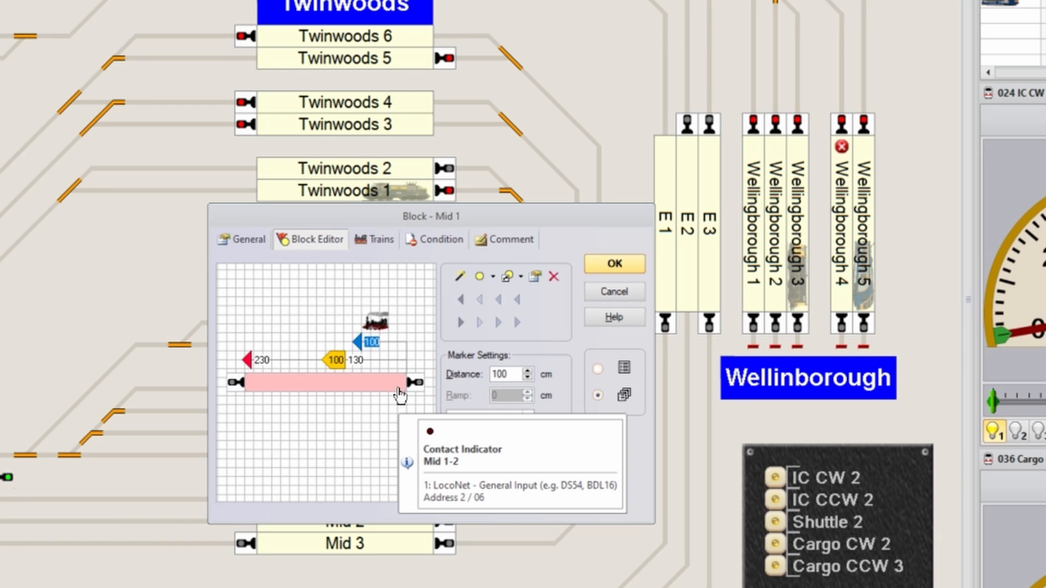
left_click(506, 373)
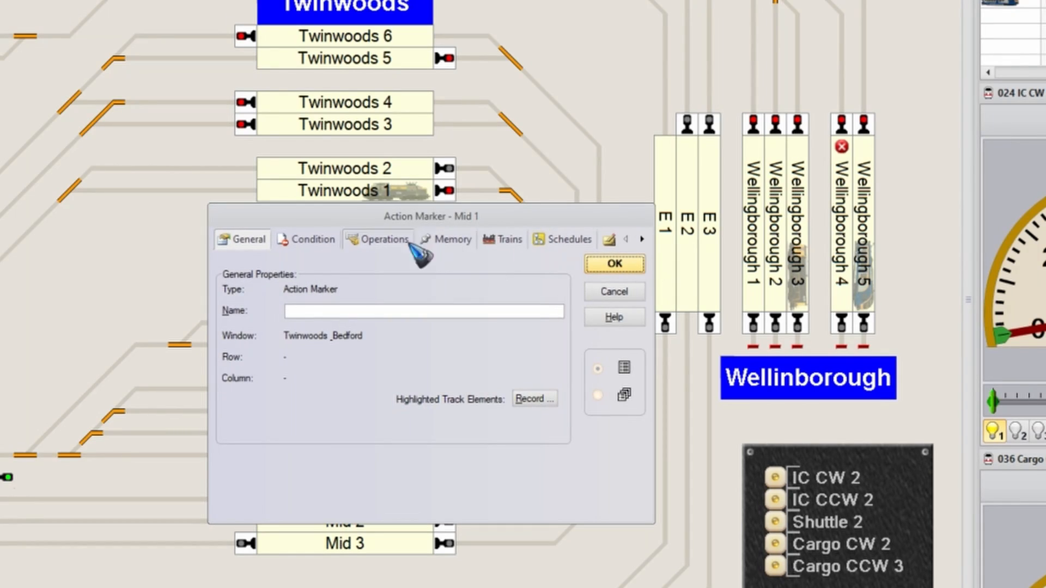
left_click(383, 239)
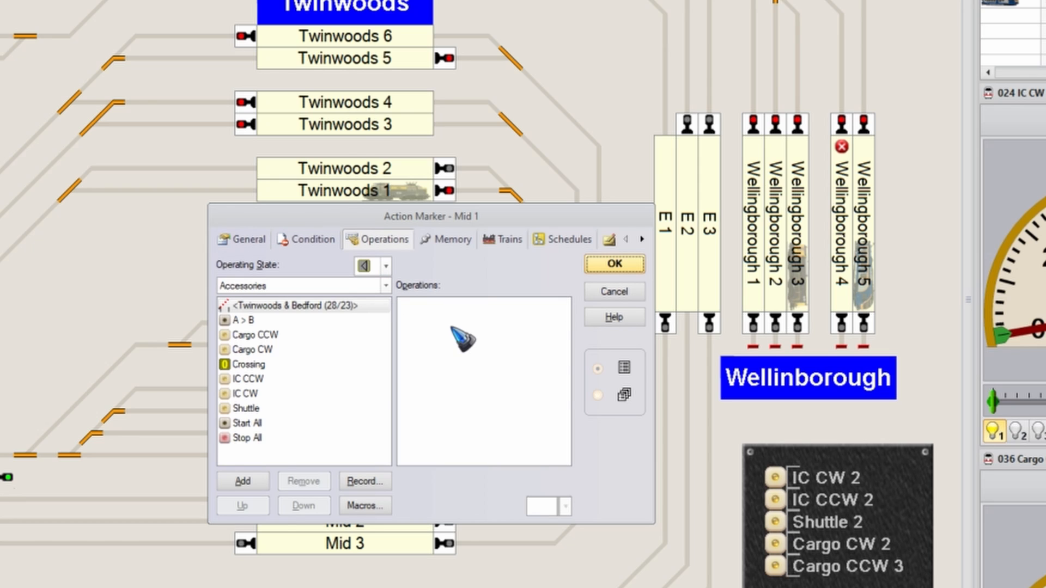
left_click(248, 364)
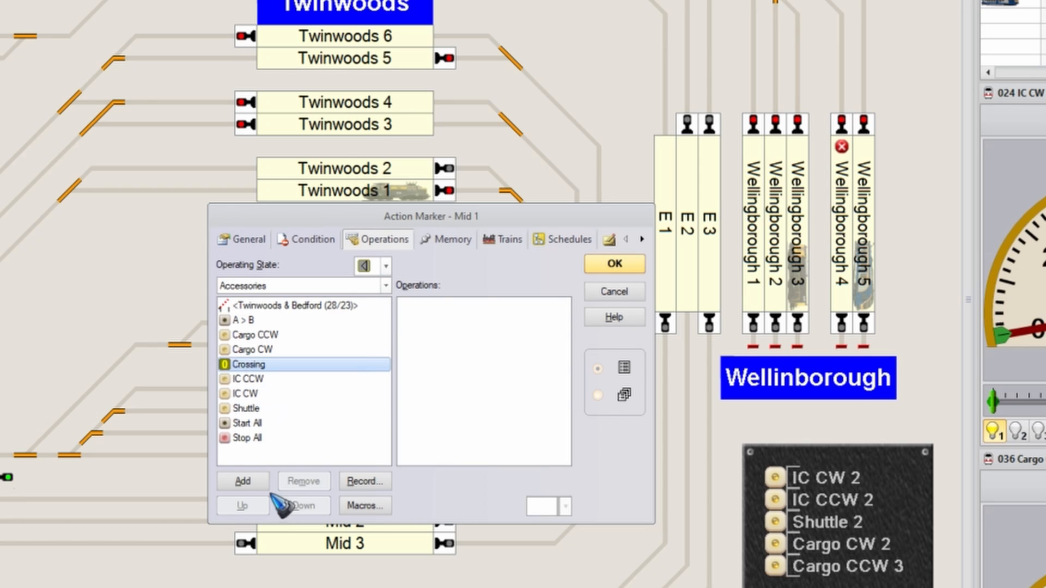
left_click(242, 480)
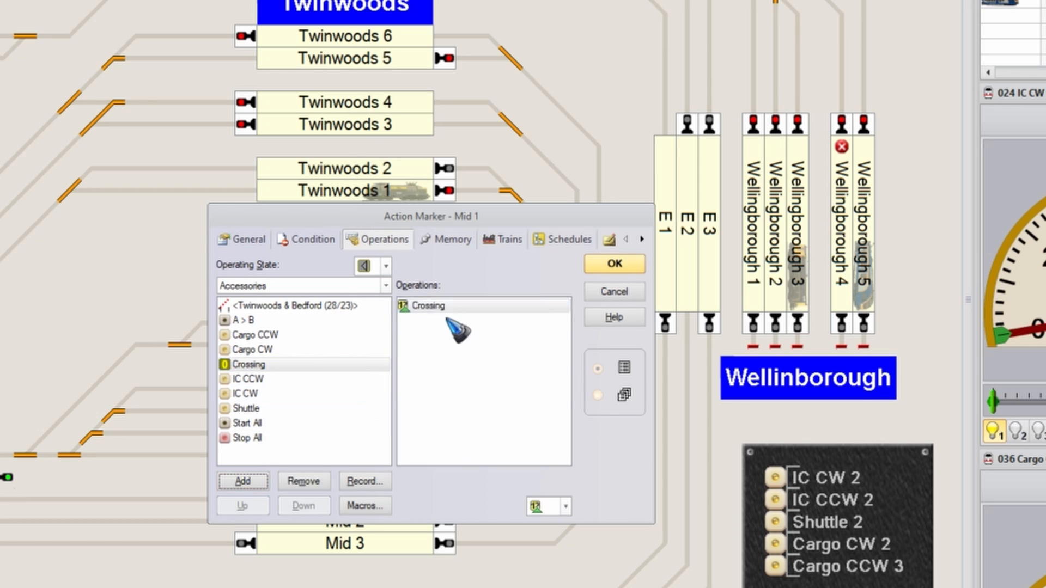
mouse_move(576, 293)
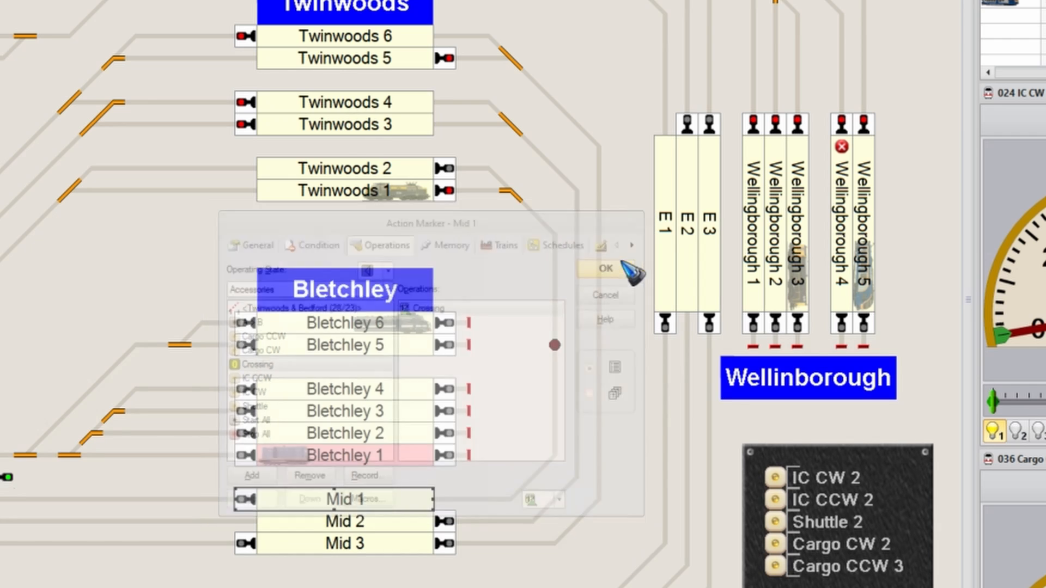
left_click(602, 268)
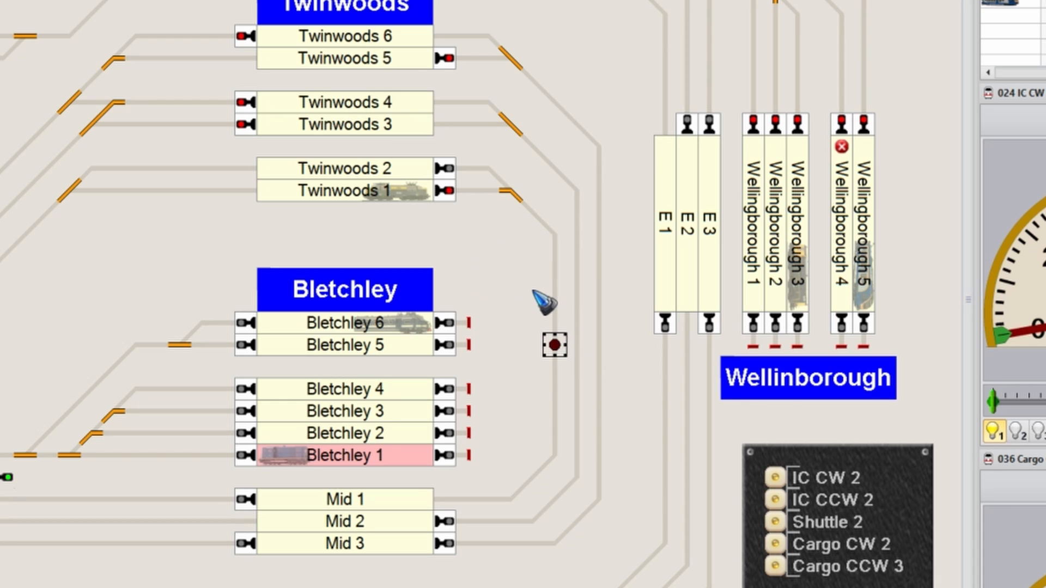
left_click(553, 345)
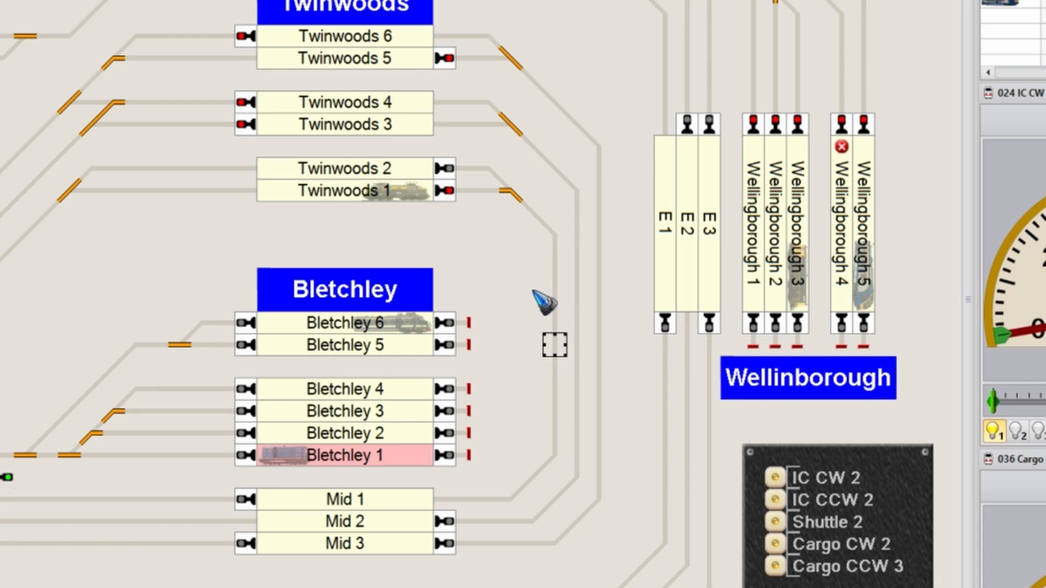
mouse_move(524, 230)
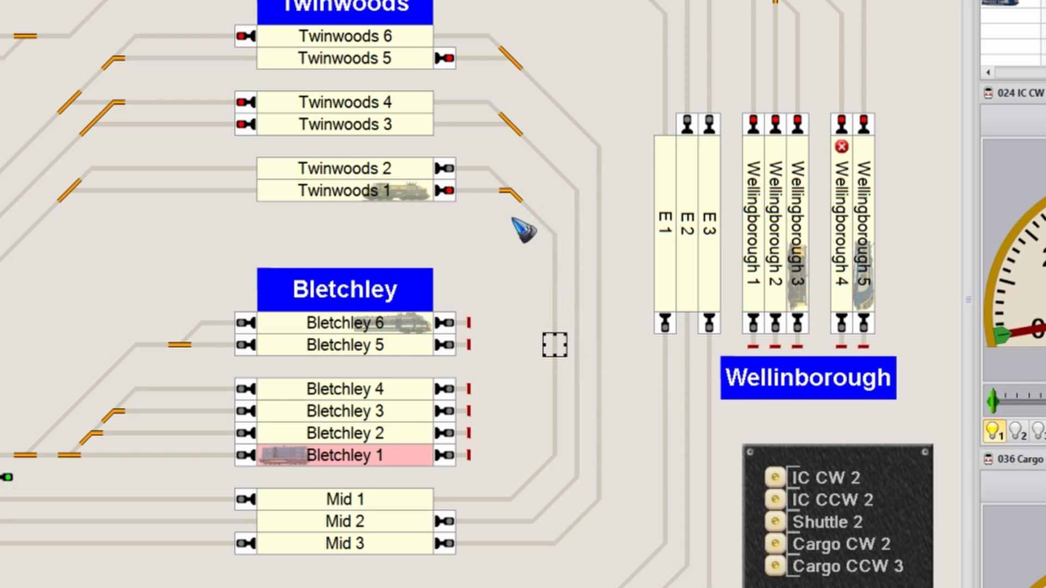
mouse_move(377, 497)
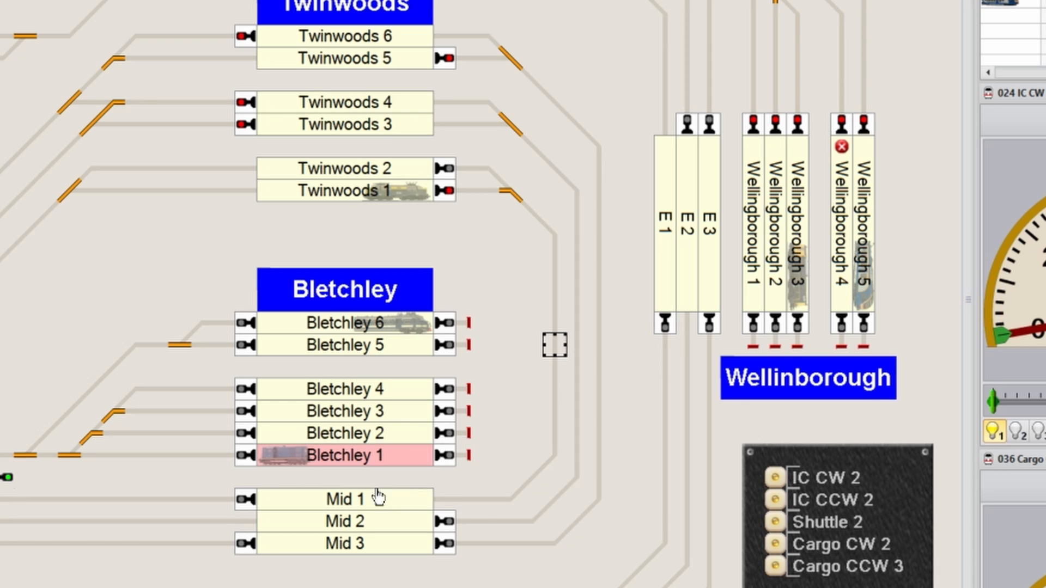
mouse_move(373, 500)
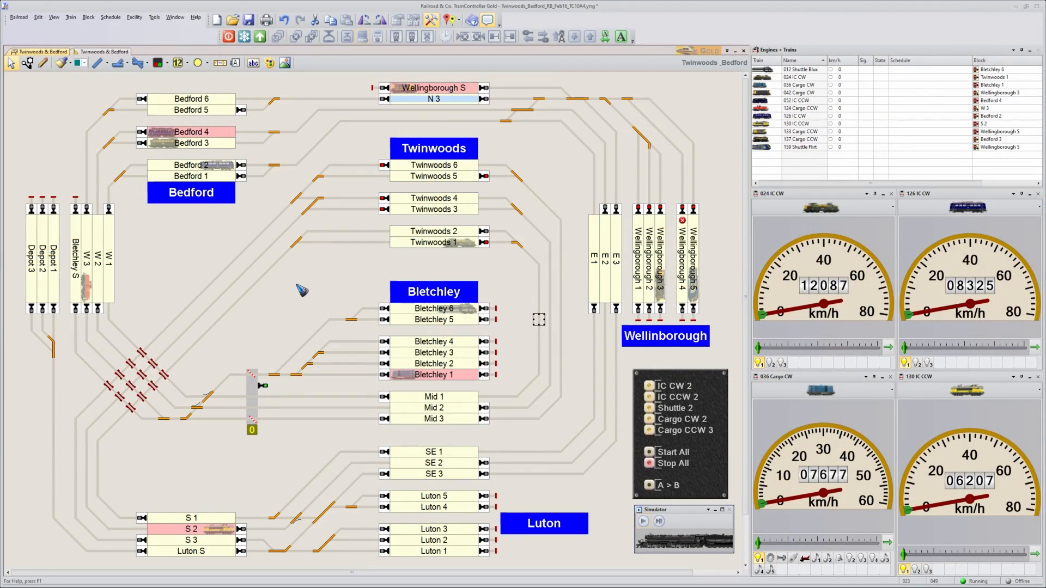
mouse_move(290, 301)
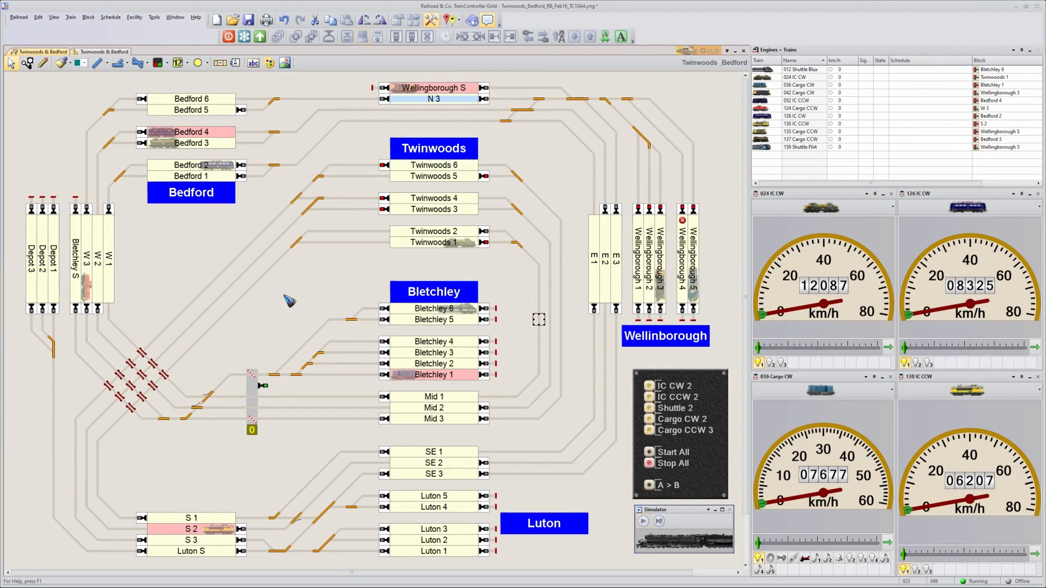
mouse_move(292, 290)
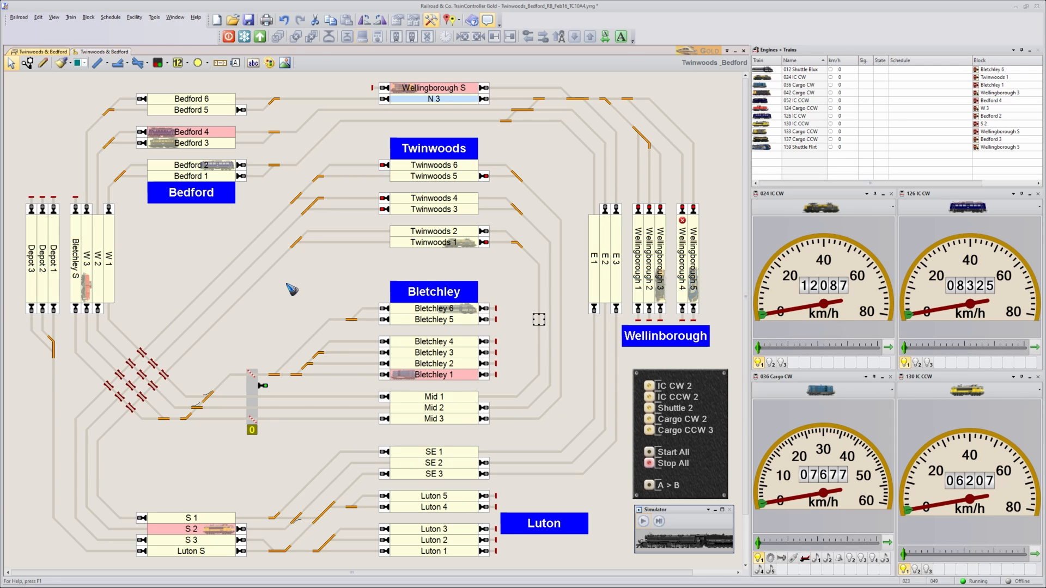
mouse_move(195, 380)
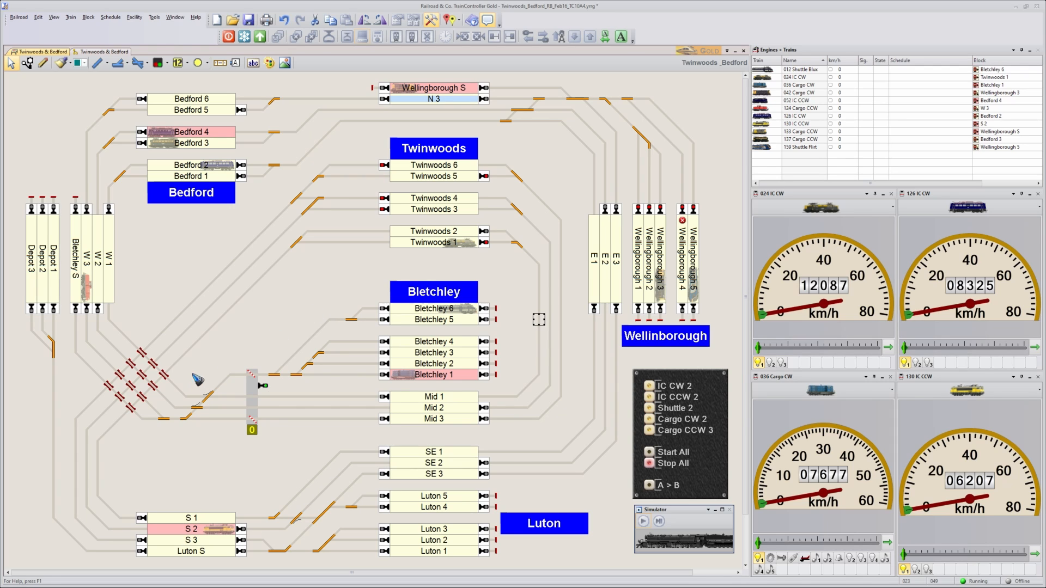
mouse_move(123, 284)
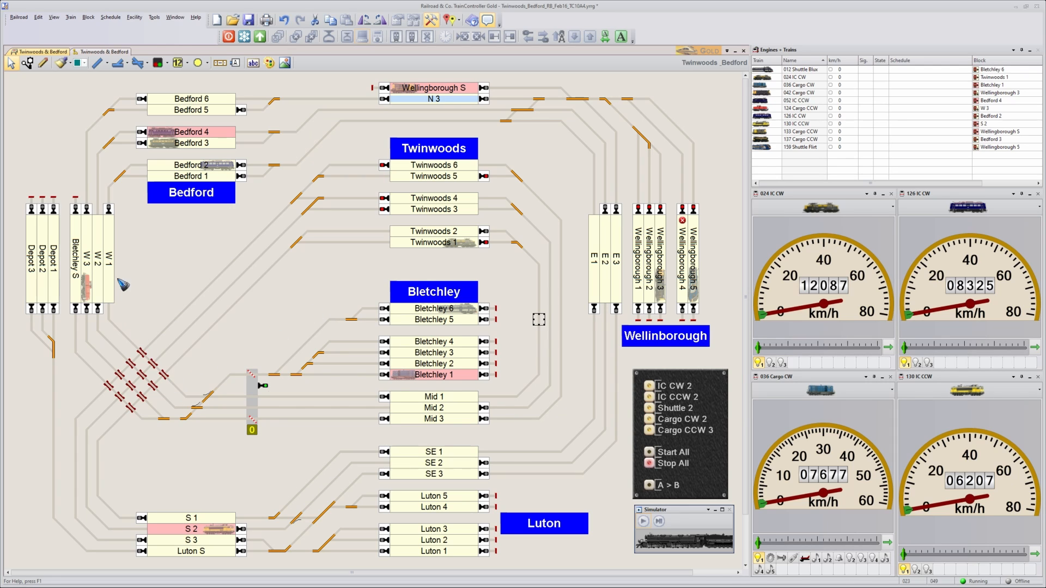
mouse_move(439, 407)
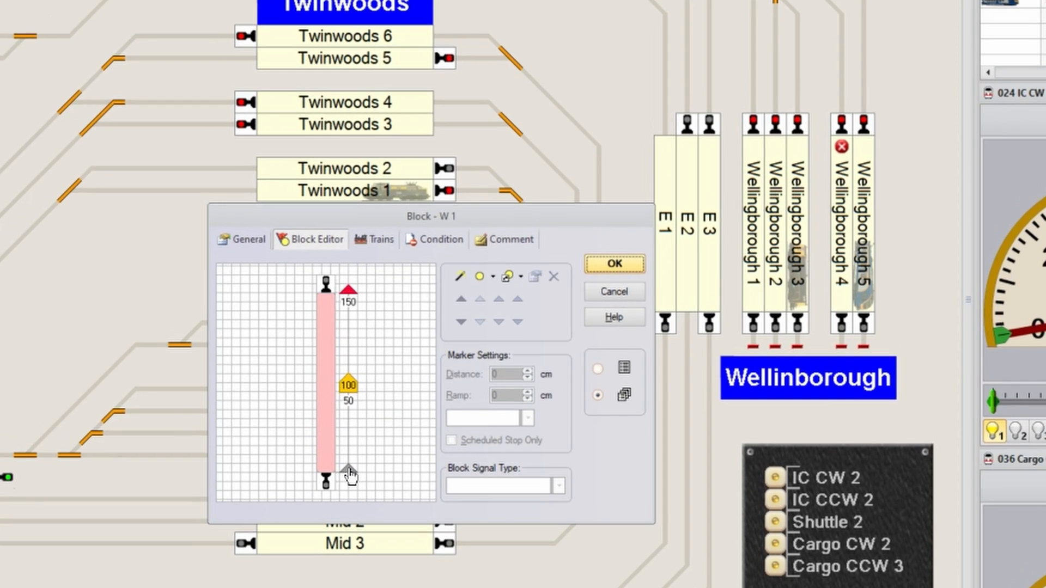
- Add a Crossing counter operation to the W 1 action marker, triggered on the train's tail
left_click(612, 264)
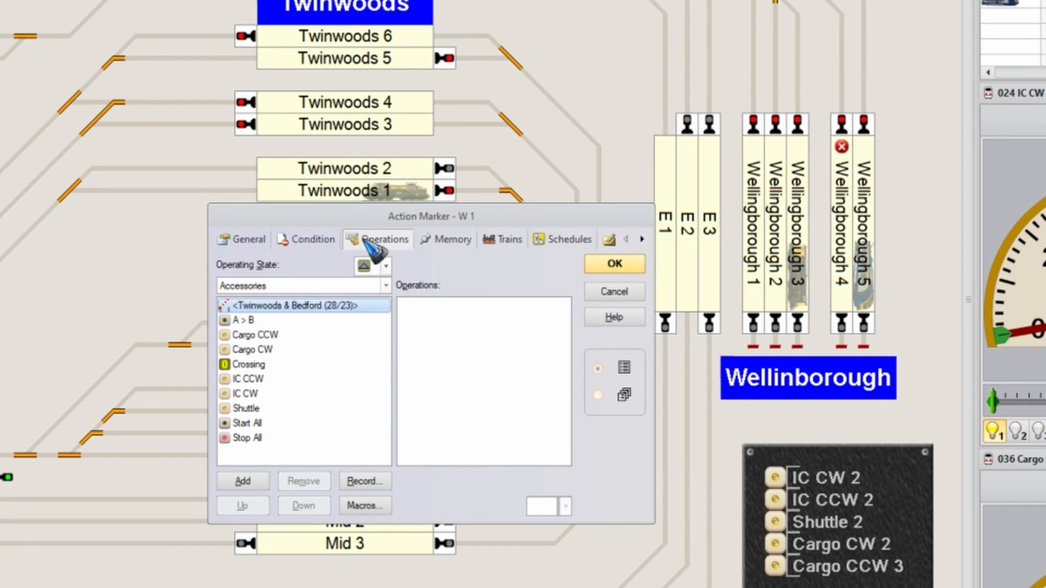
left_click(249, 363)
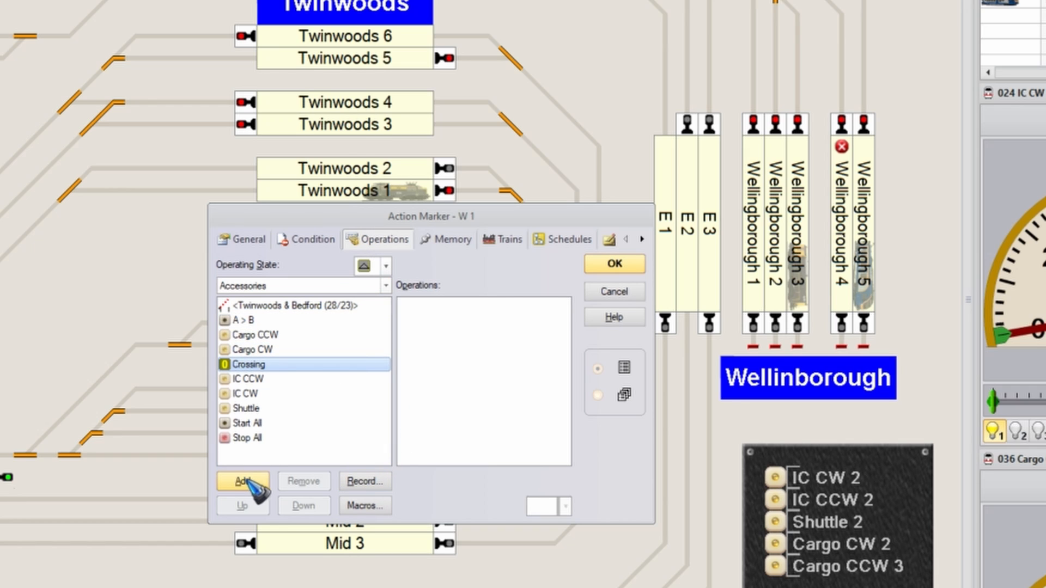
left_click(241, 480)
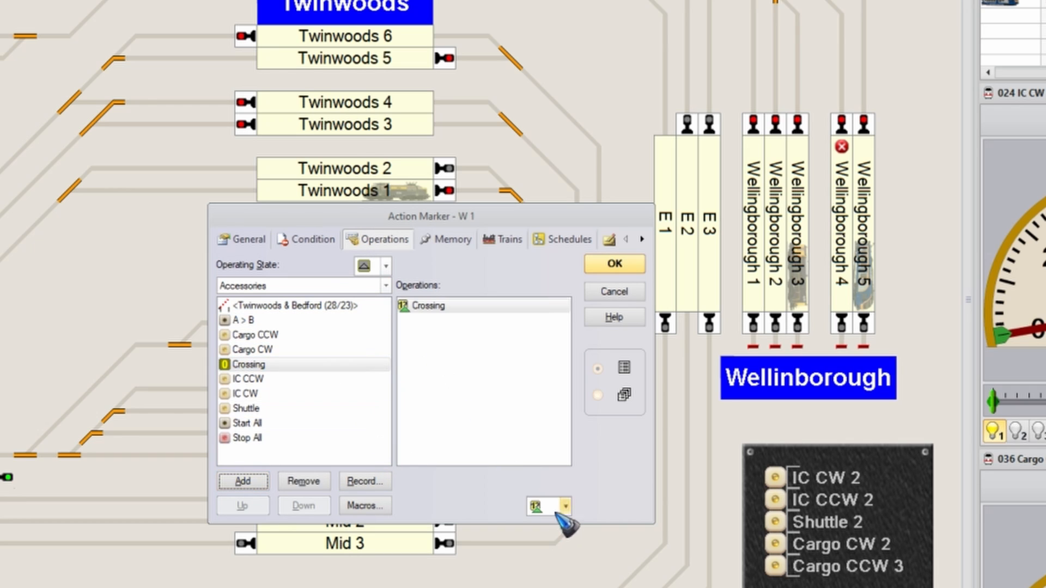
left_click(564, 506)
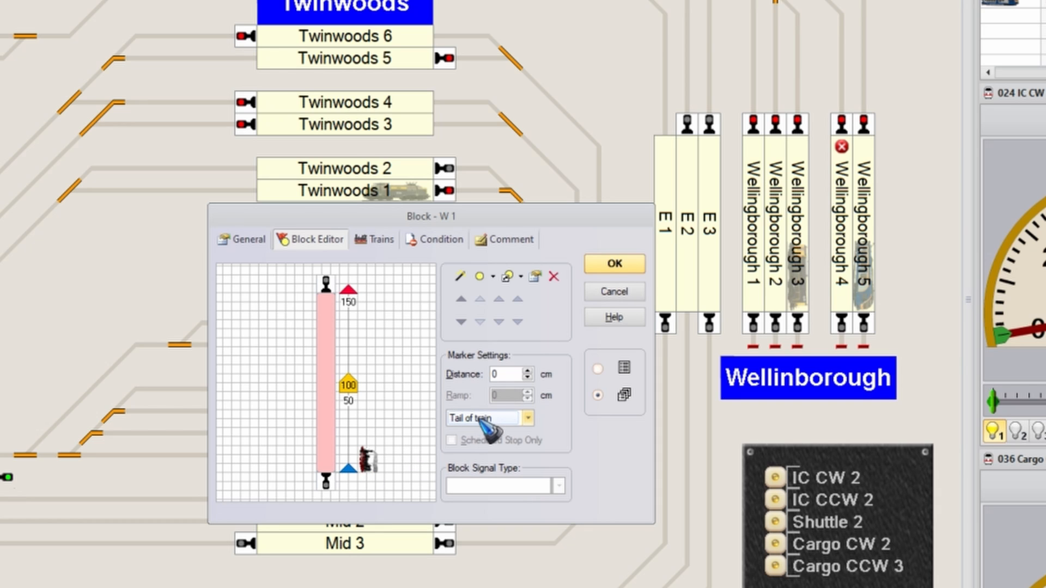
mouse_move(437, 446)
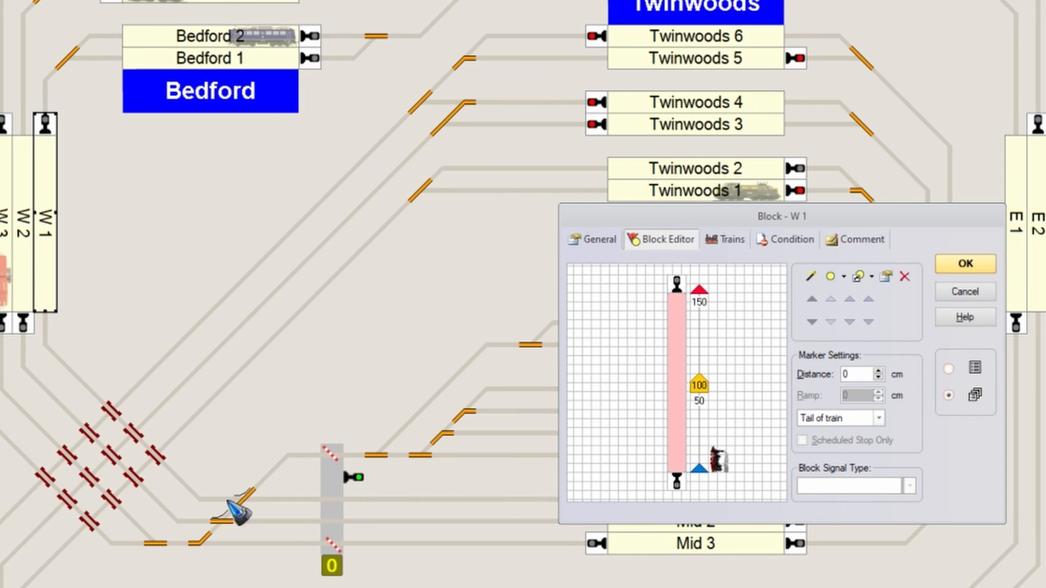
mouse_move(236, 509)
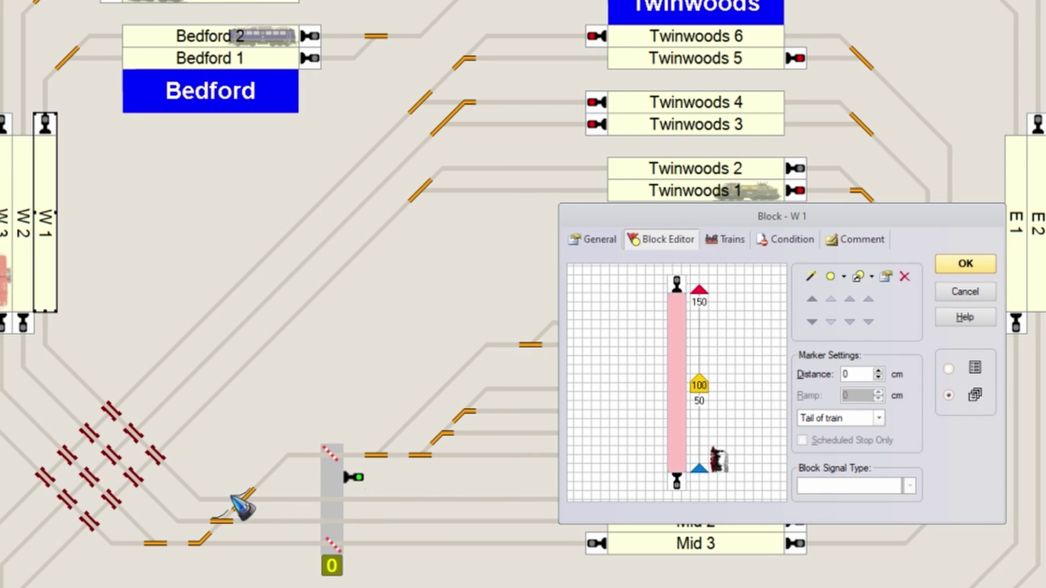
mouse_move(327, 506)
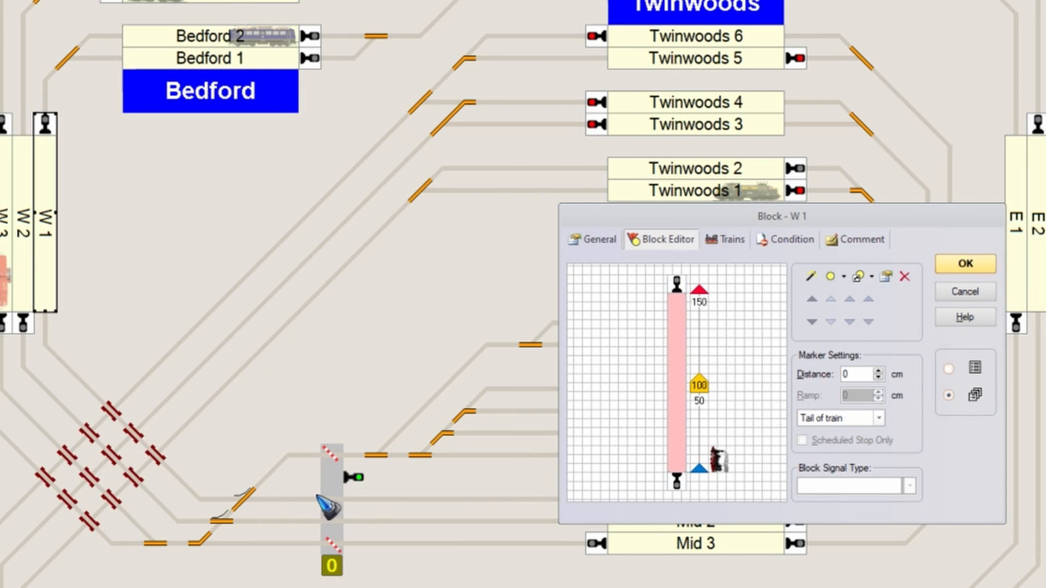
mouse_move(720, 506)
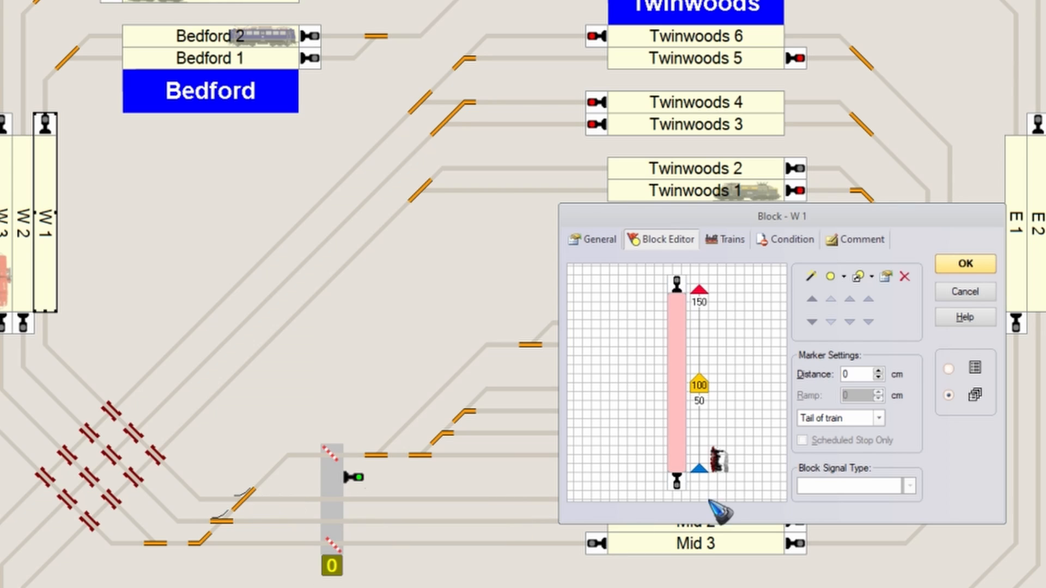
mouse_move(374, 521)
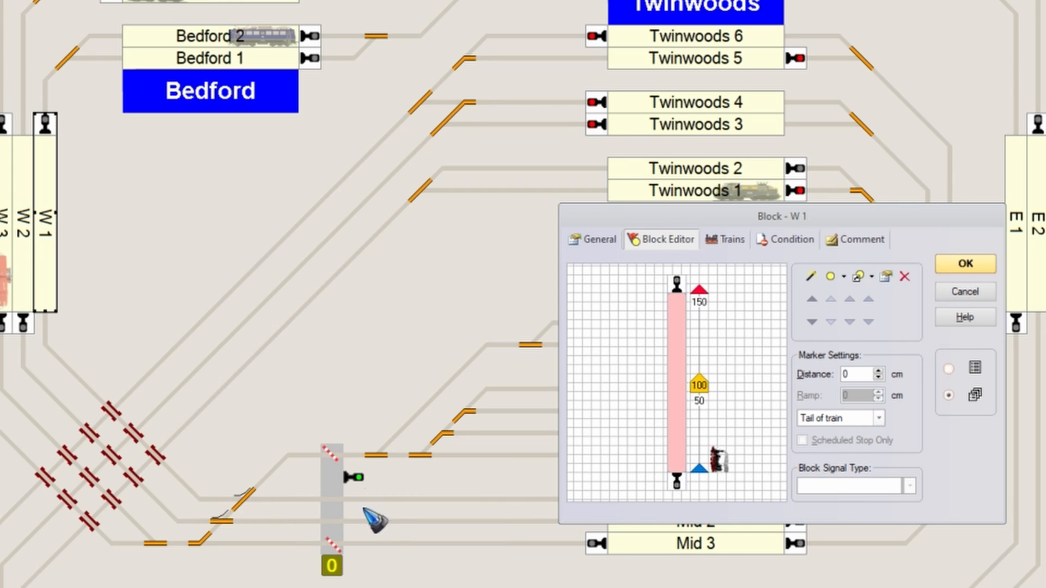
mouse_move(334, 482)
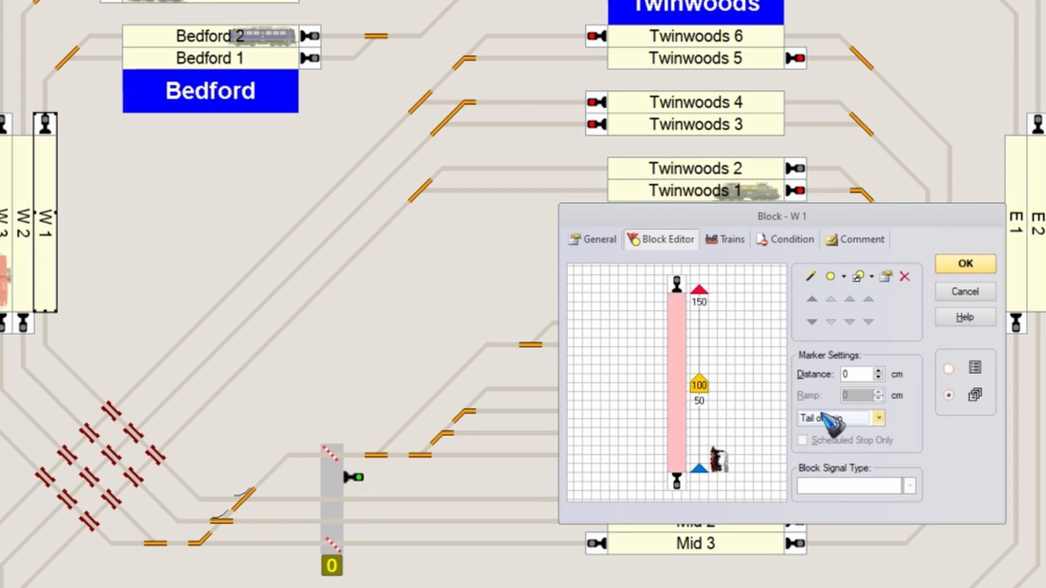
mouse_move(233, 510)
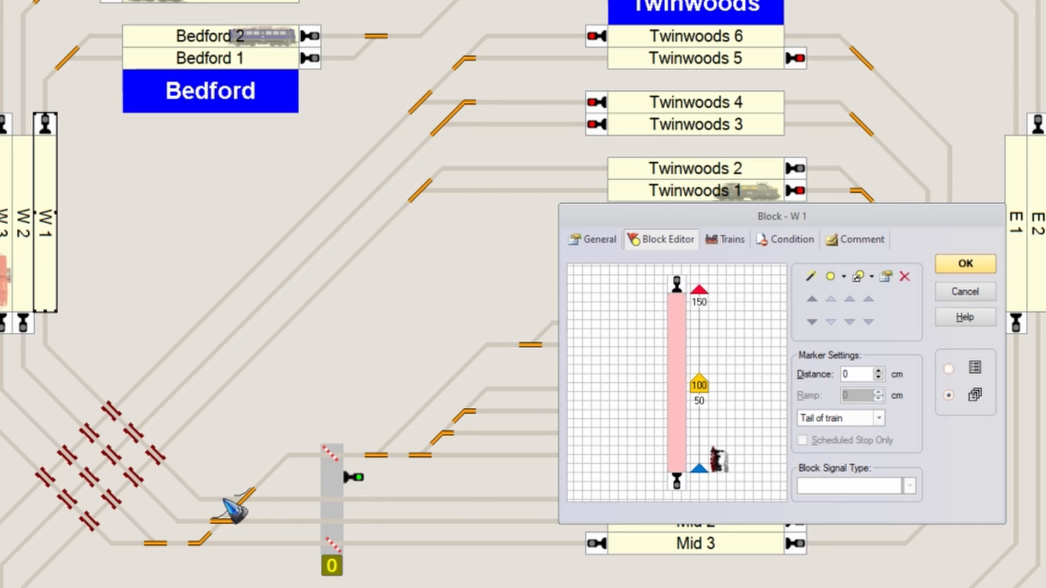
mouse_move(215, 504)
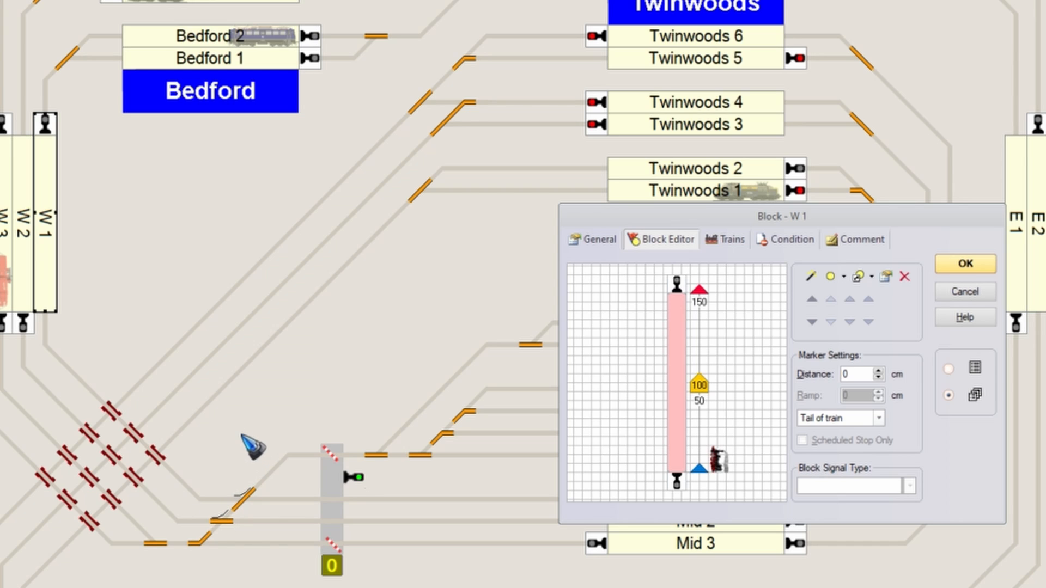
mouse_move(373, 563)
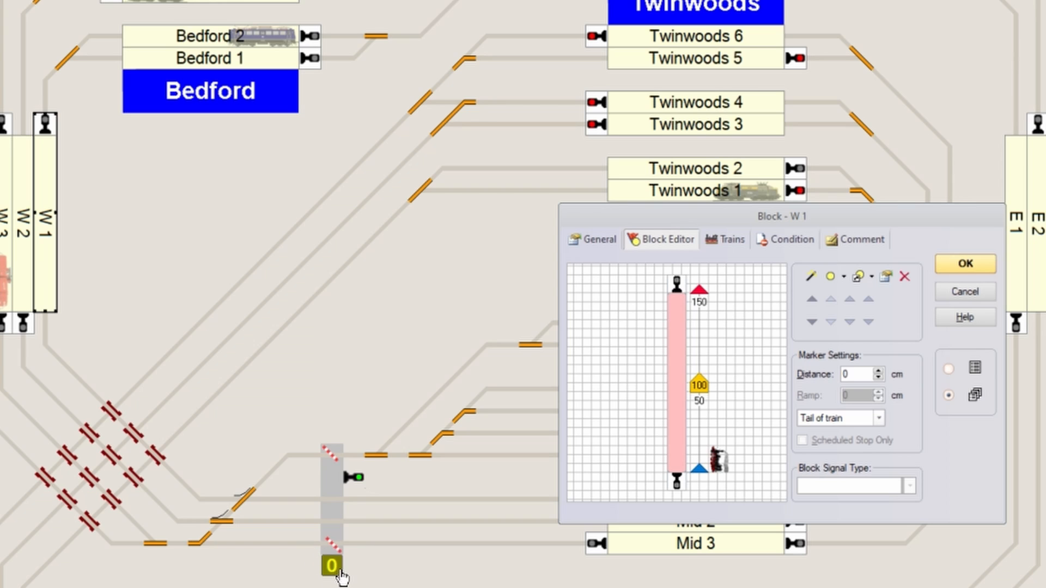
mouse_move(896, 345)
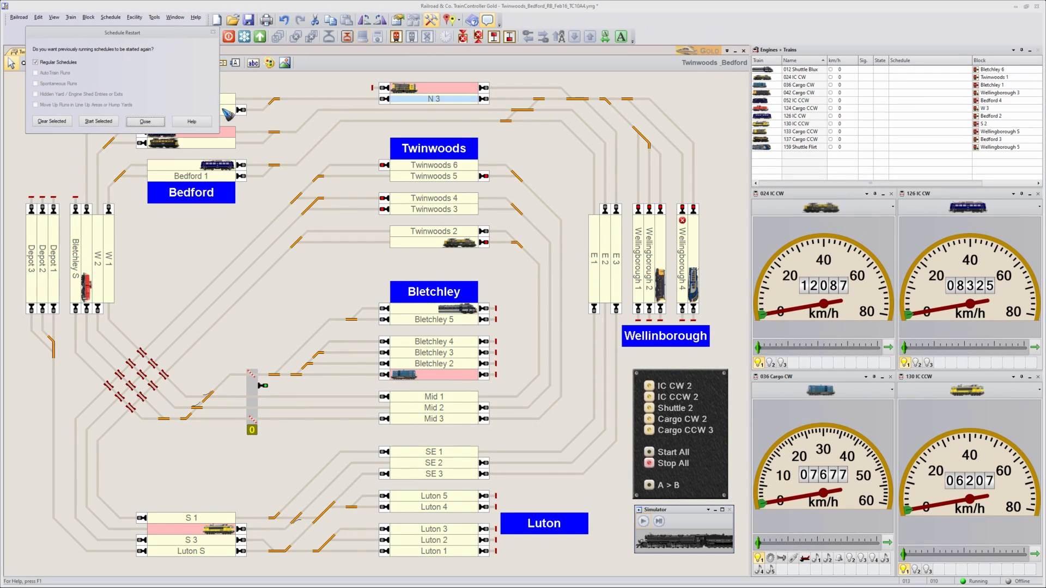
- Dismiss the schedule restart prompt and open a new traffic control window on Twinwoods 1
left_click(145, 120)
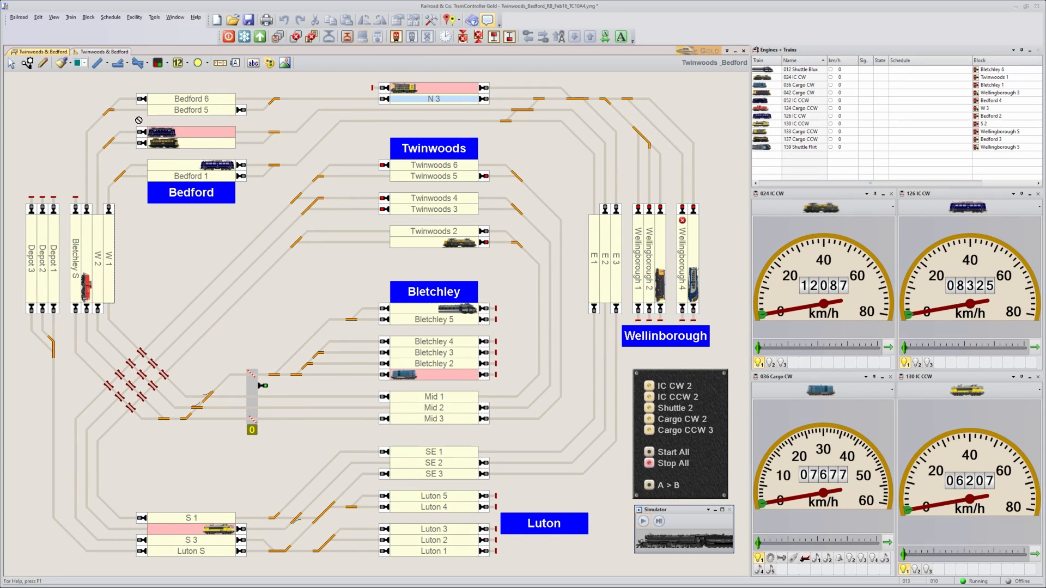
left_click(174, 16)
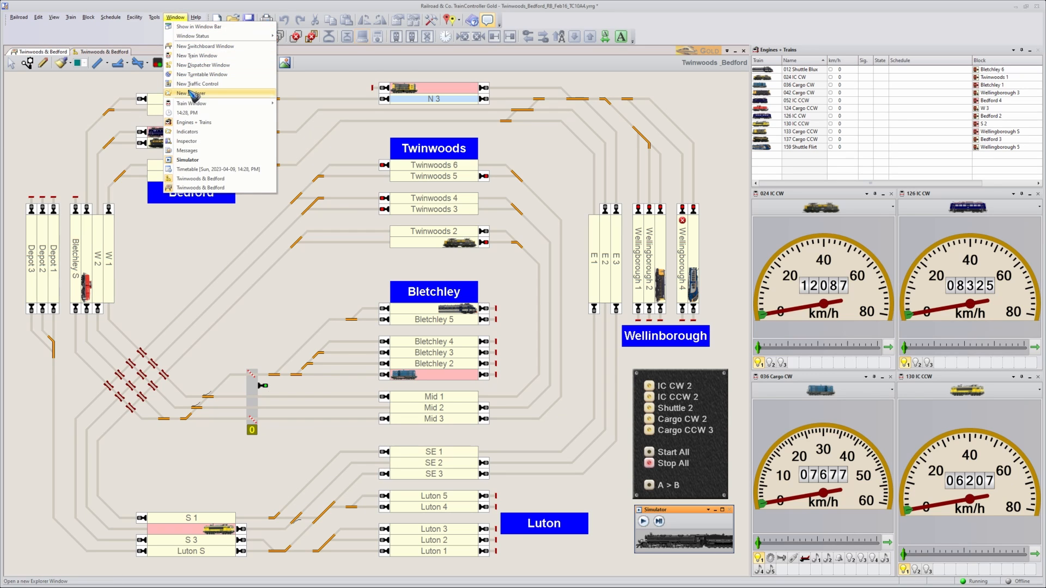
left_click(197, 84)
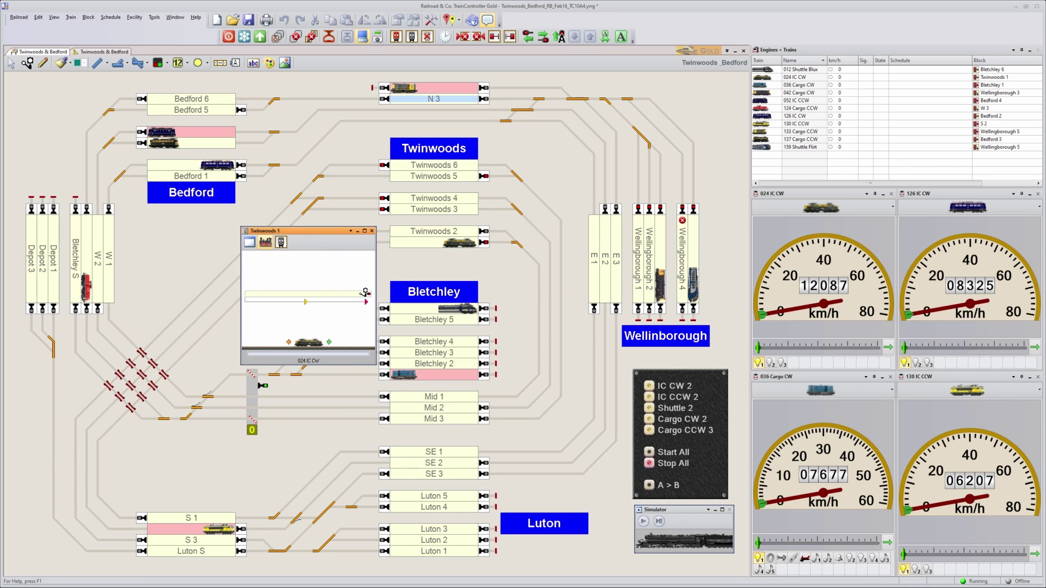
mouse_move(679, 551)
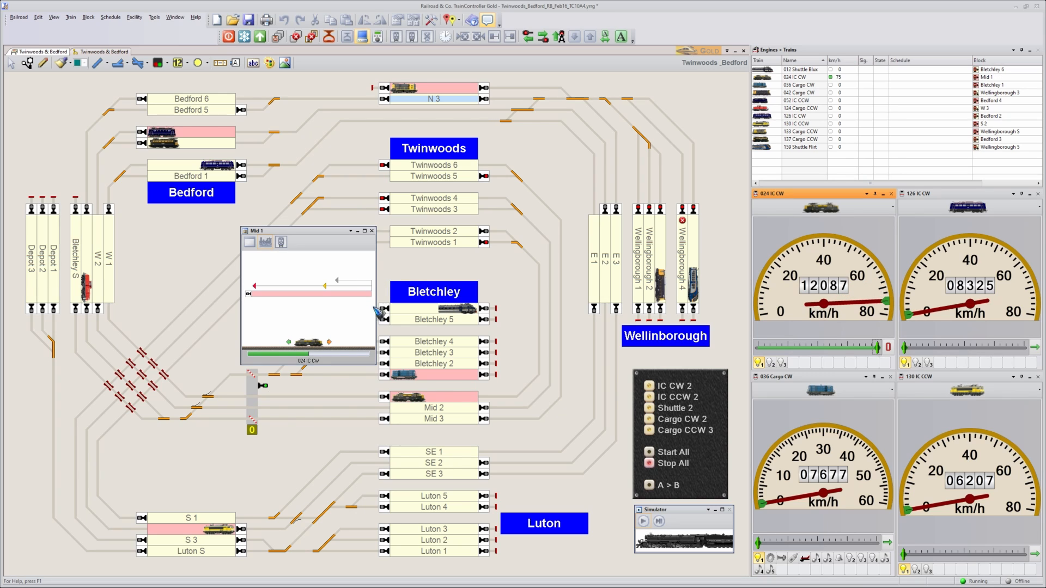
mouse_move(343, 283)
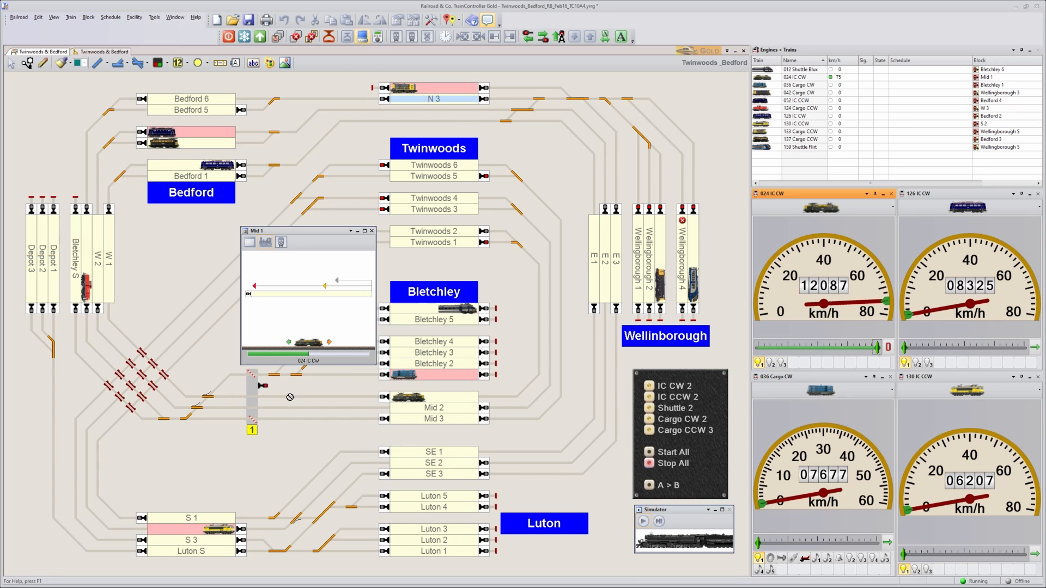
mouse_move(282, 372)
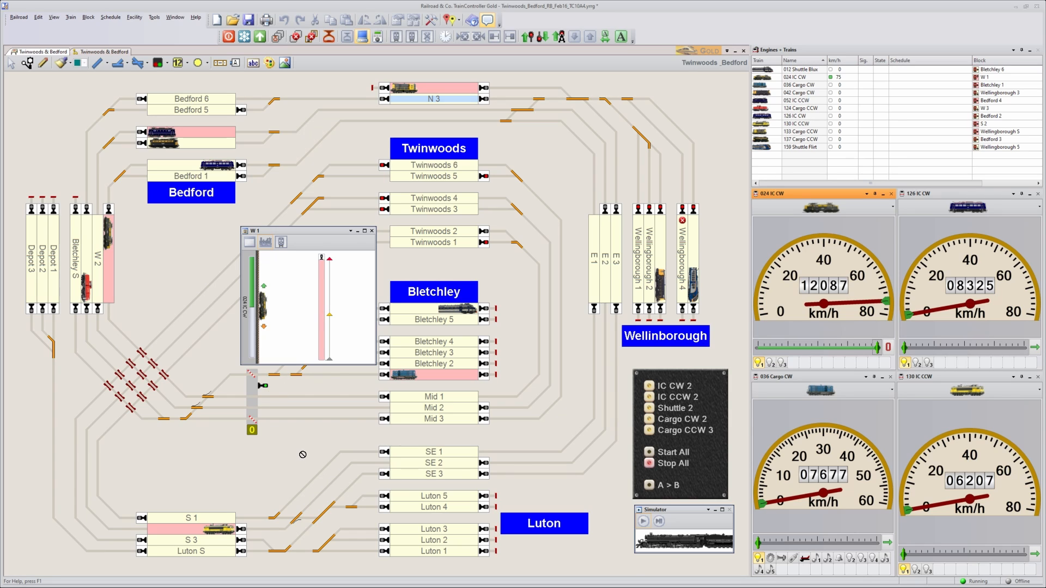
mouse_move(553, 317)
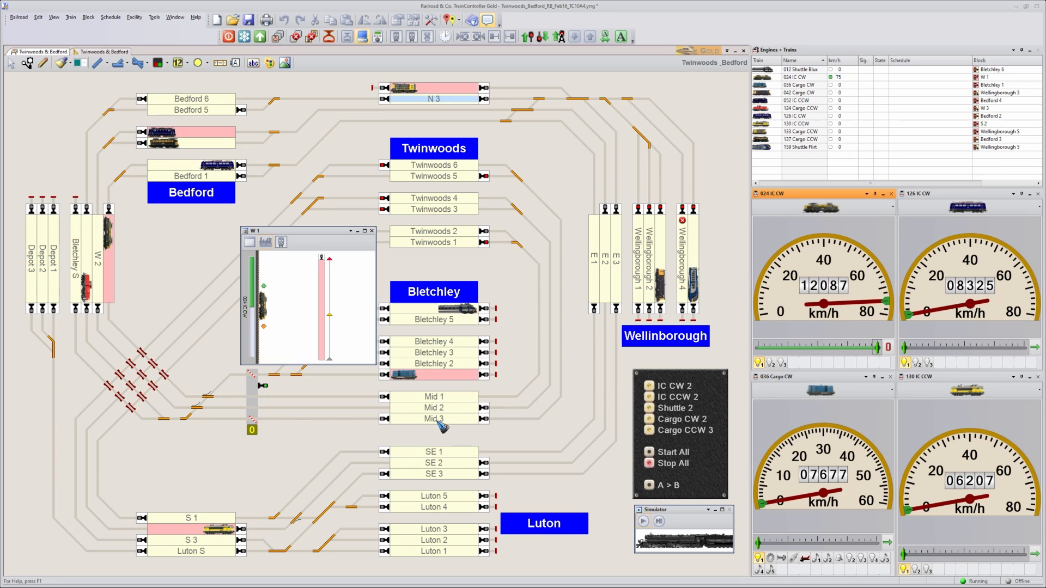
mouse_move(284, 423)
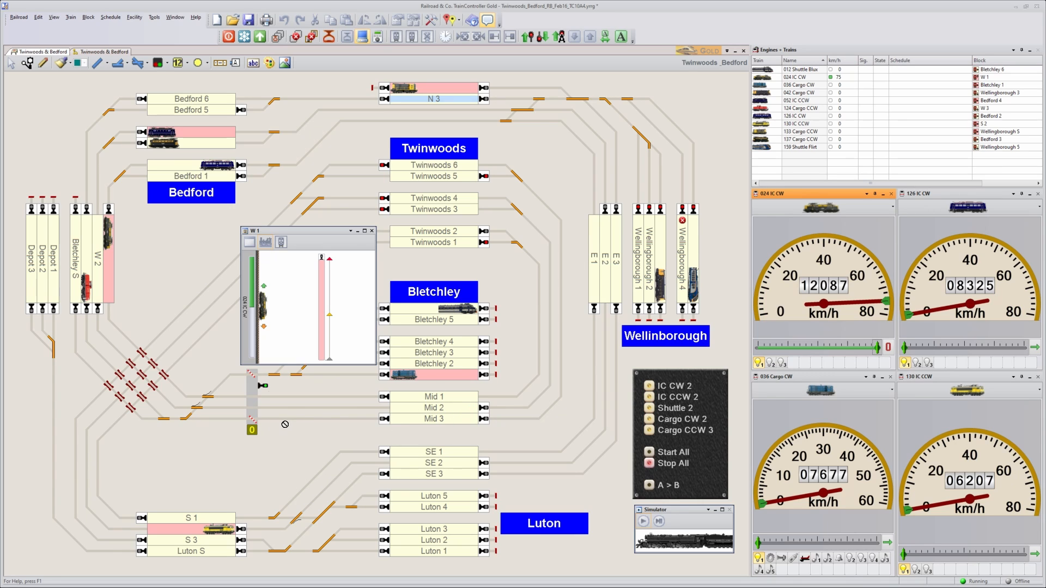
mouse_move(318, 405)
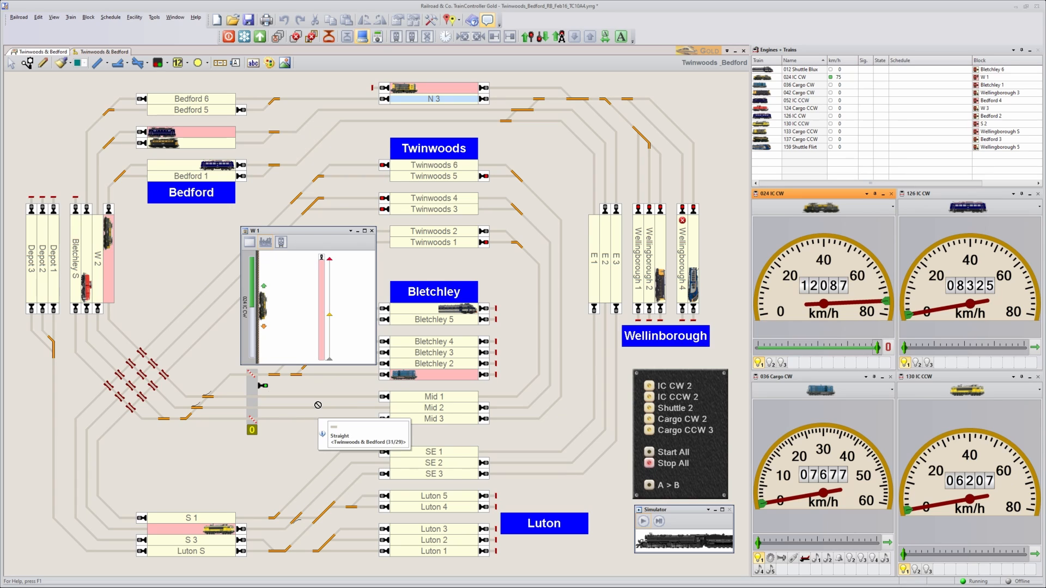
mouse_move(352, 304)
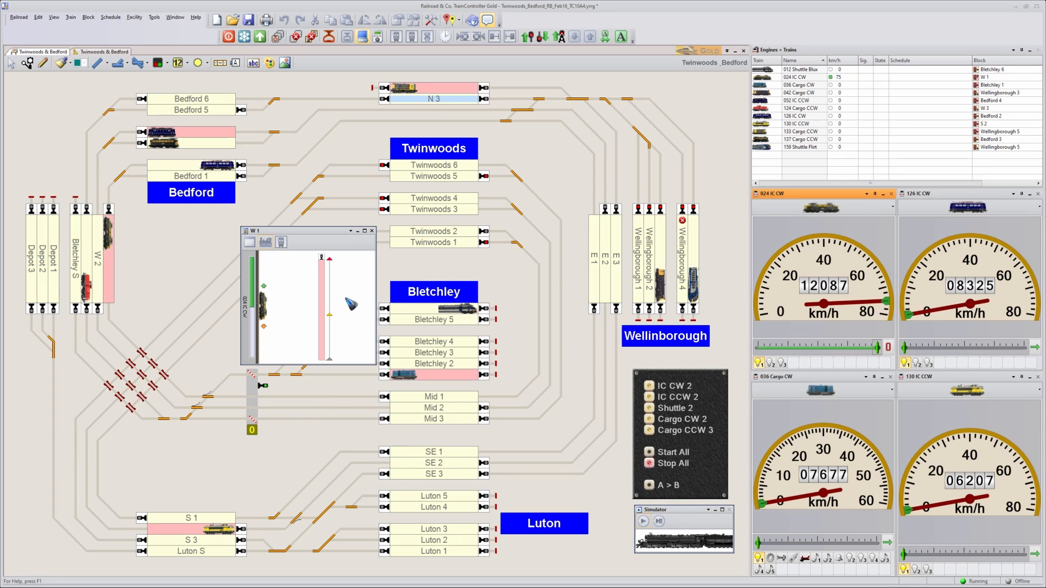